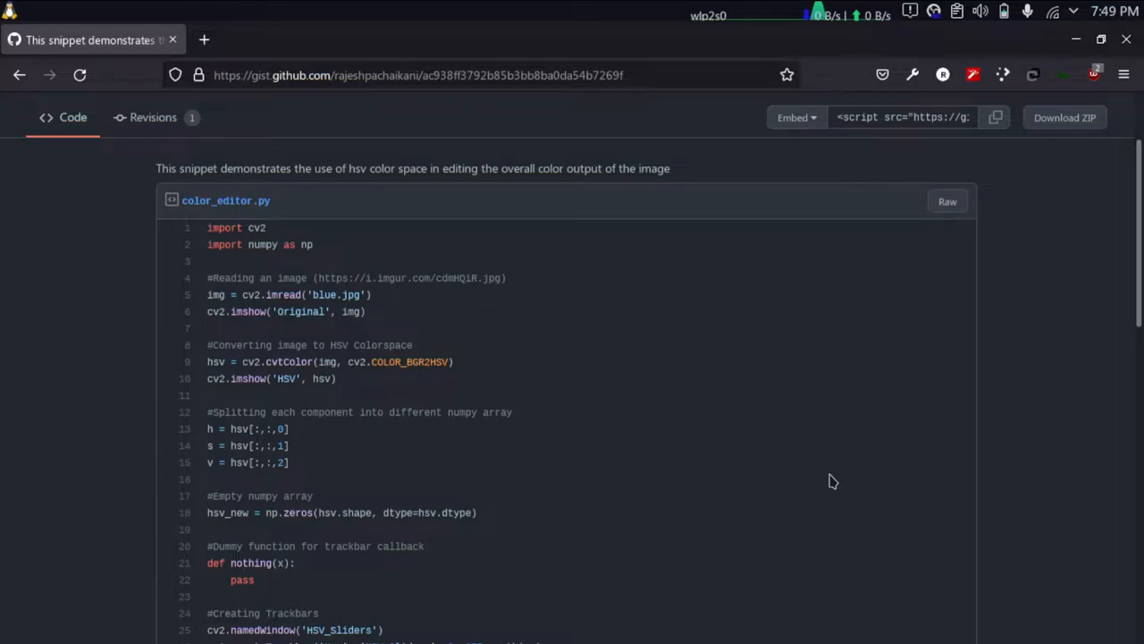
- Scroll through the color_editor.py gist code that edits colours in HSV space
scroll(down, 3)
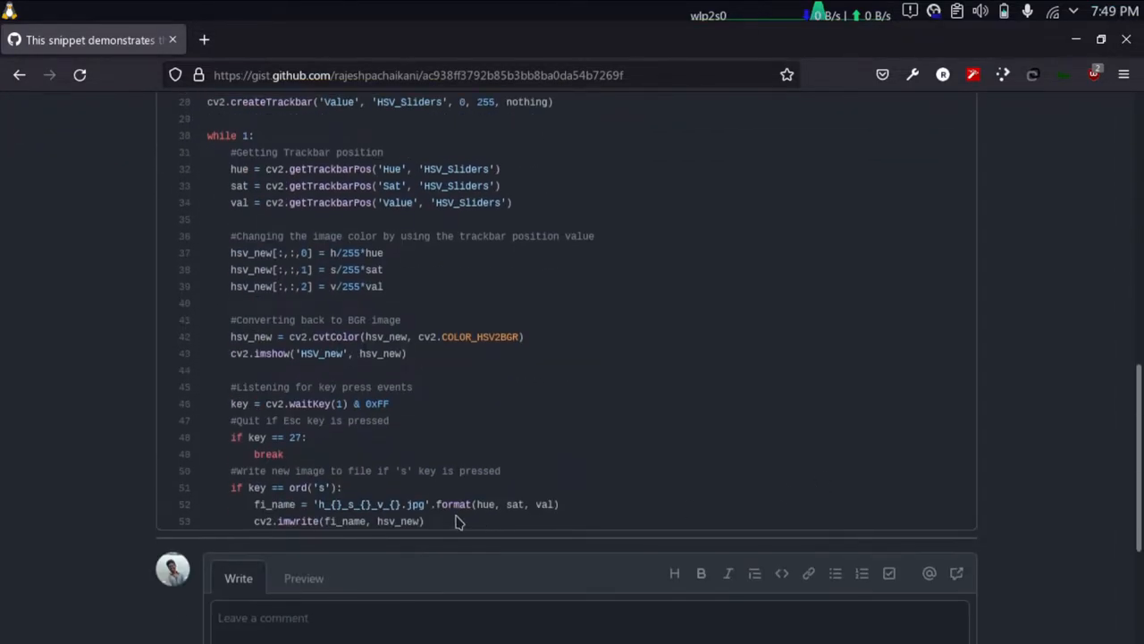
scroll(up, 3)
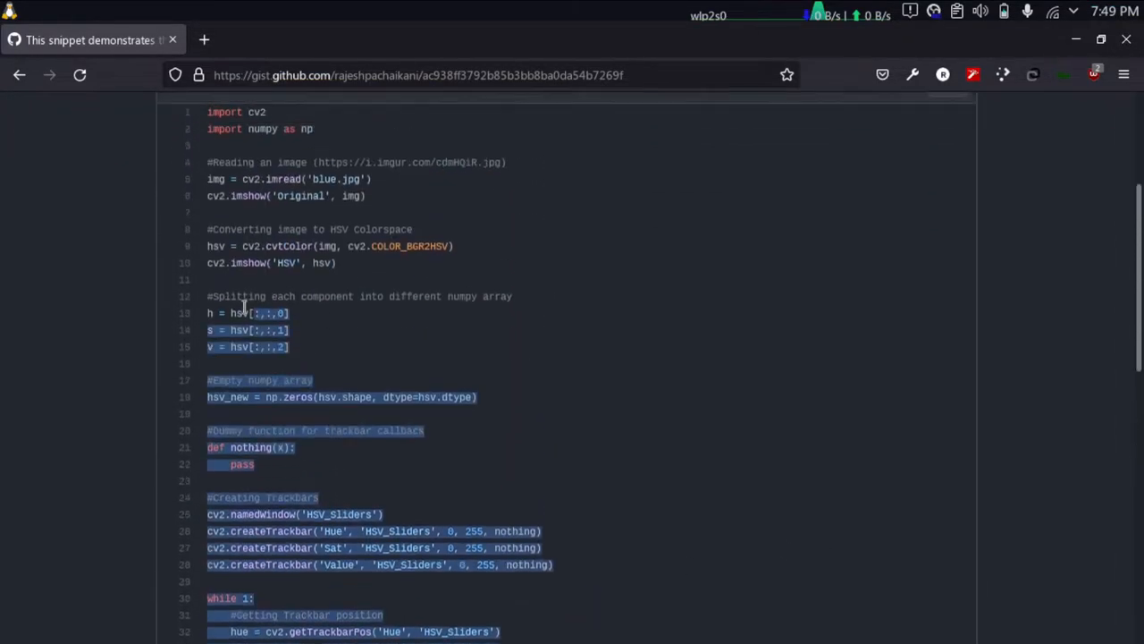
scroll(up, 3)
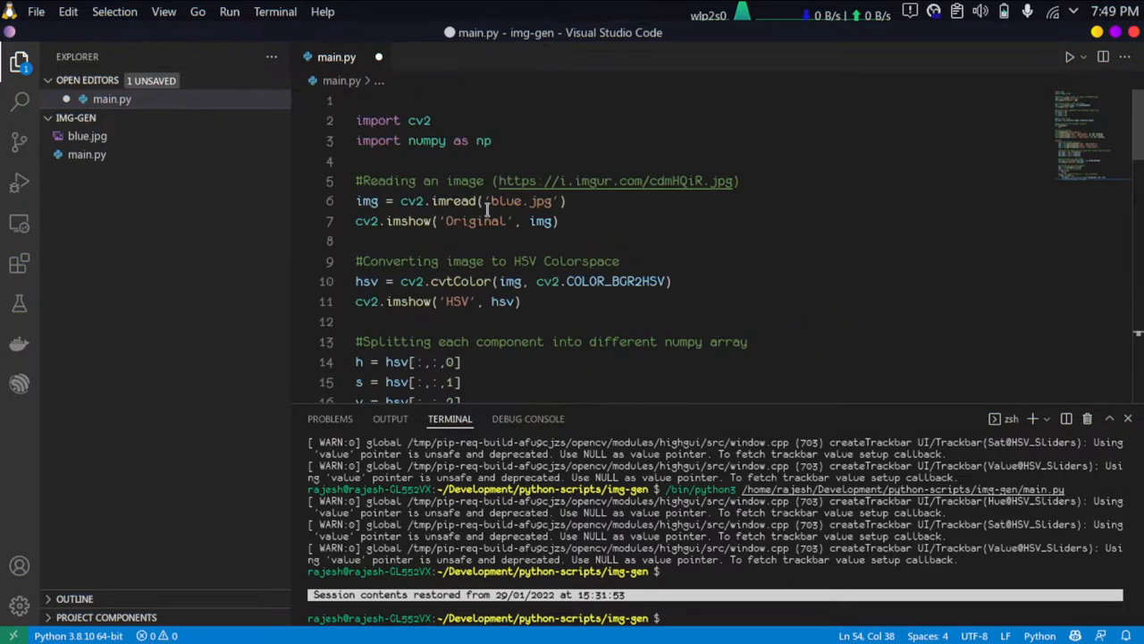
mouse_move(168, 152)
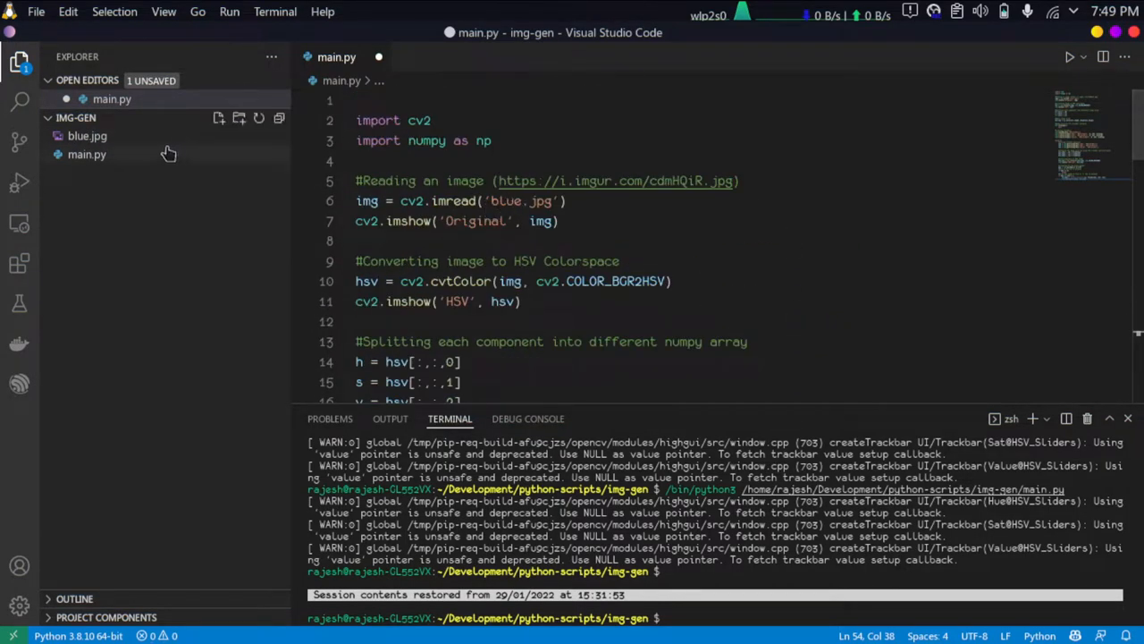
- Preview blue.jpg from the Explorer, then return to the main.py editor
click(86, 136)
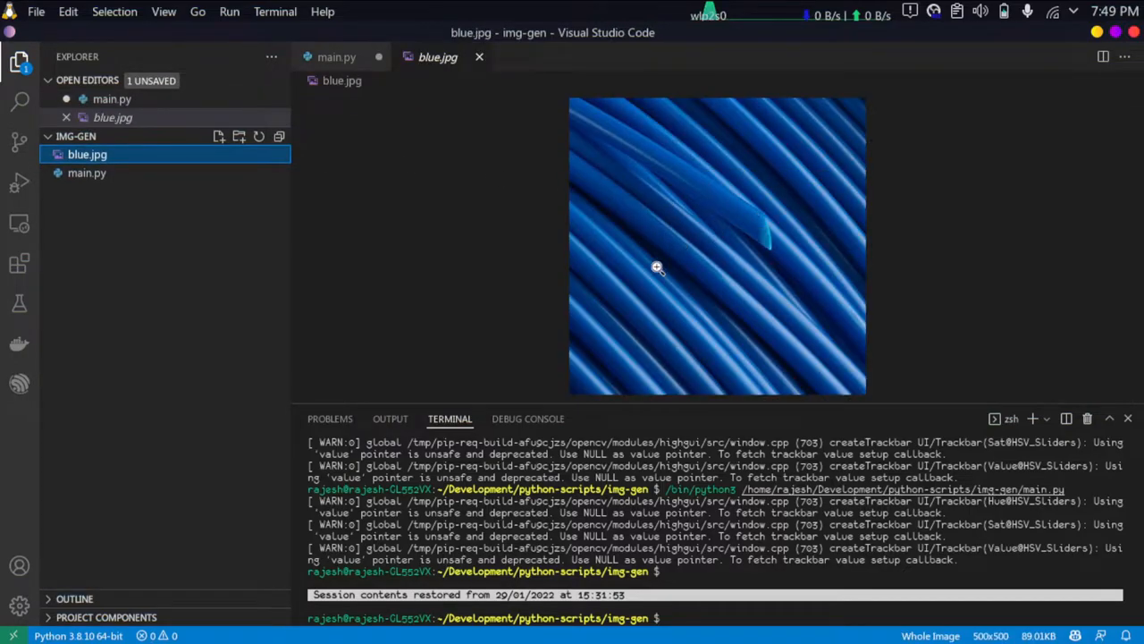
click(336, 56)
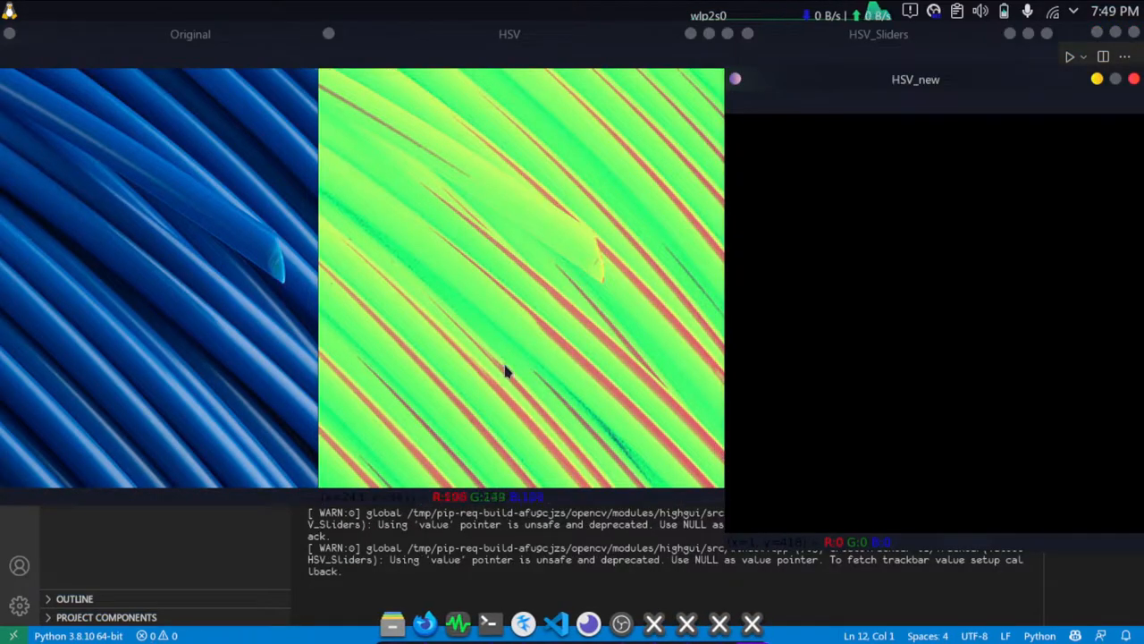
mouse_move(65, 211)
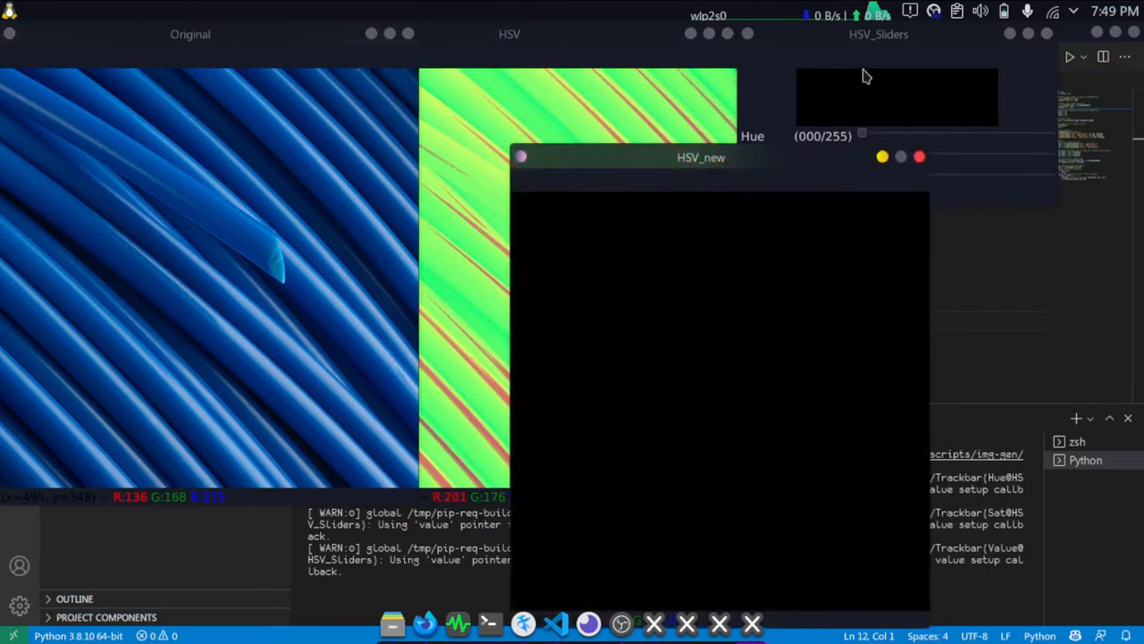
- Max hue, value and saturation to 255, then drop hue to 117 (green) and 25 (orange)
drag(879, 34, 193, 177)
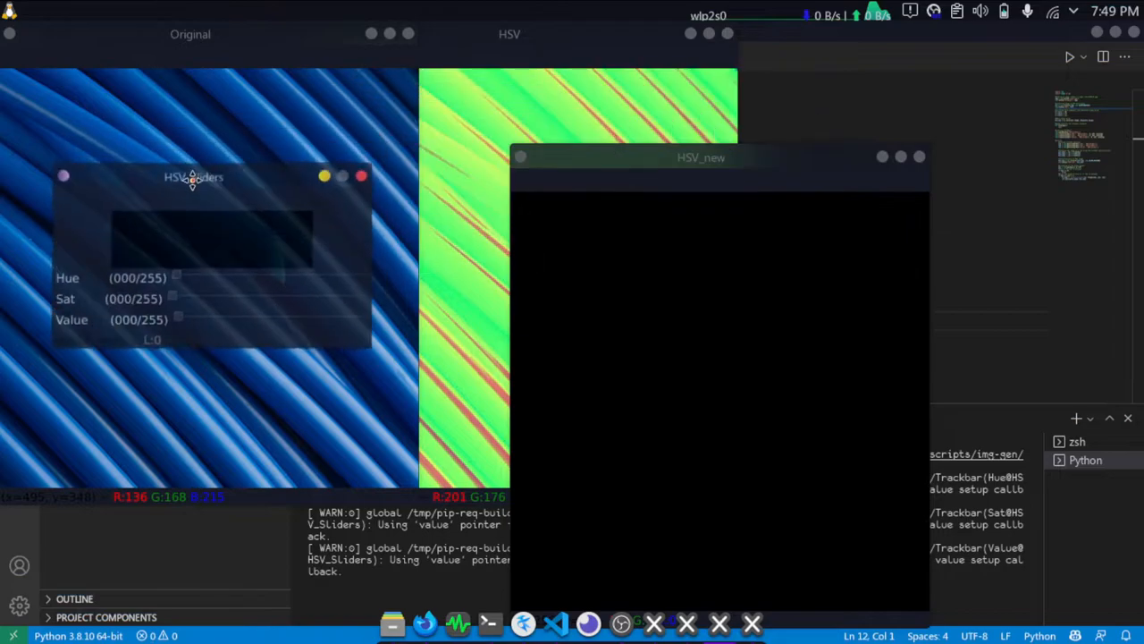
drag(175, 277, 364, 278)
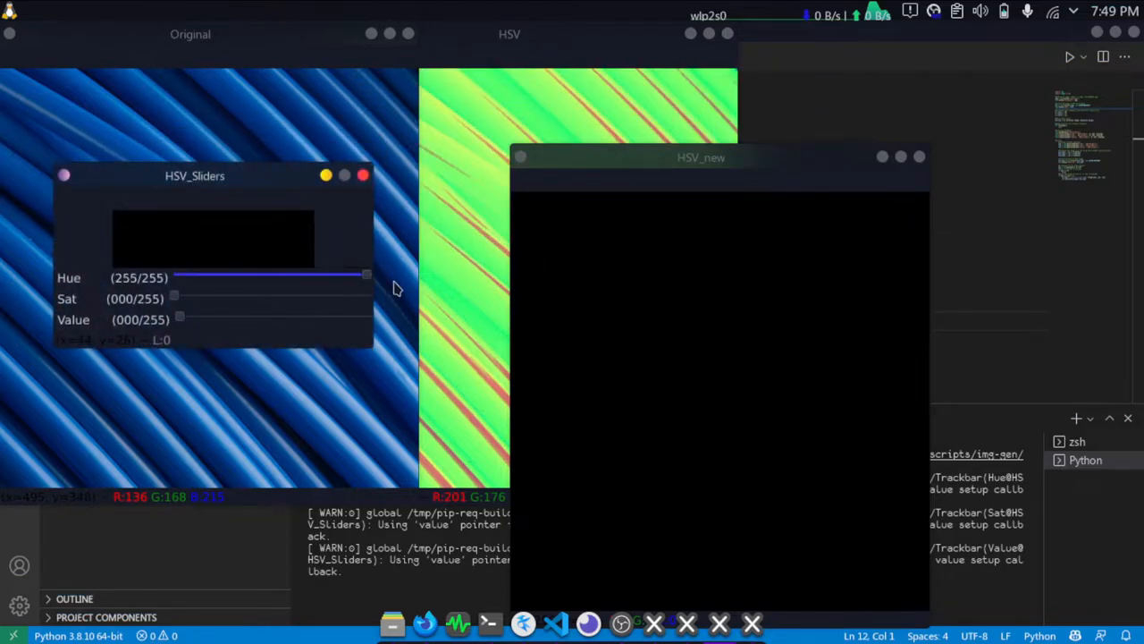
drag(179, 318, 366, 319)
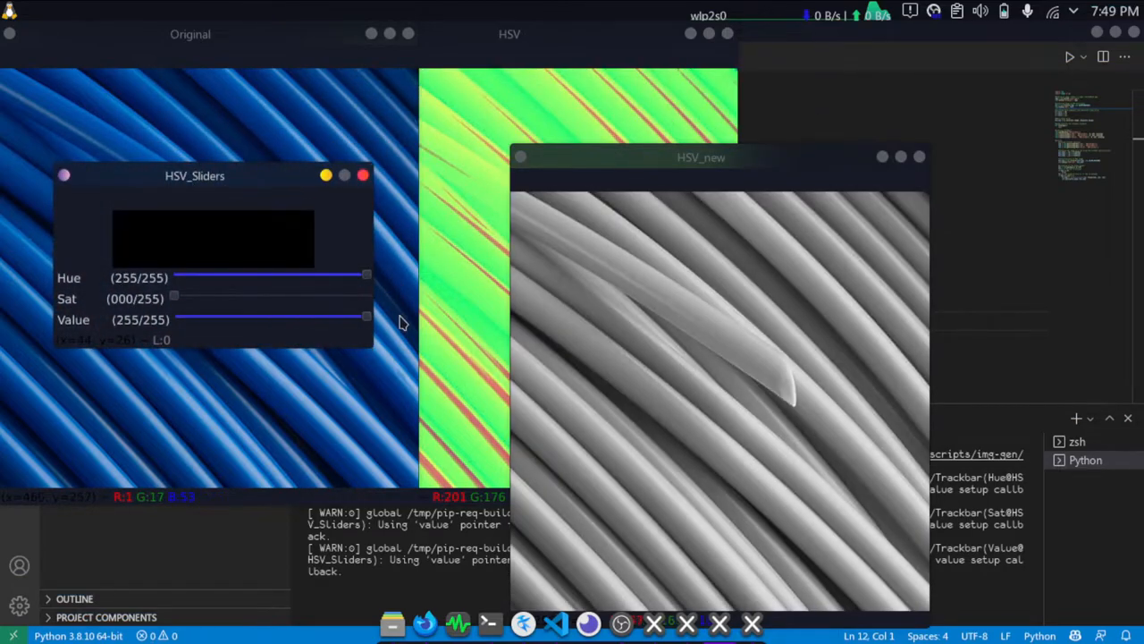
drag(175, 295, 366, 295)
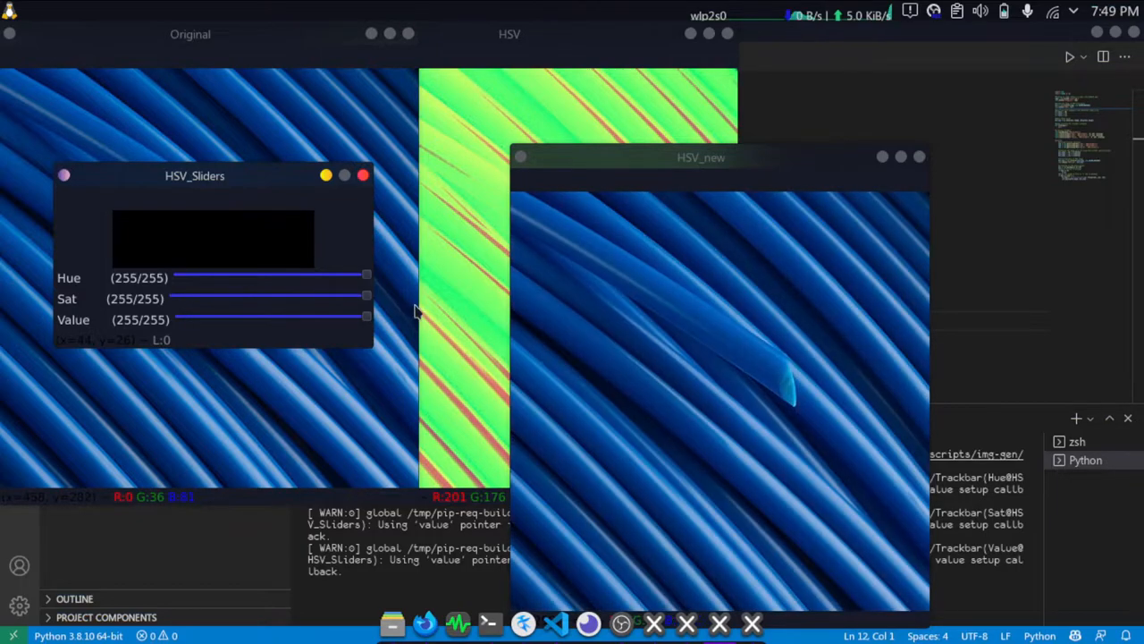
drag(365, 275, 264, 275)
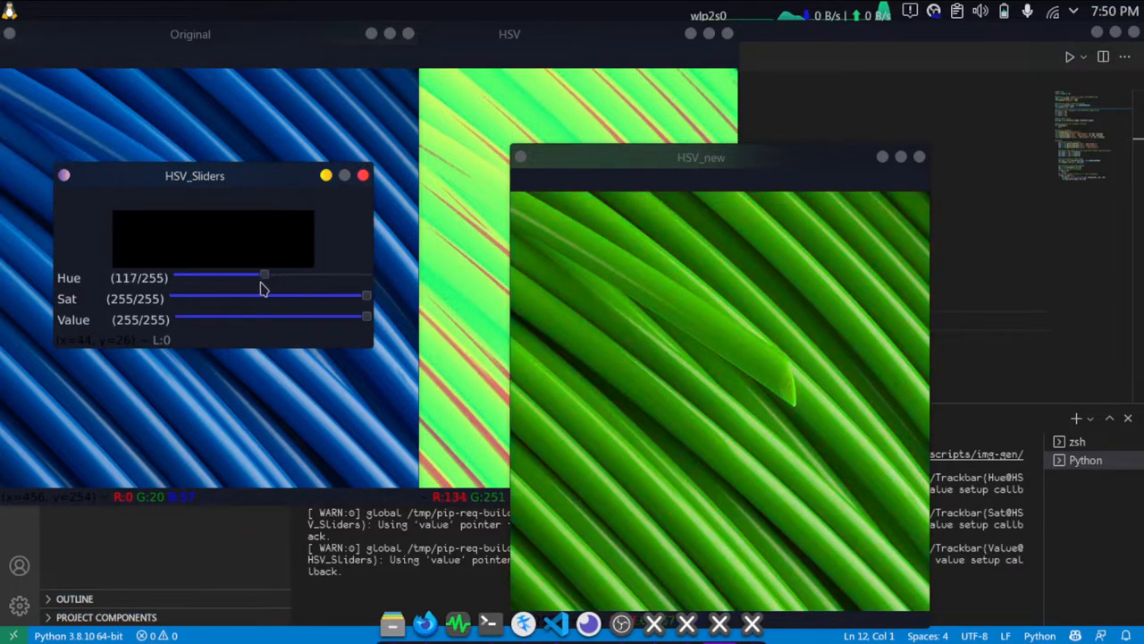
drag(265, 275, 195, 275)
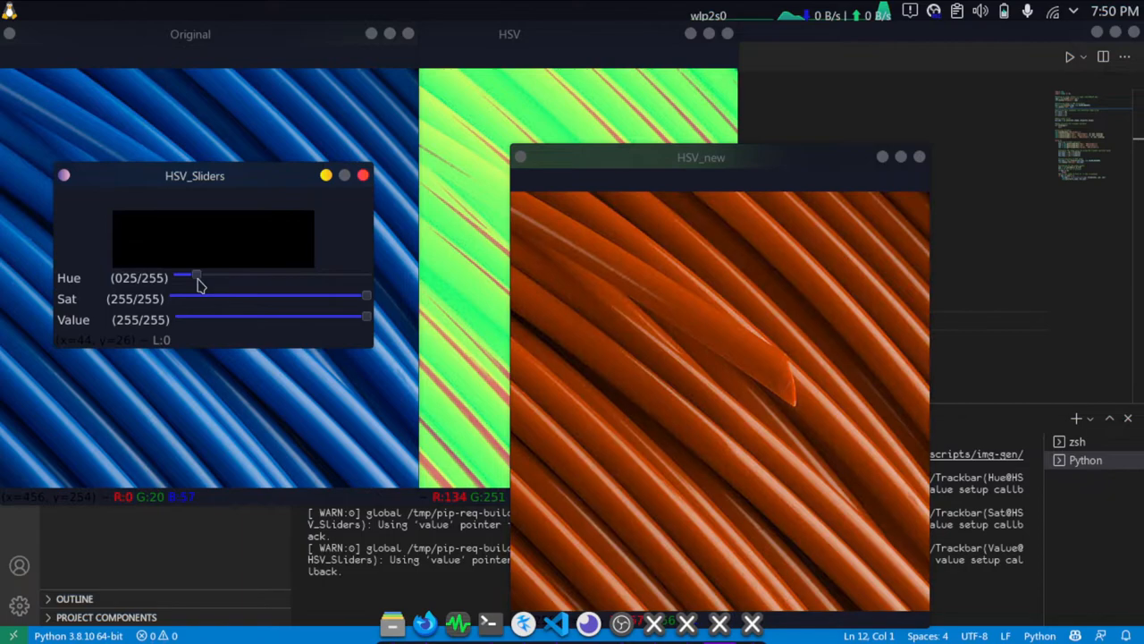
- Sweep hue through 240, 150, 84 and 238 with saturation 212 then 157 for teal shades
drag(195, 175, 200, 239)
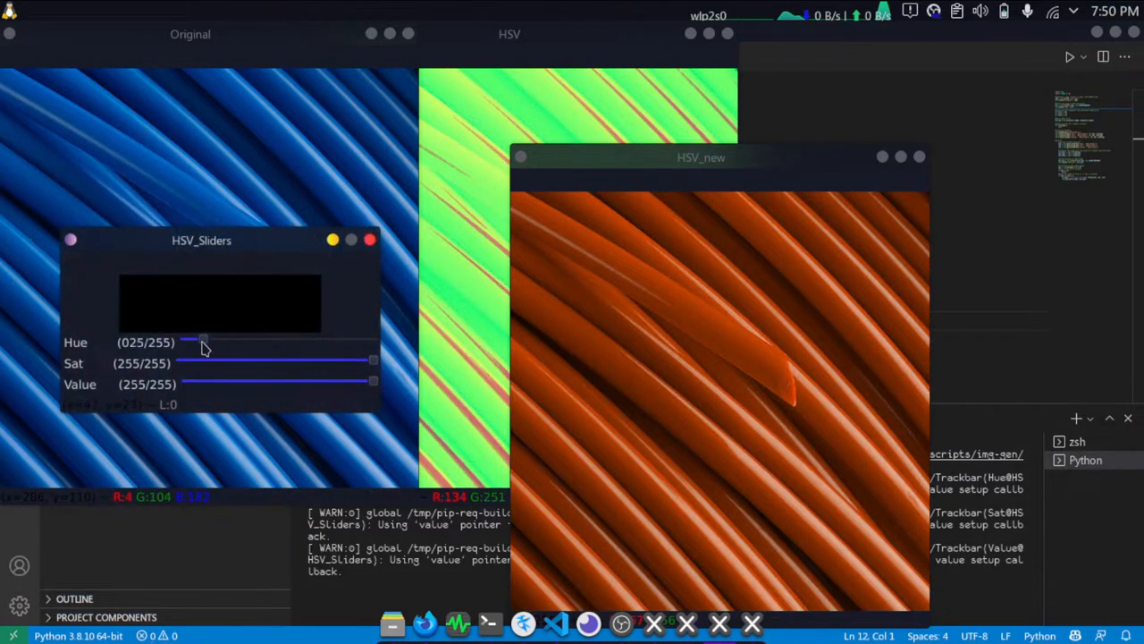
drag(204, 339, 362, 340)
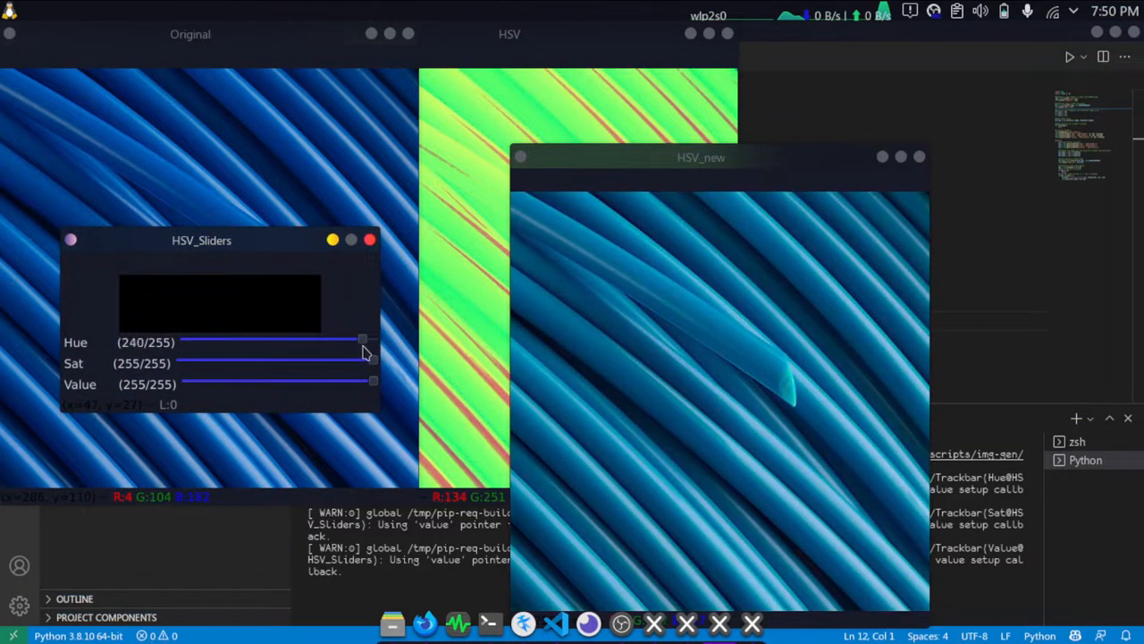
drag(361, 341, 295, 341)
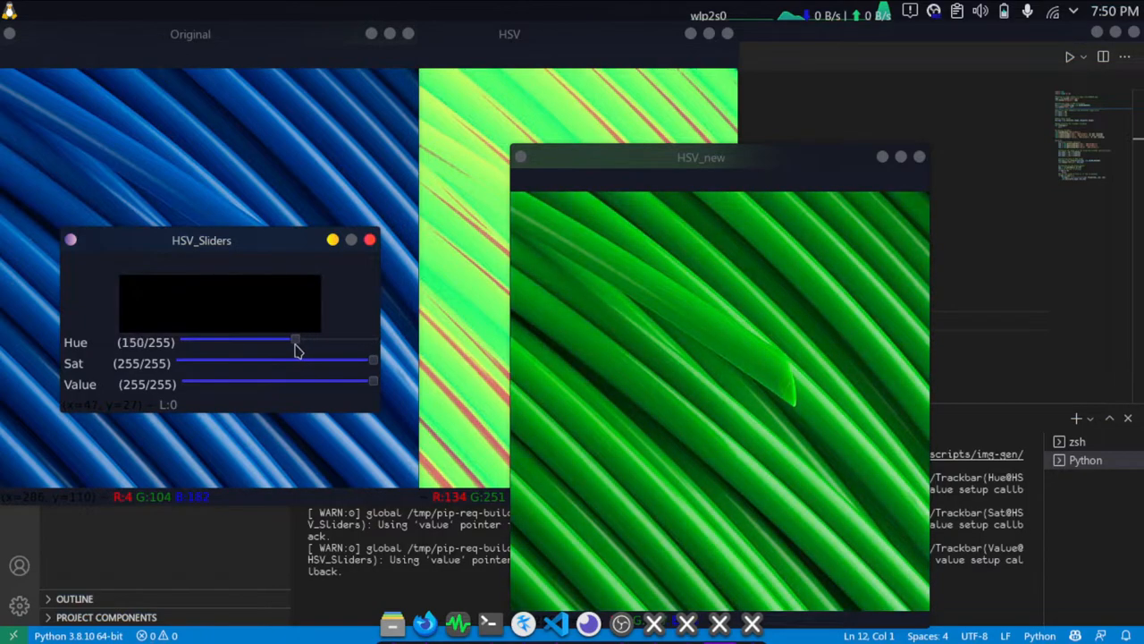
drag(295, 339, 247, 340)
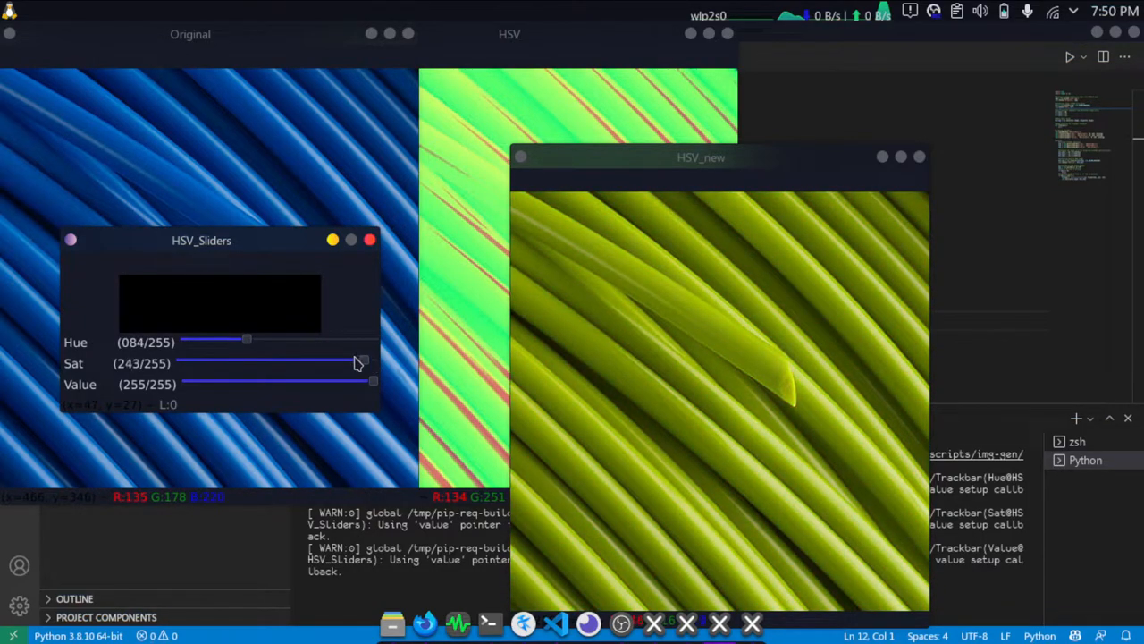
drag(361, 361, 339, 361)
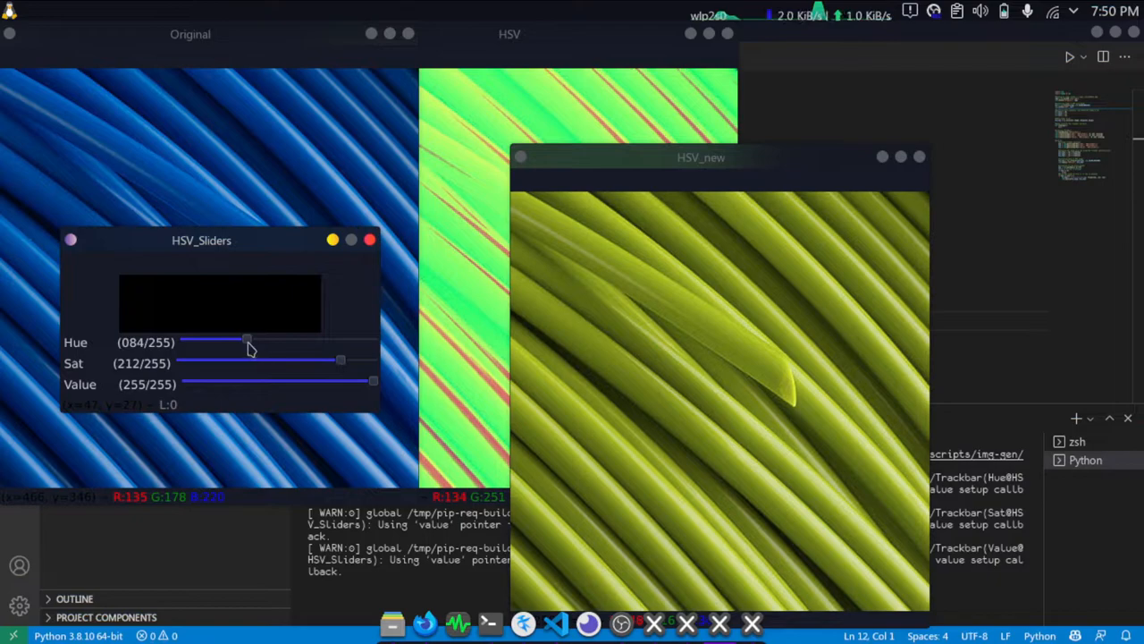
drag(247, 342, 362, 342)
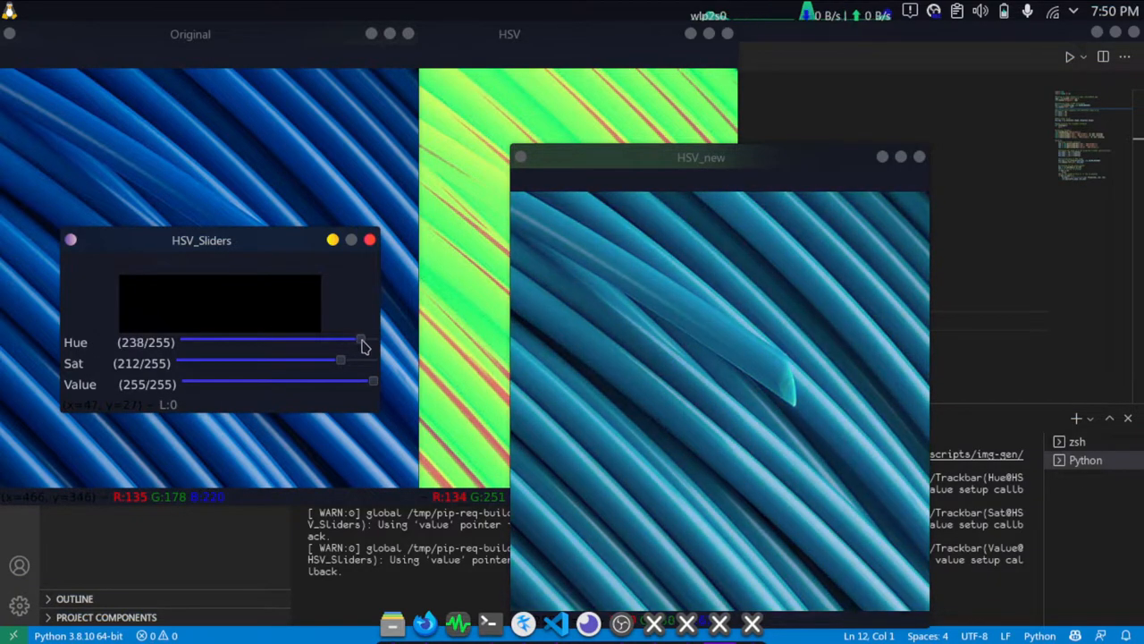
drag(339, 361, 300, 361)
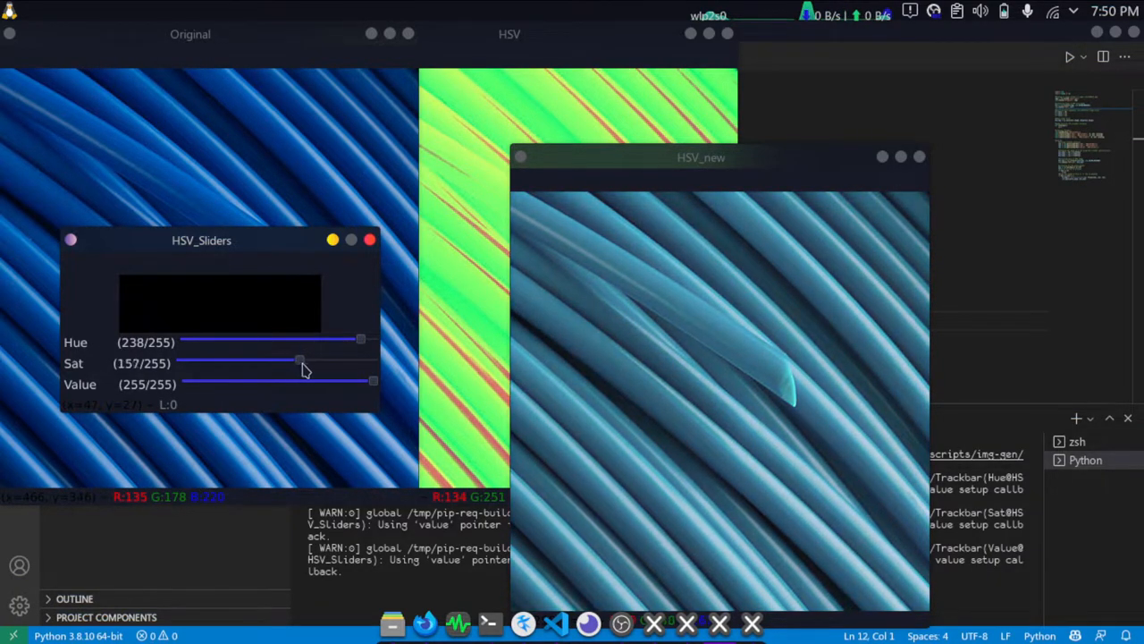
drag(301, 361, 372, 342)
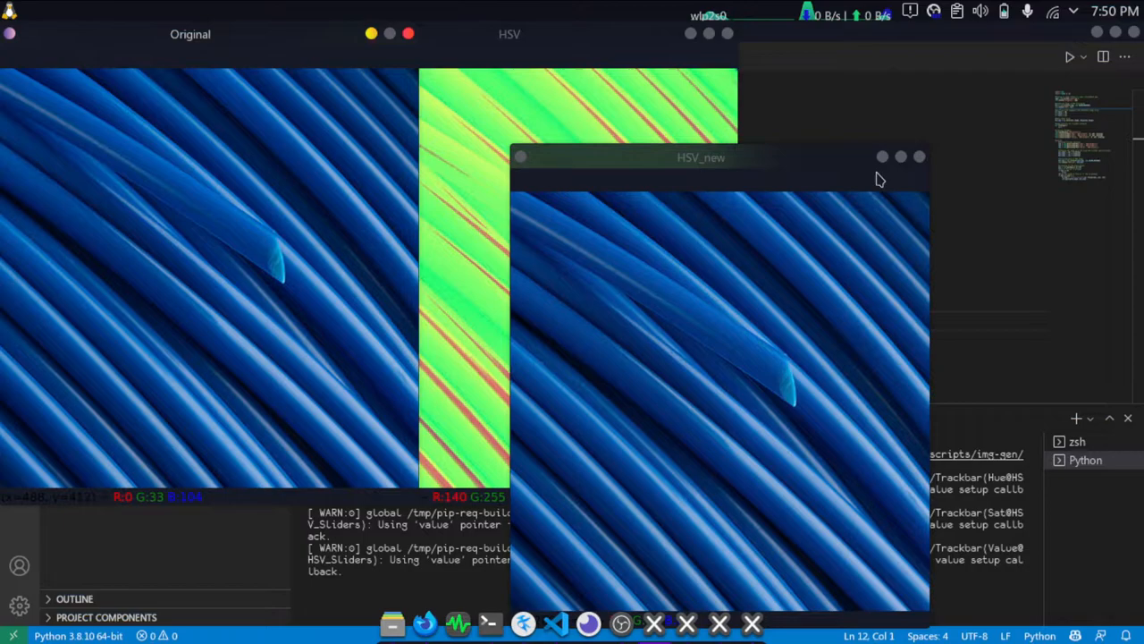
mouse_move(765, 392)
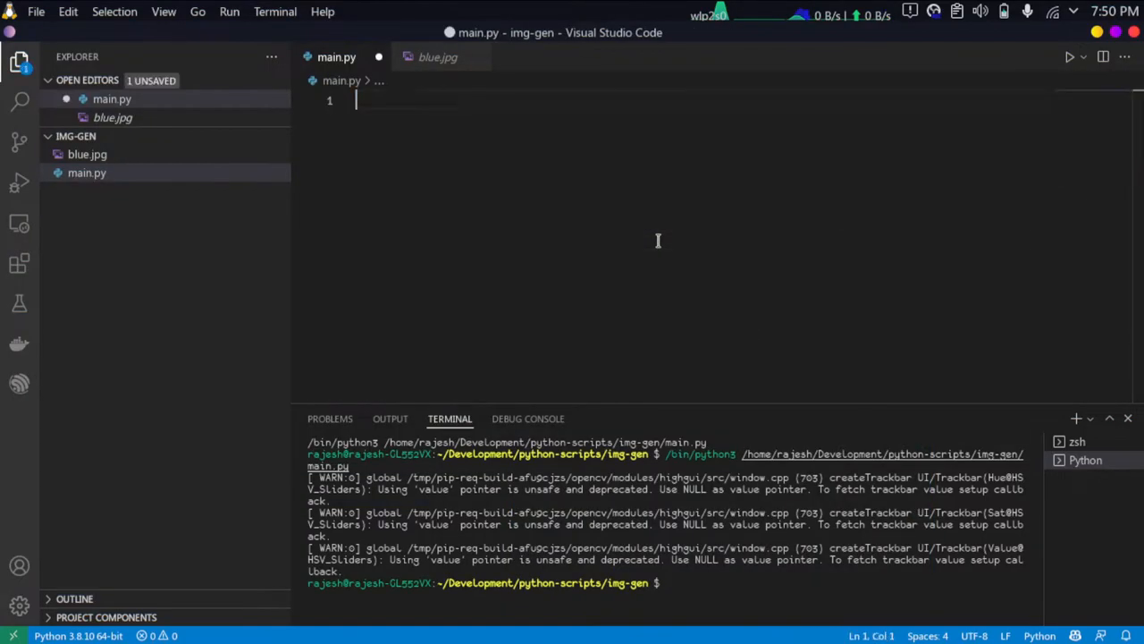
- Write the lines import cv2 and import numpy as np at the top of main.py
text(import)
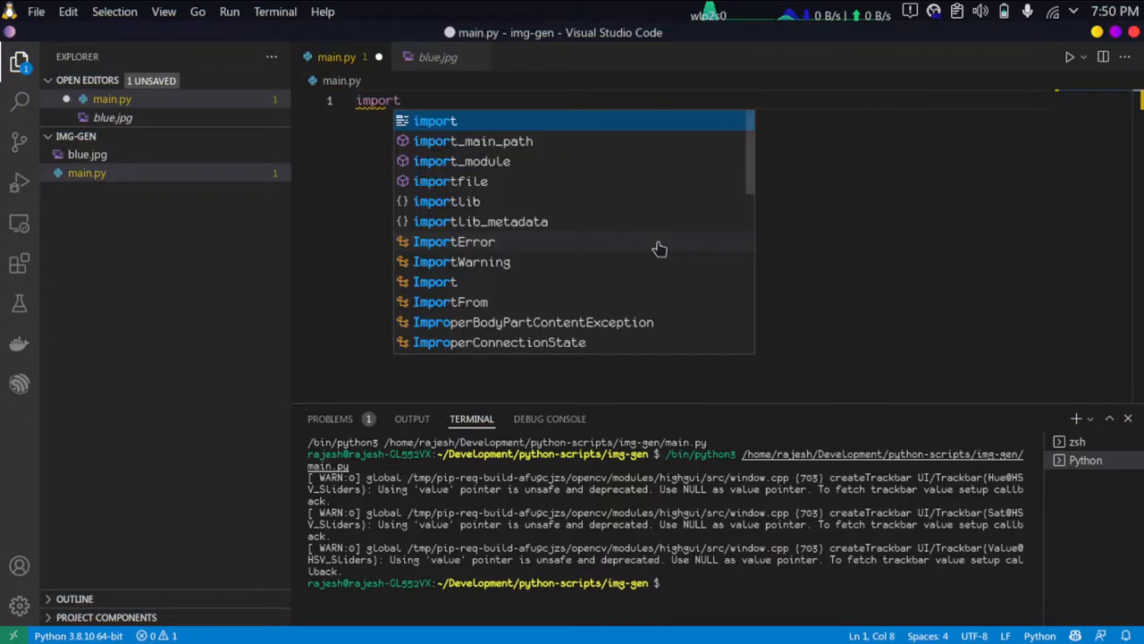
text(cv2)
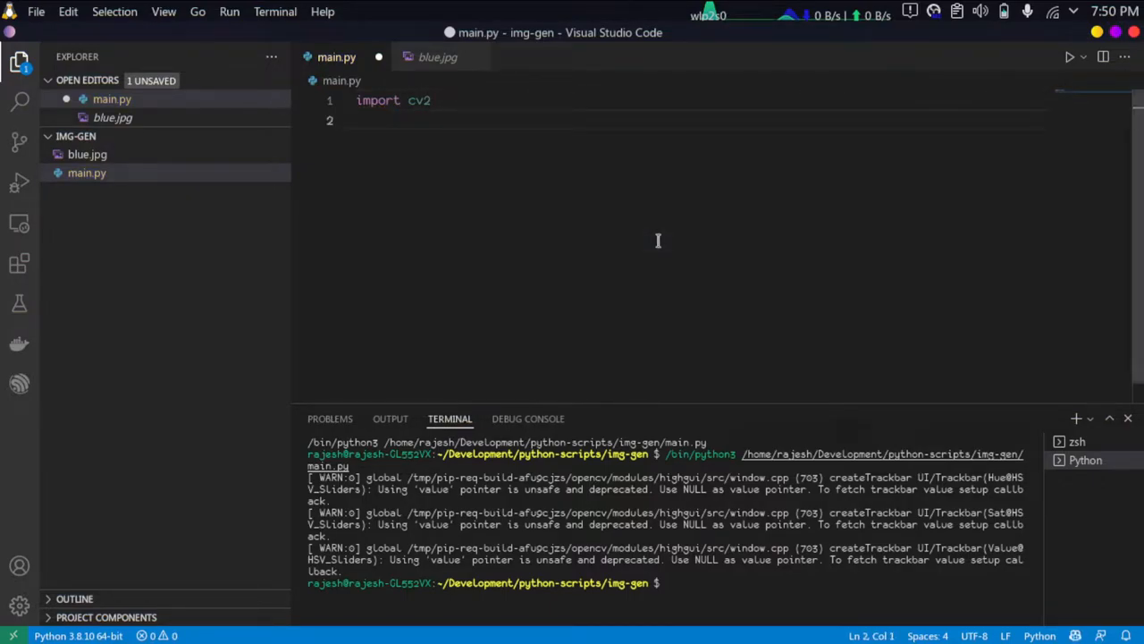
text(import numpy as np)
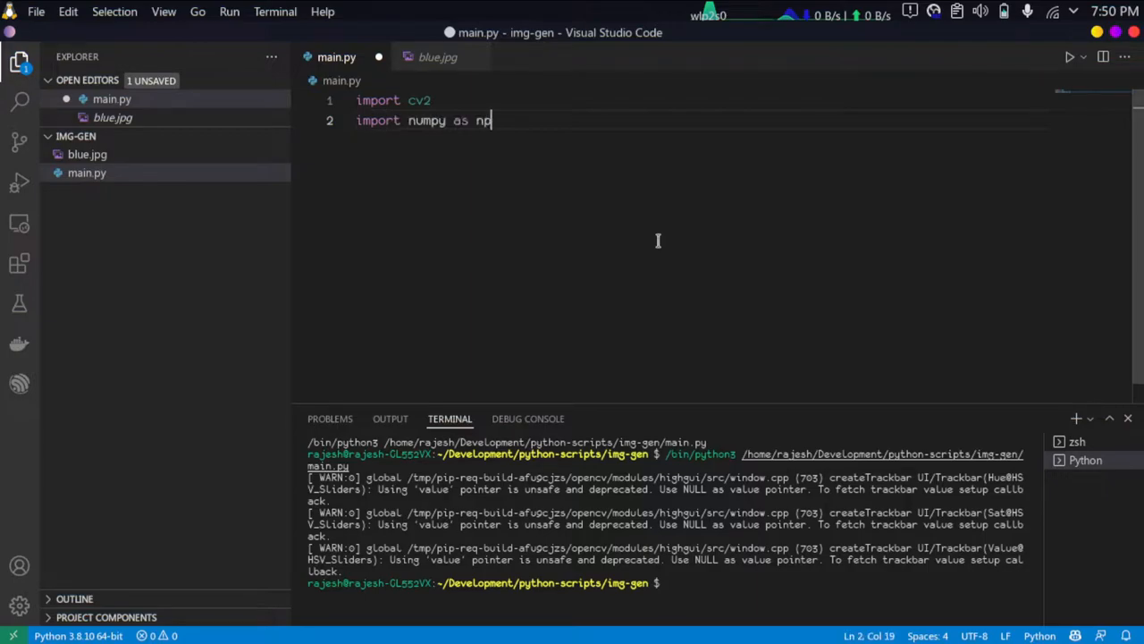
key(Enter)
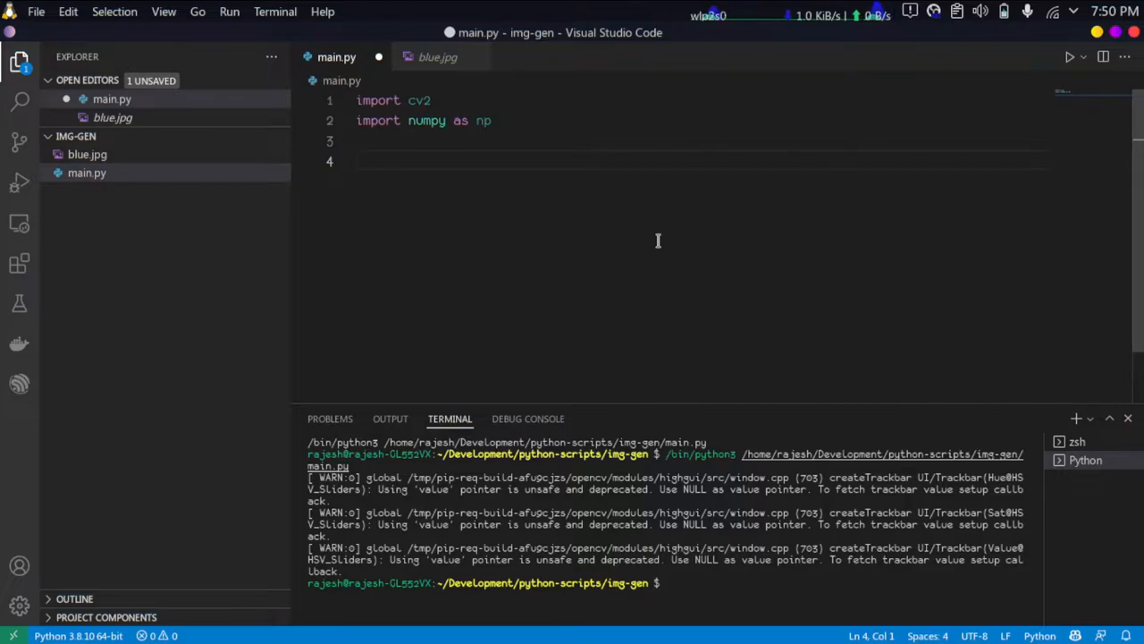
mouse_move(631, 222)
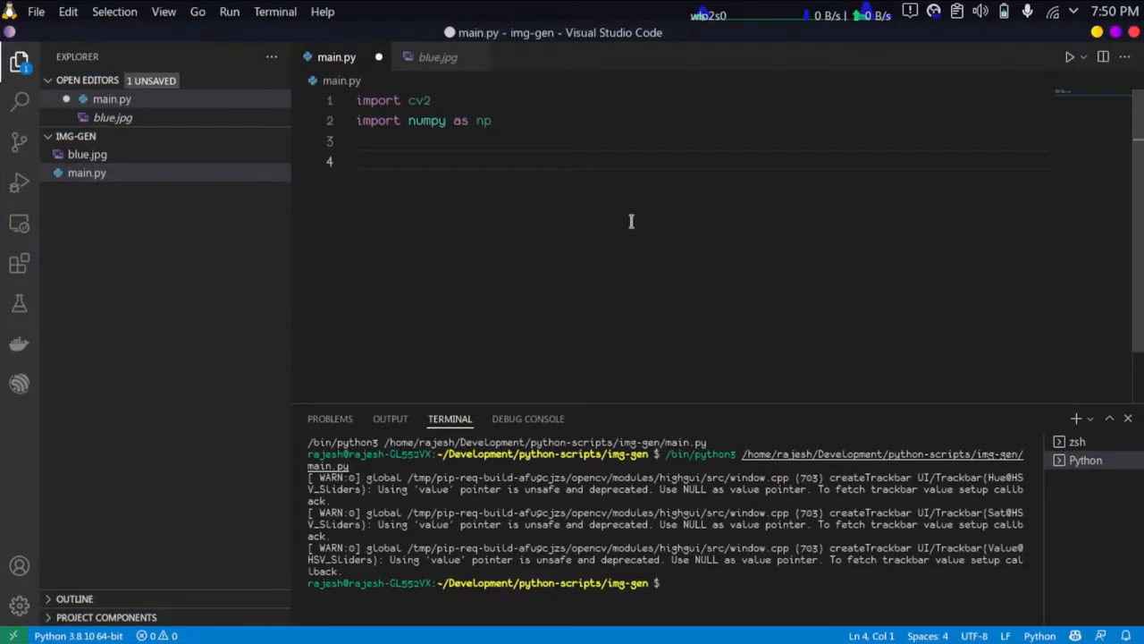
click(437, 56)
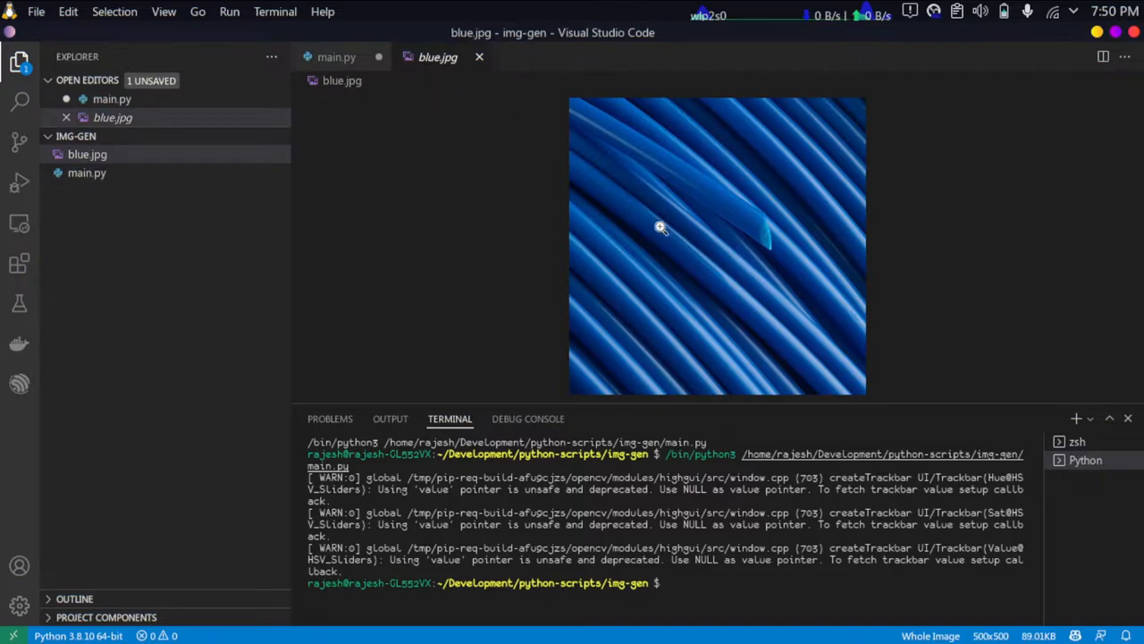
mouse_move(873, 301)
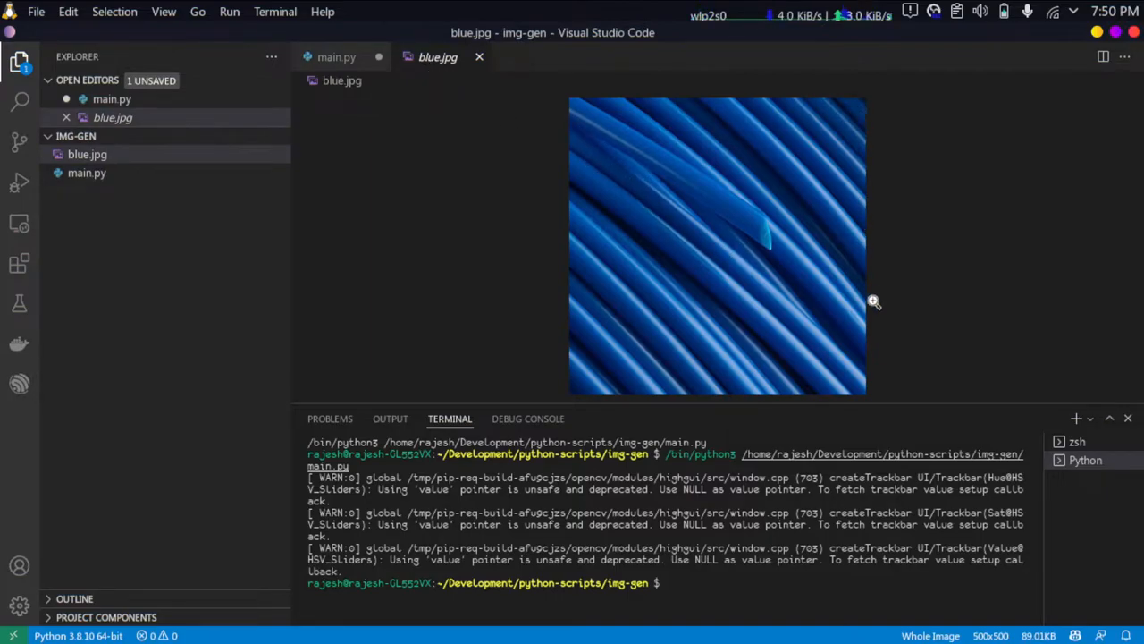
click(336, 56)
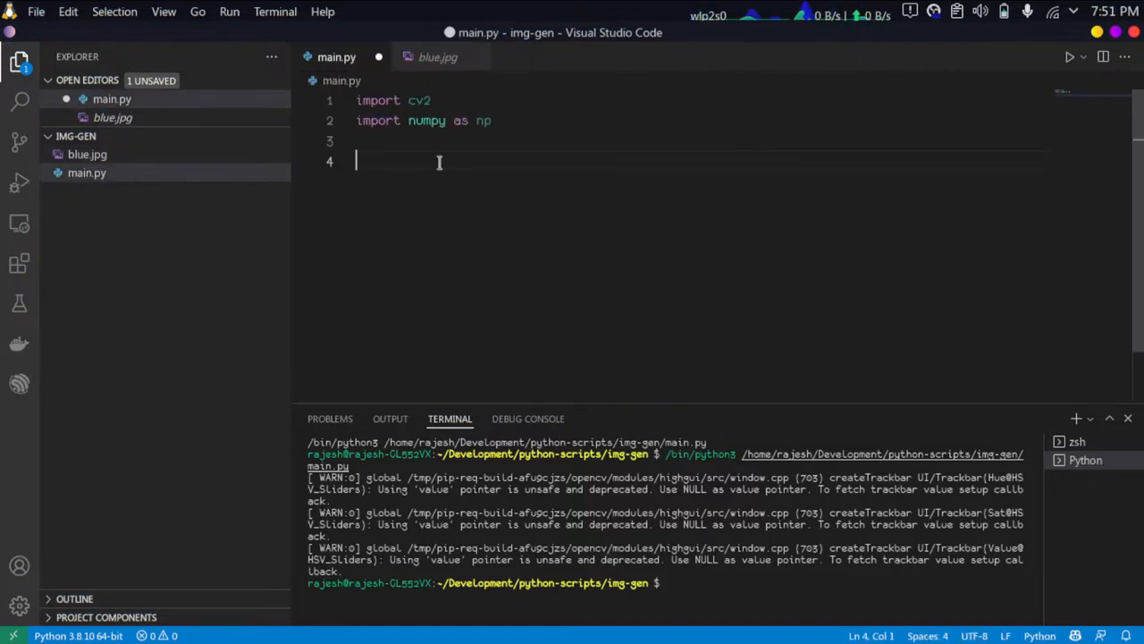
click(436, 56)
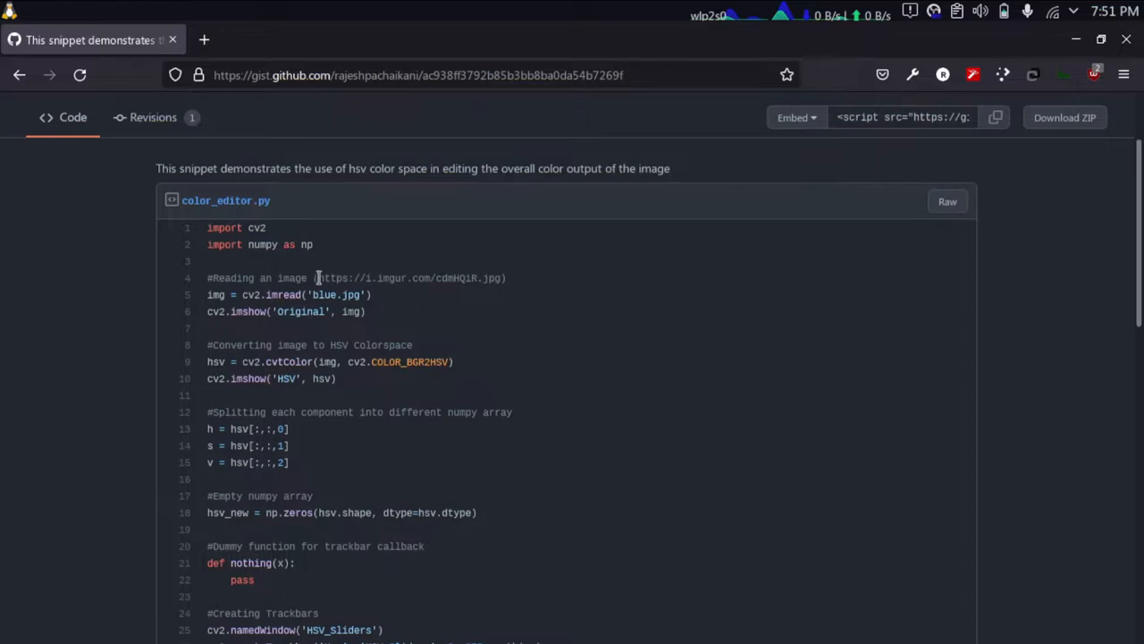
- Open the image link in the gist comment in Firefox
double_click(407, 279)
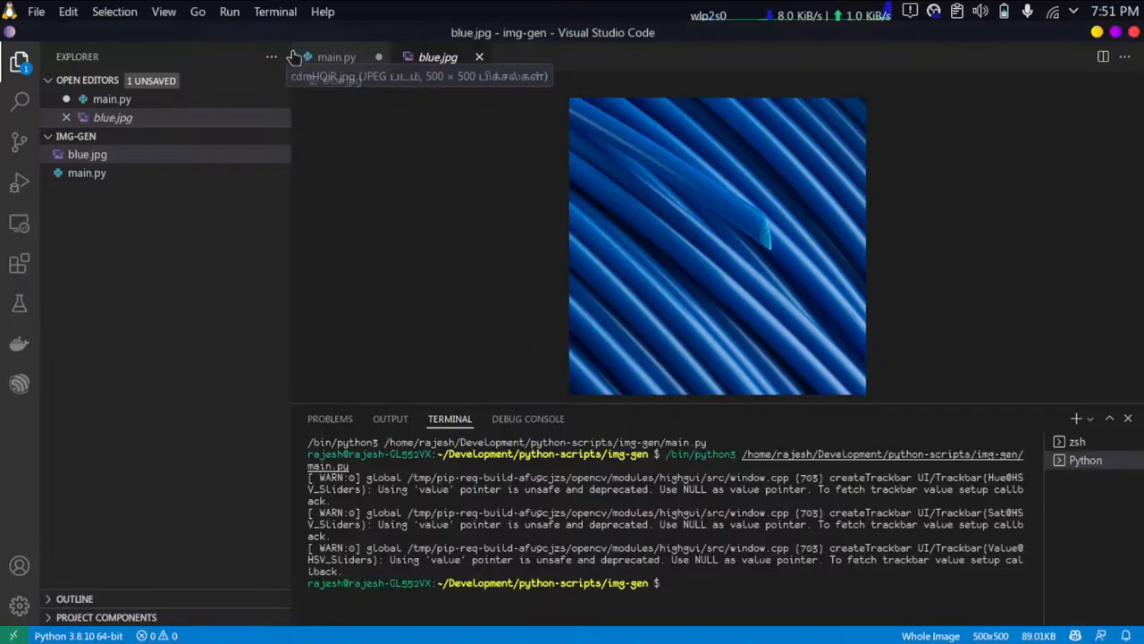
- Read blue.jpg with cv2.imread and show it via cv2.imshow('Original', img), then save
click(336, 56)
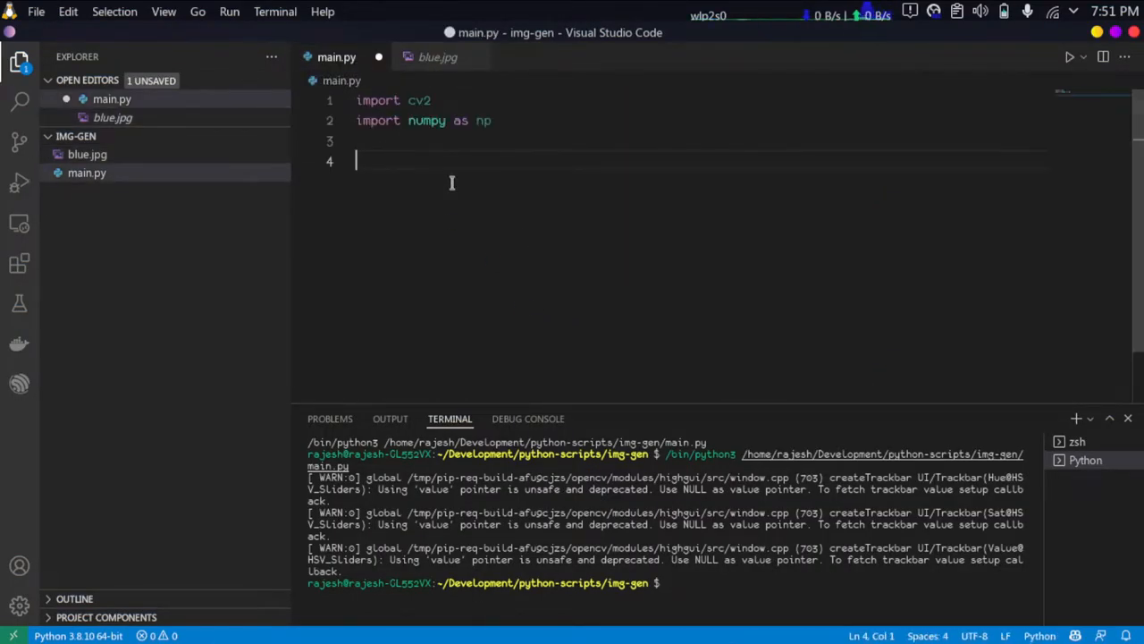
text(img = cv2.imread('../images/input.jp)
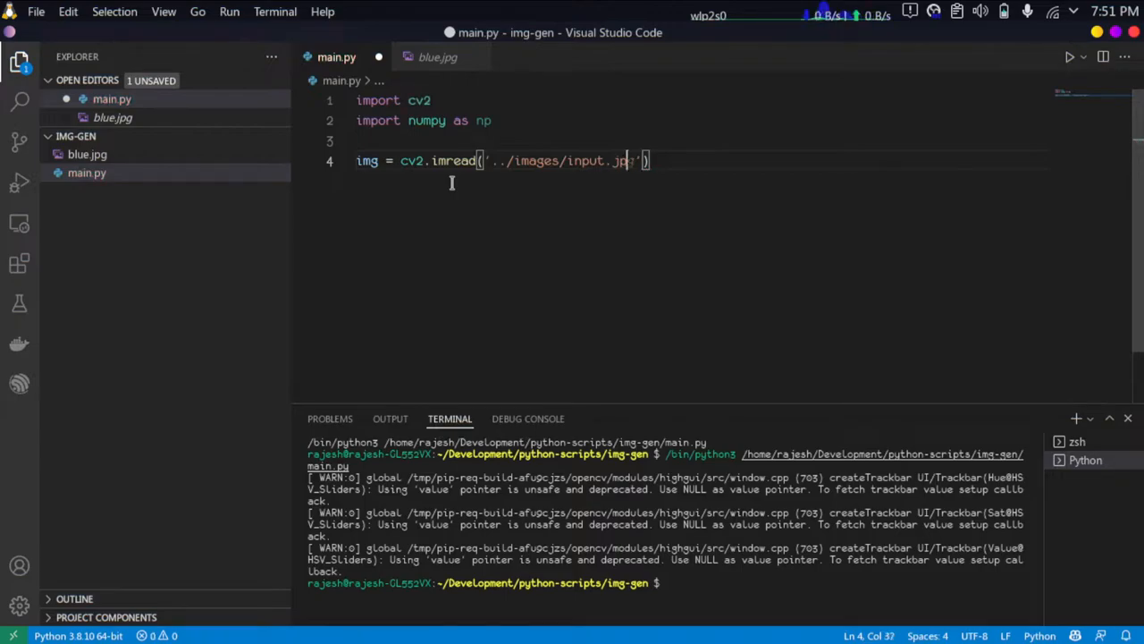
text(blue.jpg)
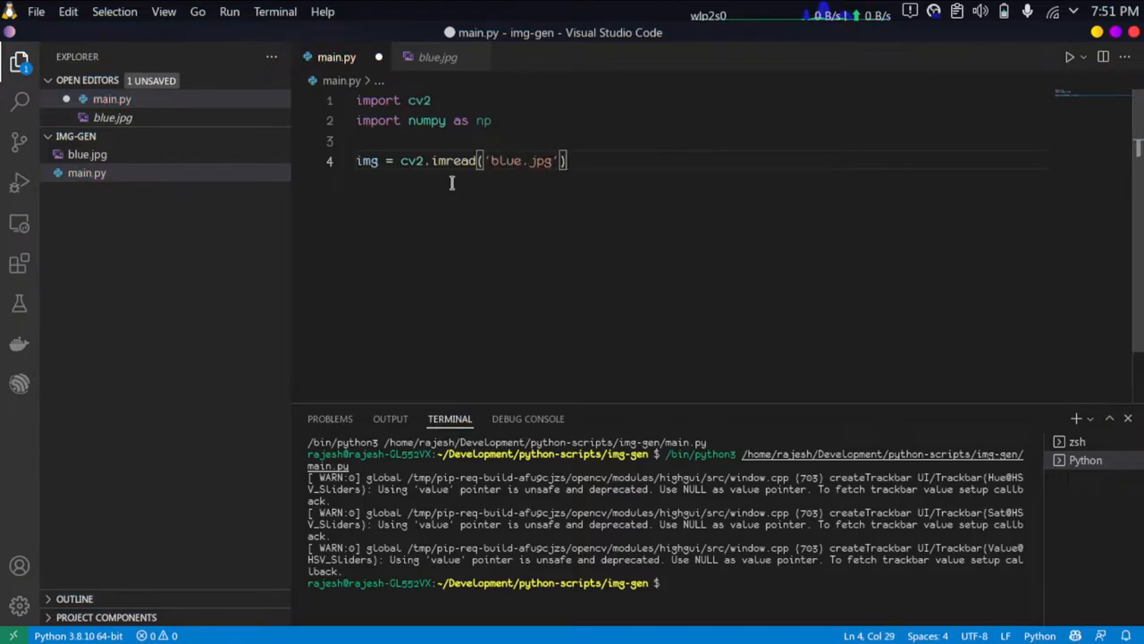
key(Return)
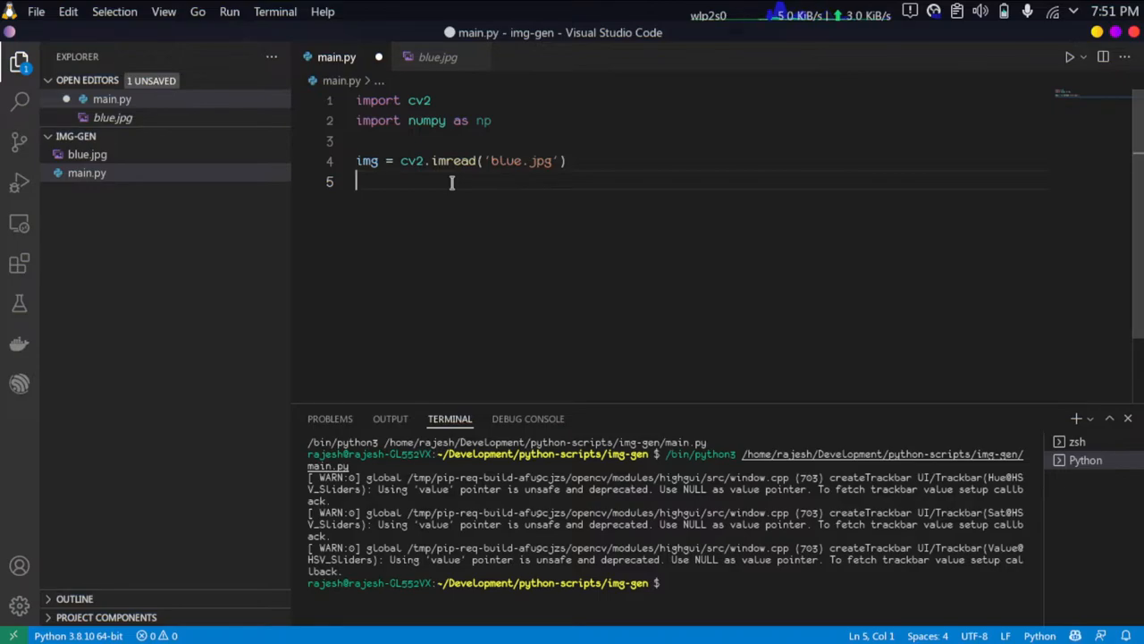
text(cv2.imdecode)
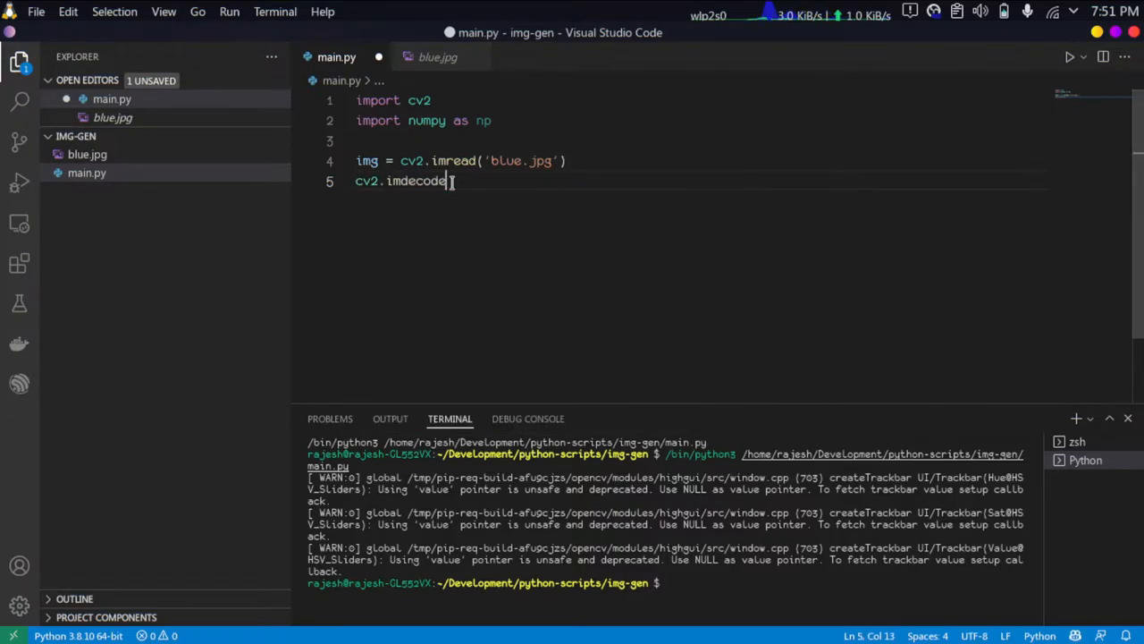
text(imshow()
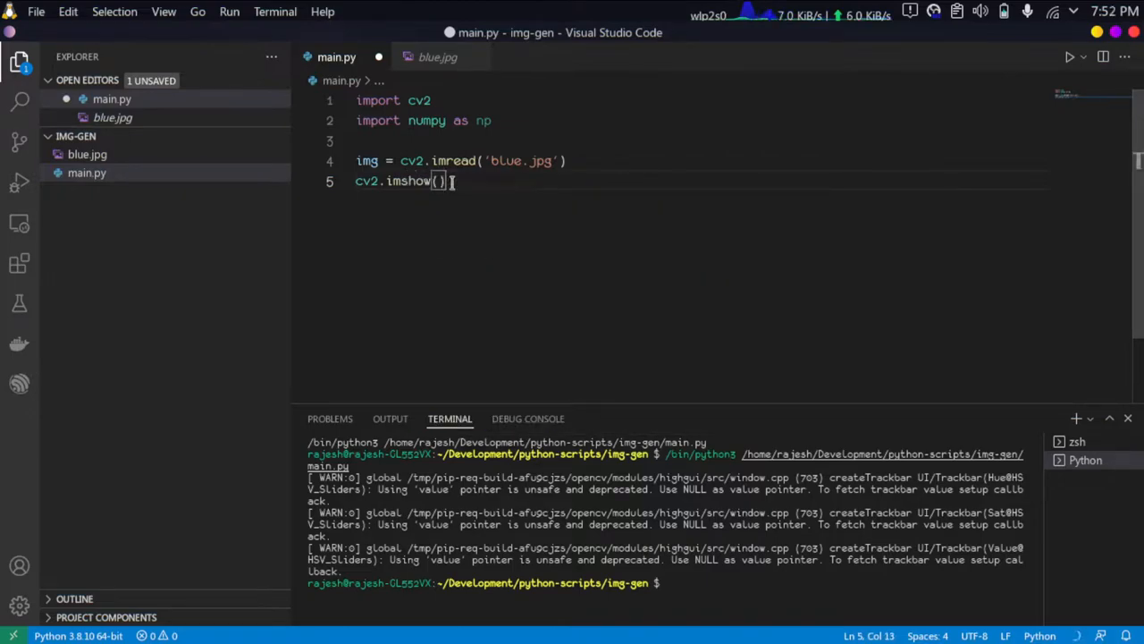
text('Original', img)
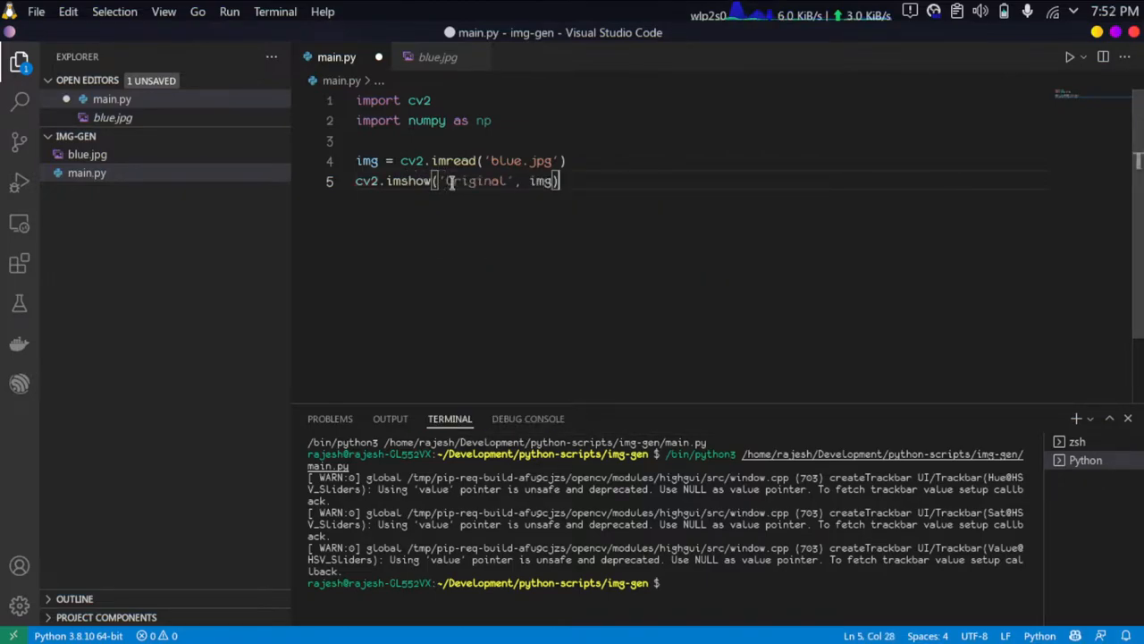
key(ctrl+s)
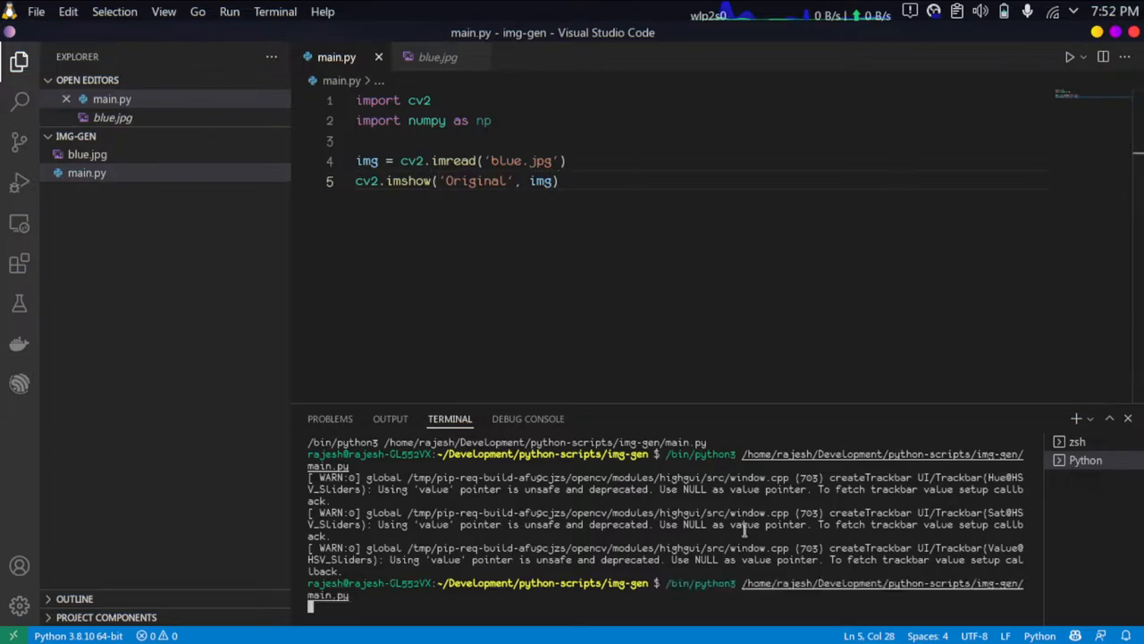
- Add cv2.waitKey(0) so the Original window stays open until a key press
key(Return)
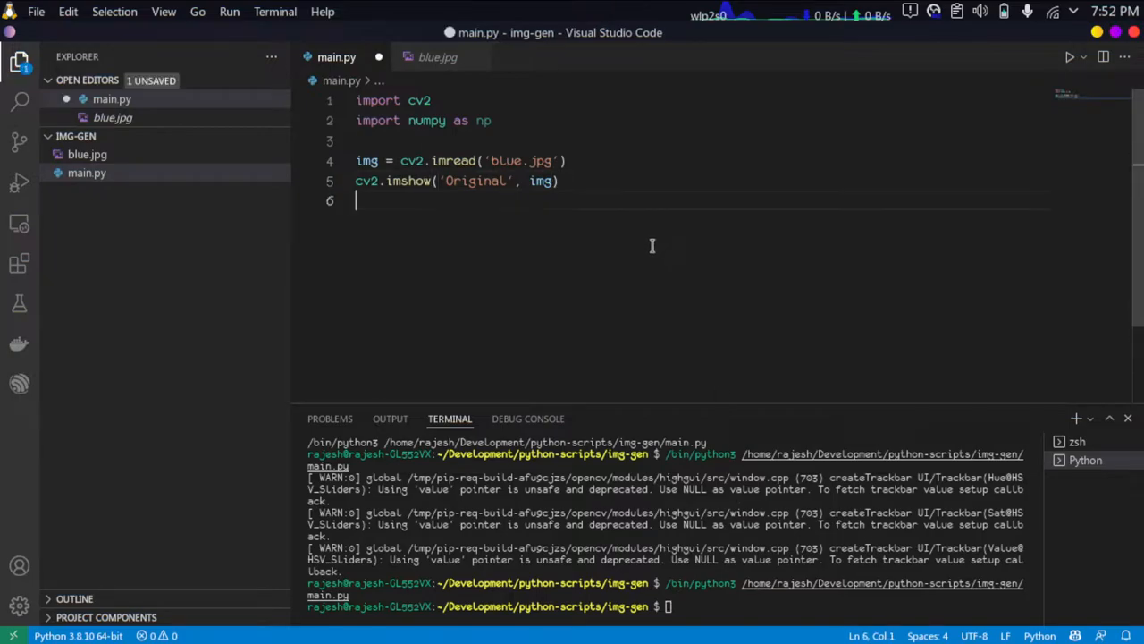
text(cv2.)
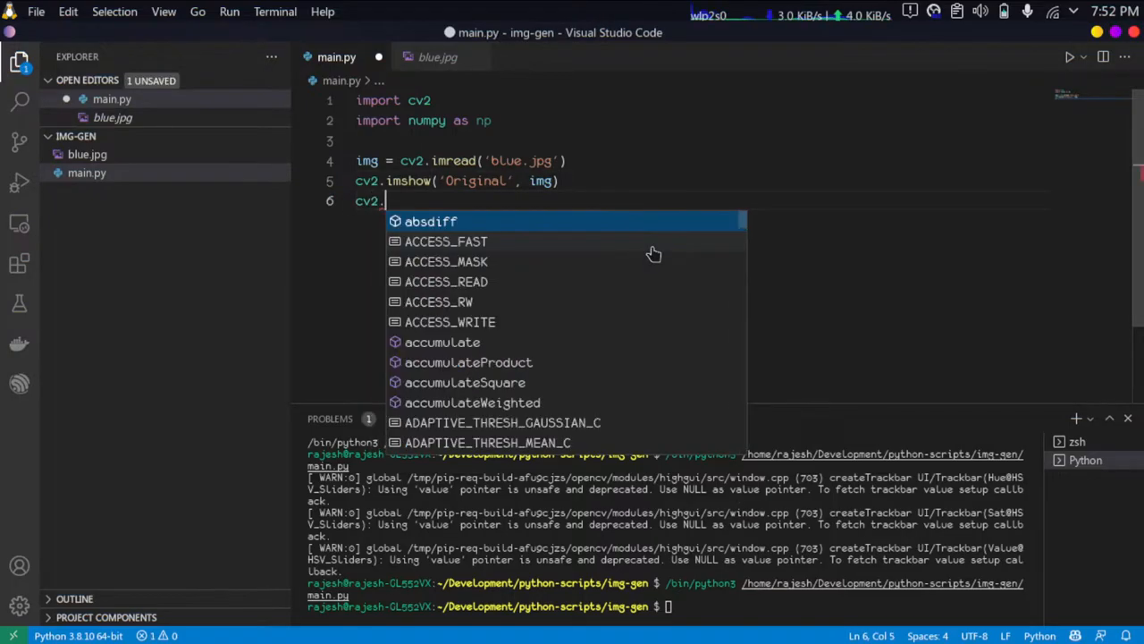
text(waitKey()
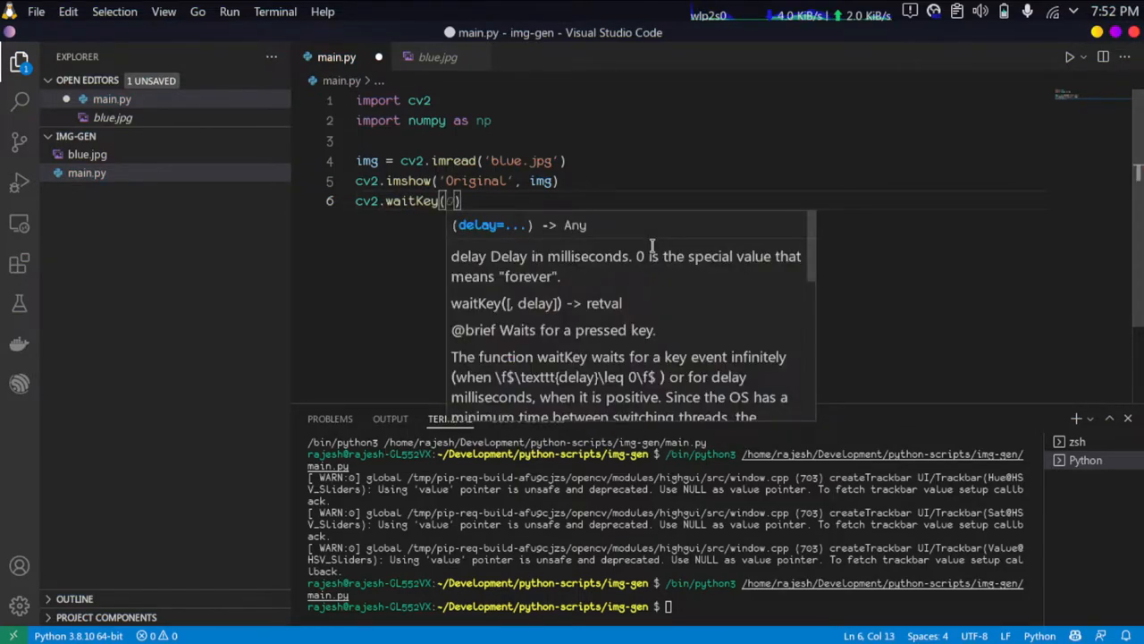
text(0)
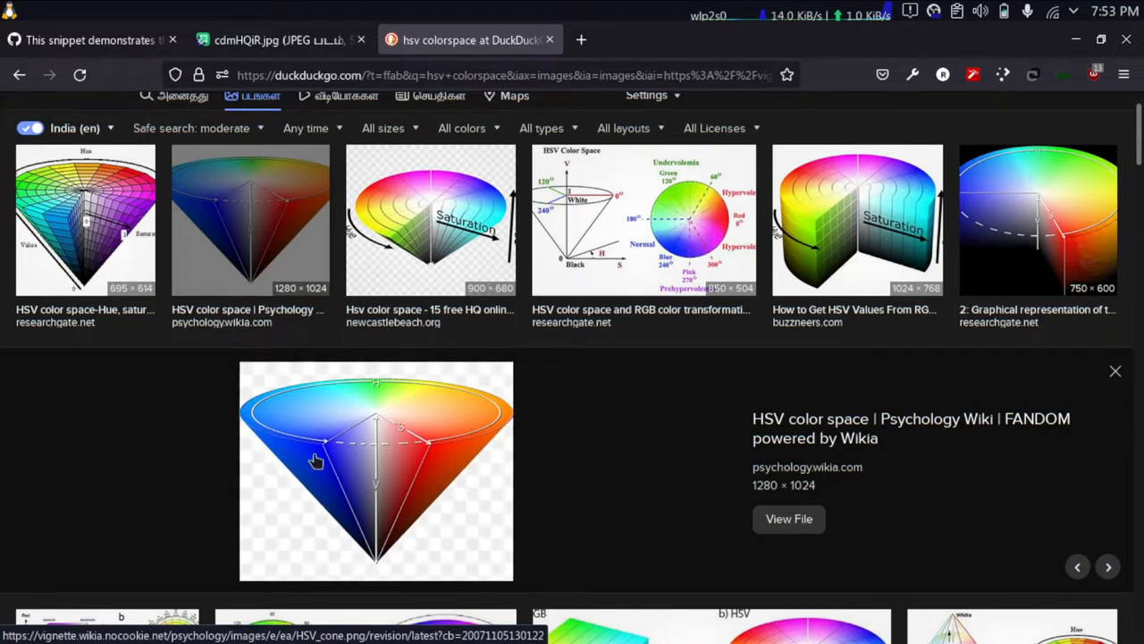
mouse_move(383, 407)
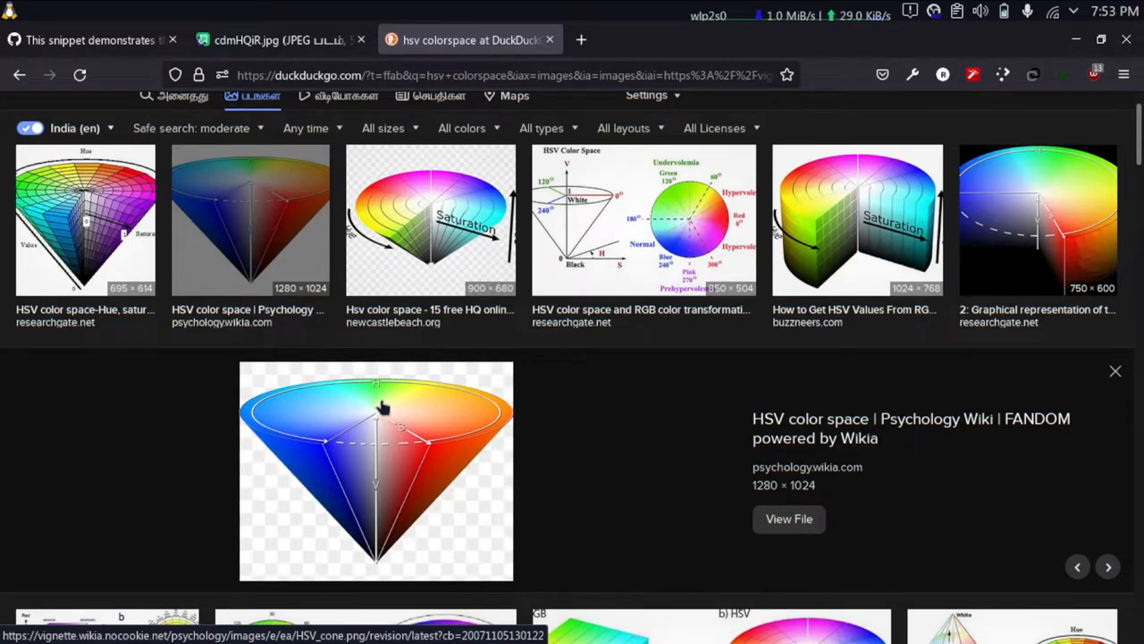
mouse_move(376, 498)
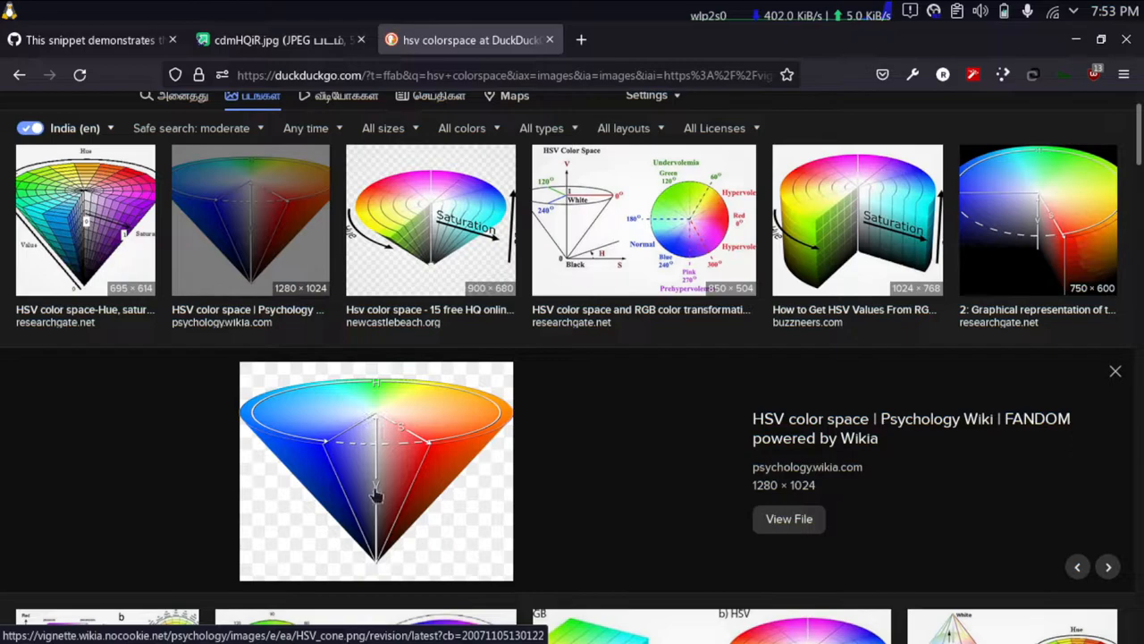
mouse_move(402, 434)
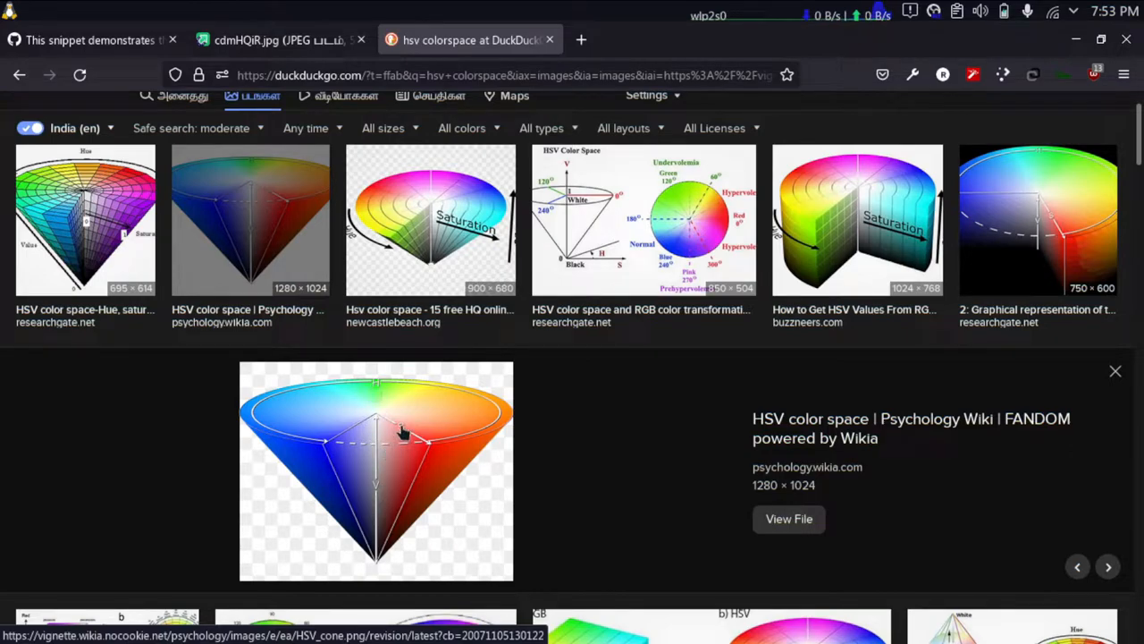
mouse_move(420, 438)
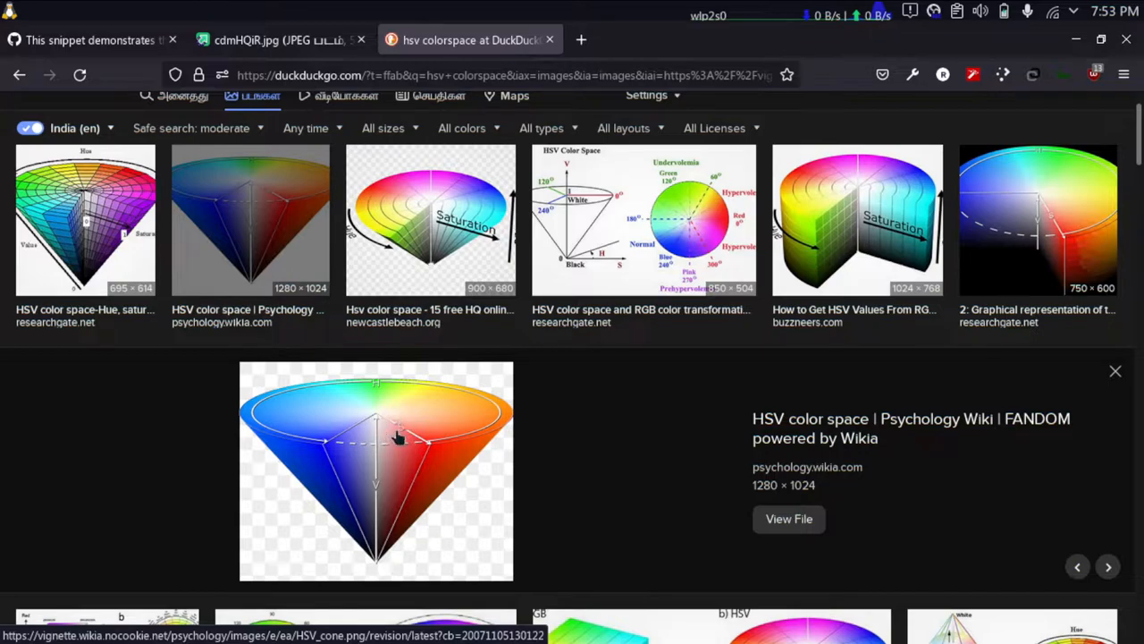
mouse_move(376, 540)
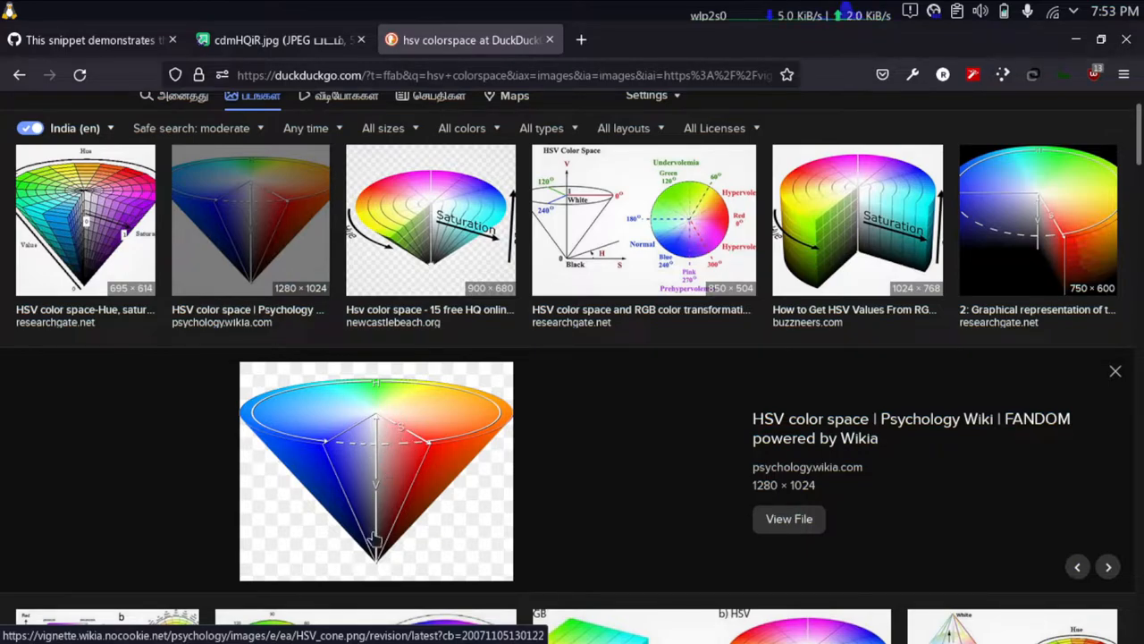
mouse_move(379, 440)
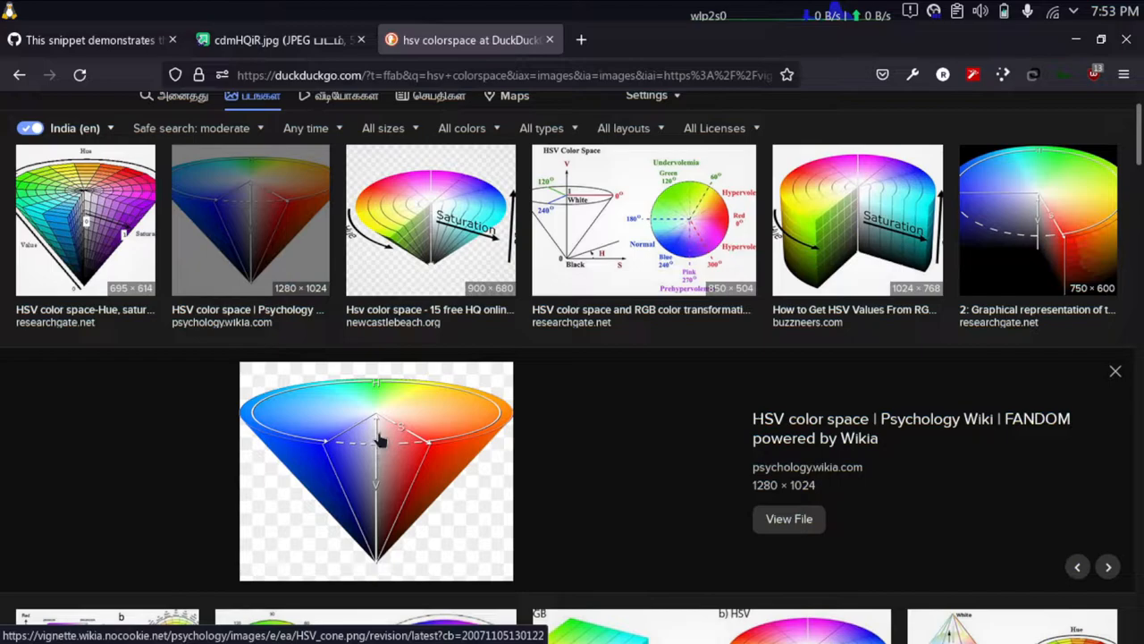
mouse_move(373, 522)
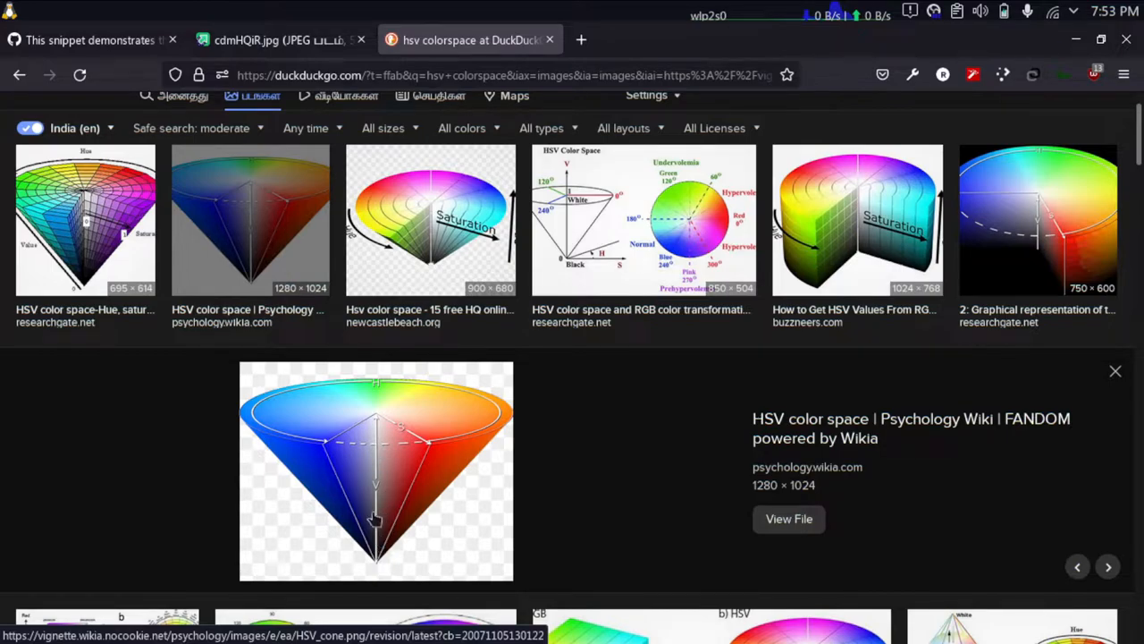
mouse_move(366, 561)
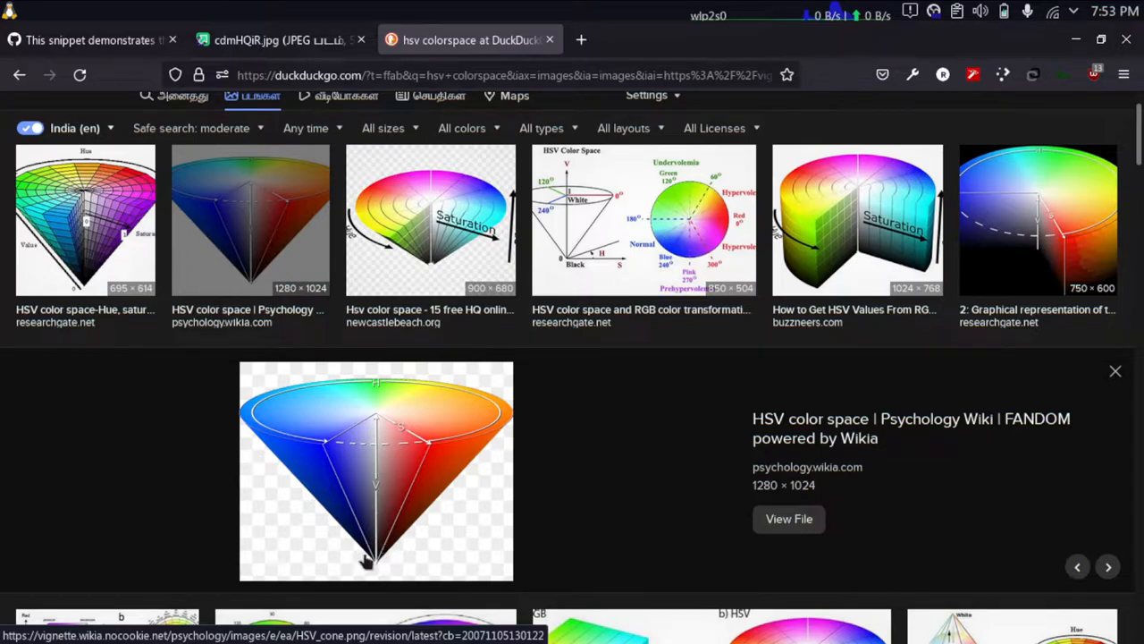
mouse_move(379, 546)
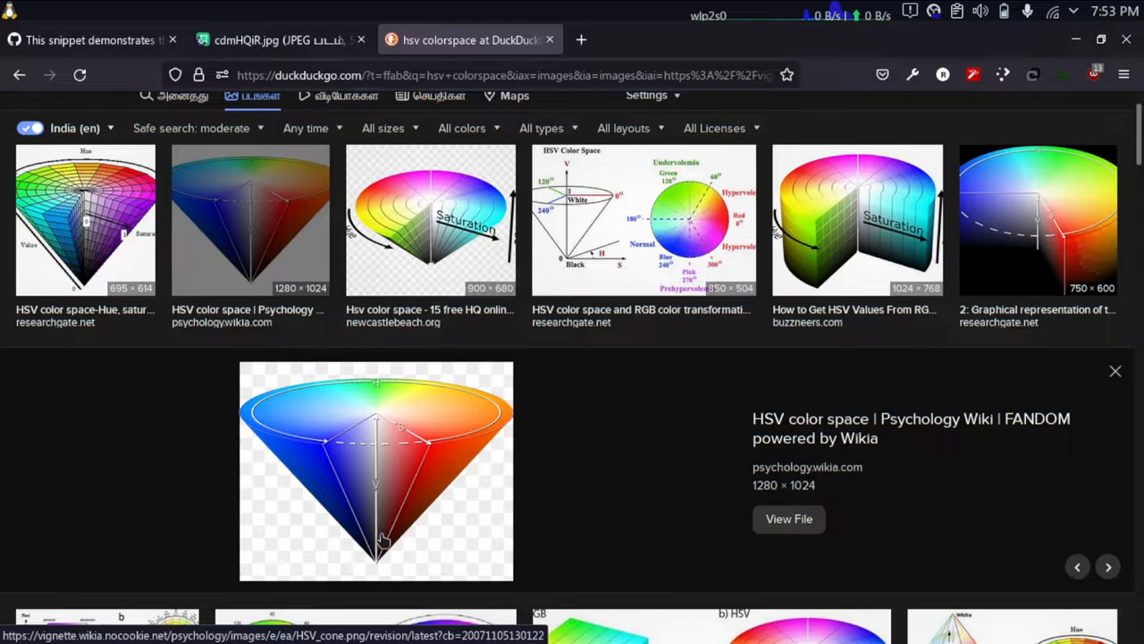
mouse_move(375, 426)
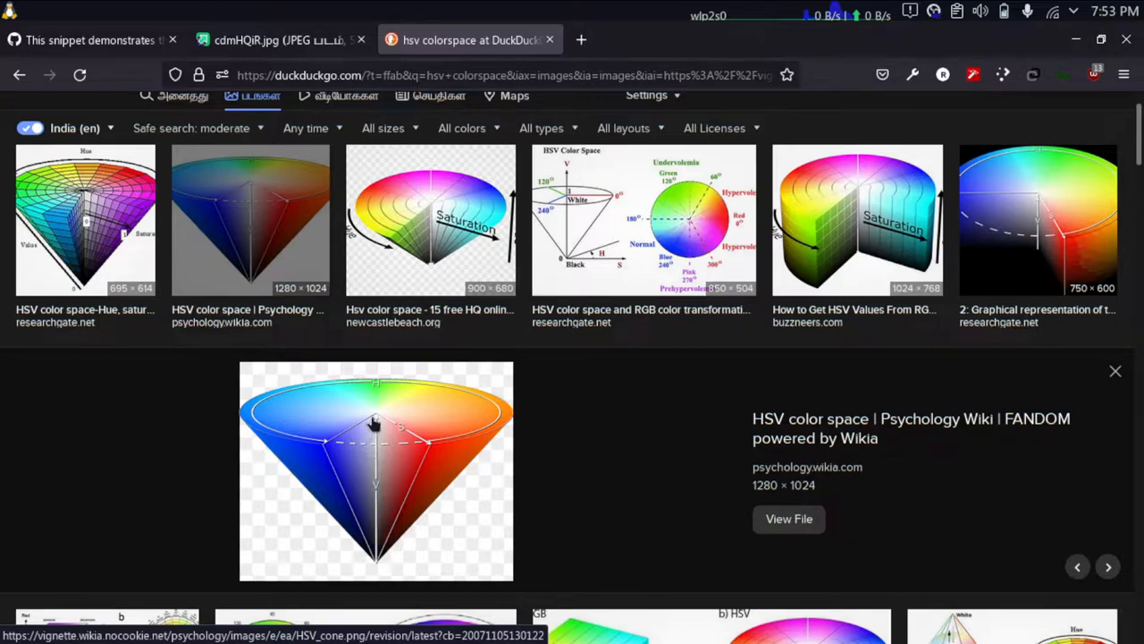
mouse_move(379, 420)
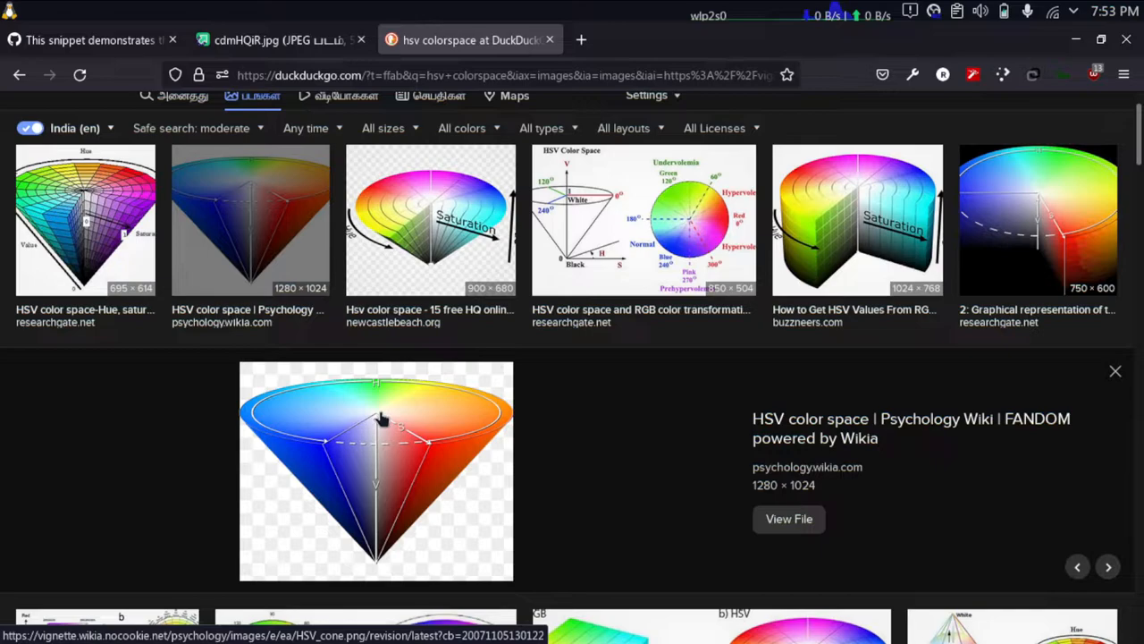
mouse_move(390, 400)
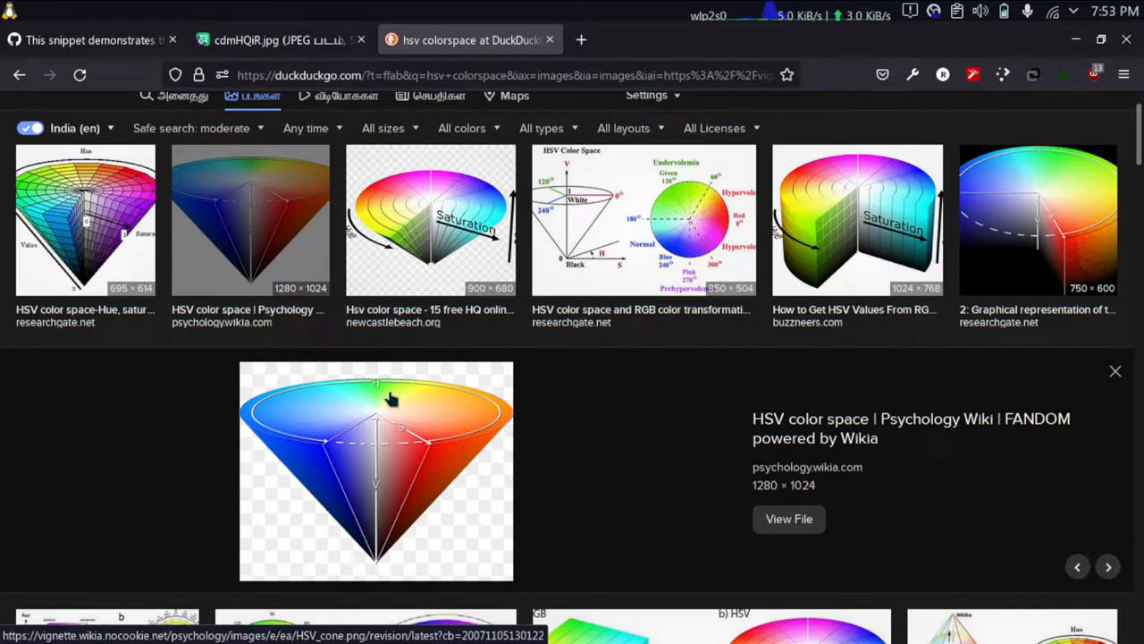
mouse_move(418, 404)
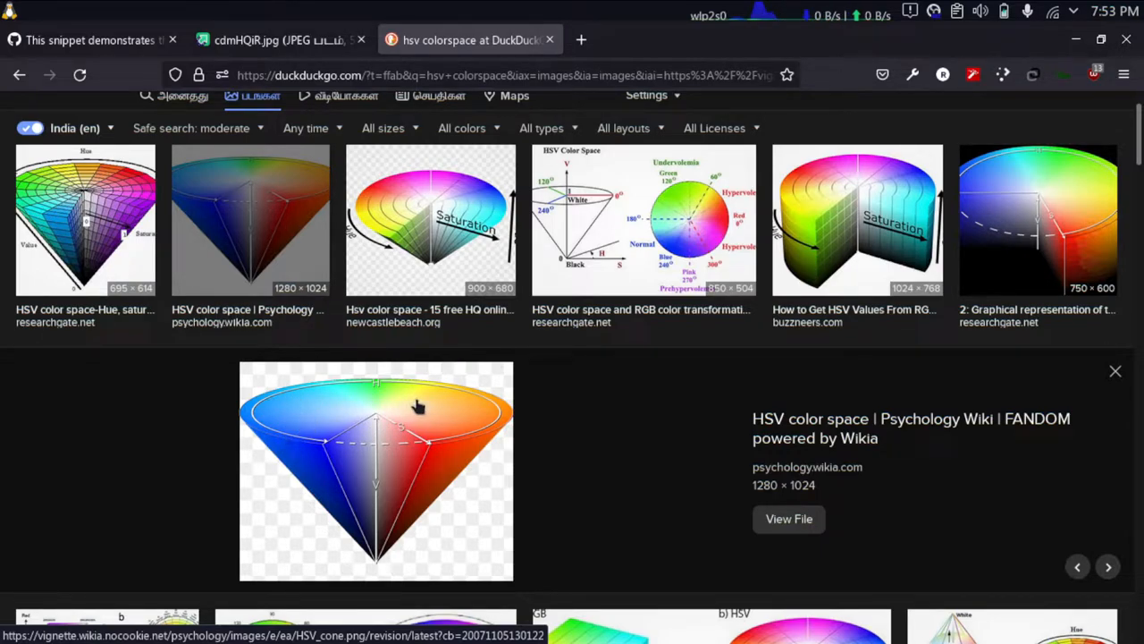
mouse_move(456, 438)
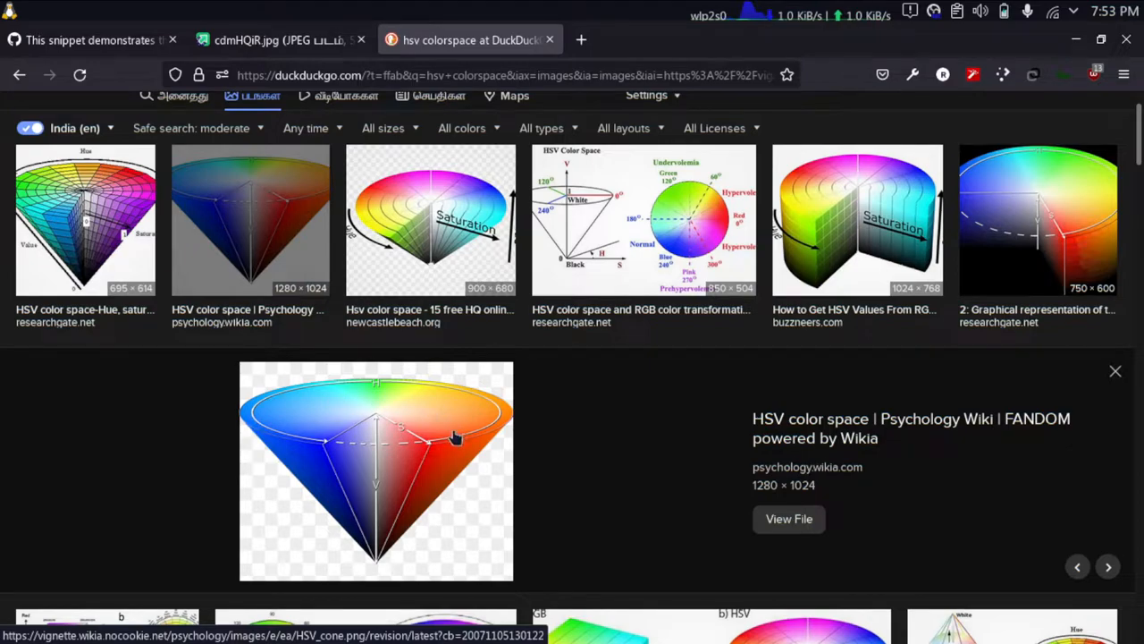
mouse_move(421, 404)
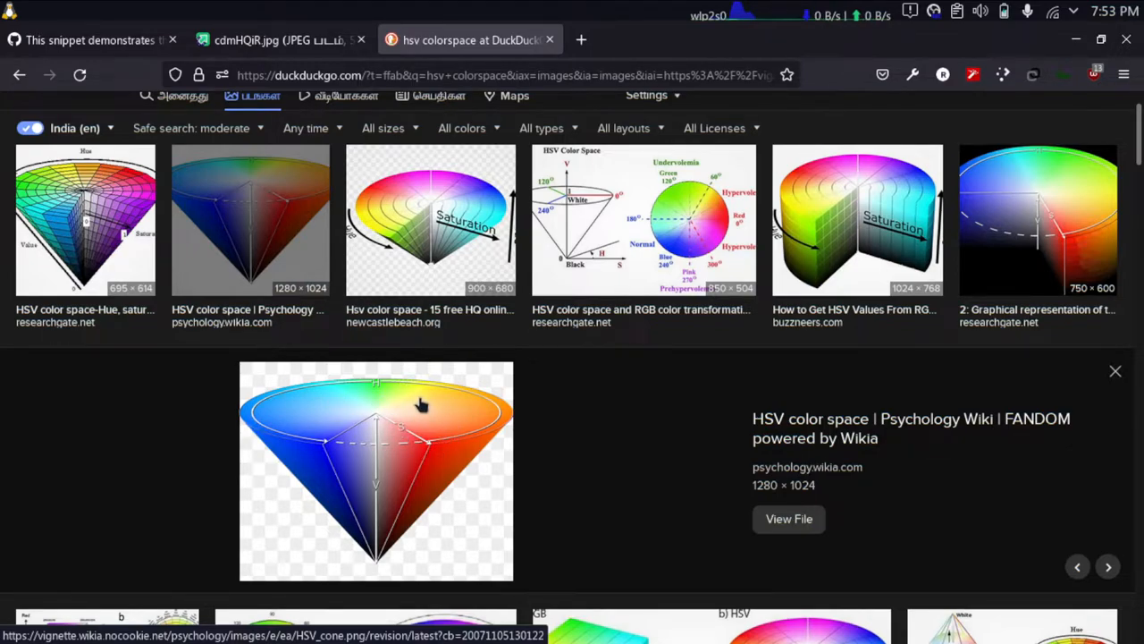
mouse_move(438, 440)
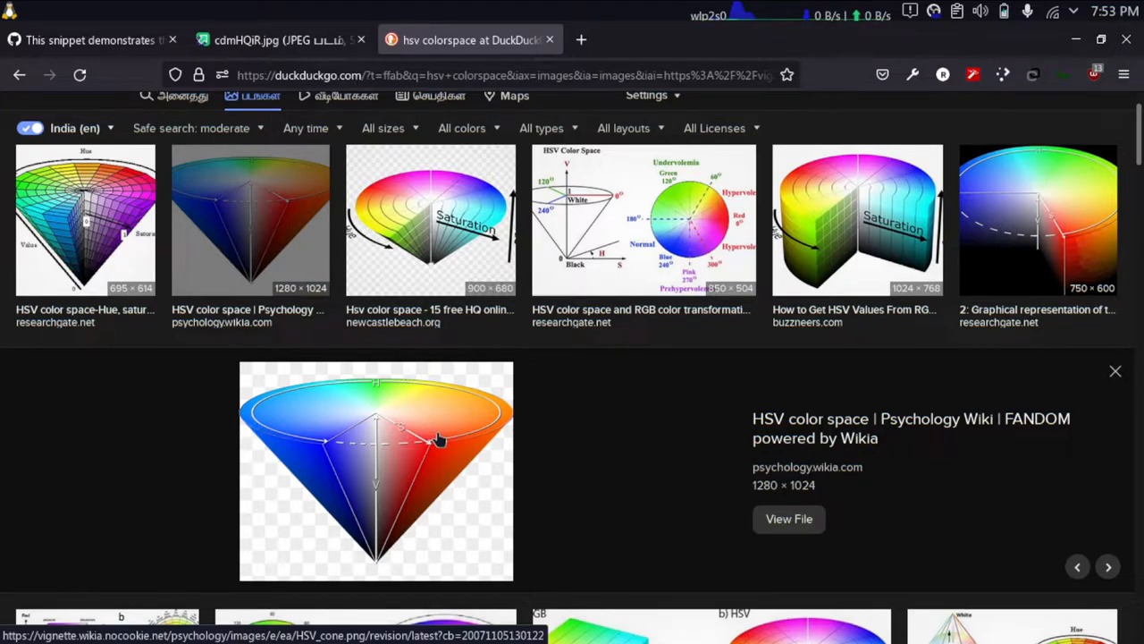
mouse_move(420, 411)
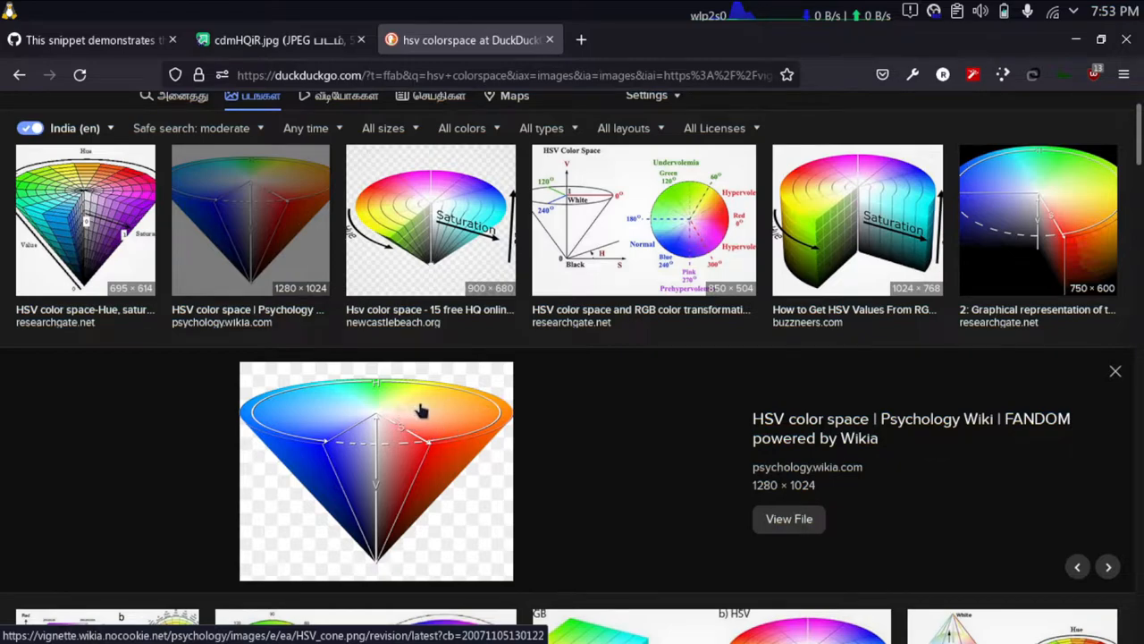
mouse_move(454, 403)
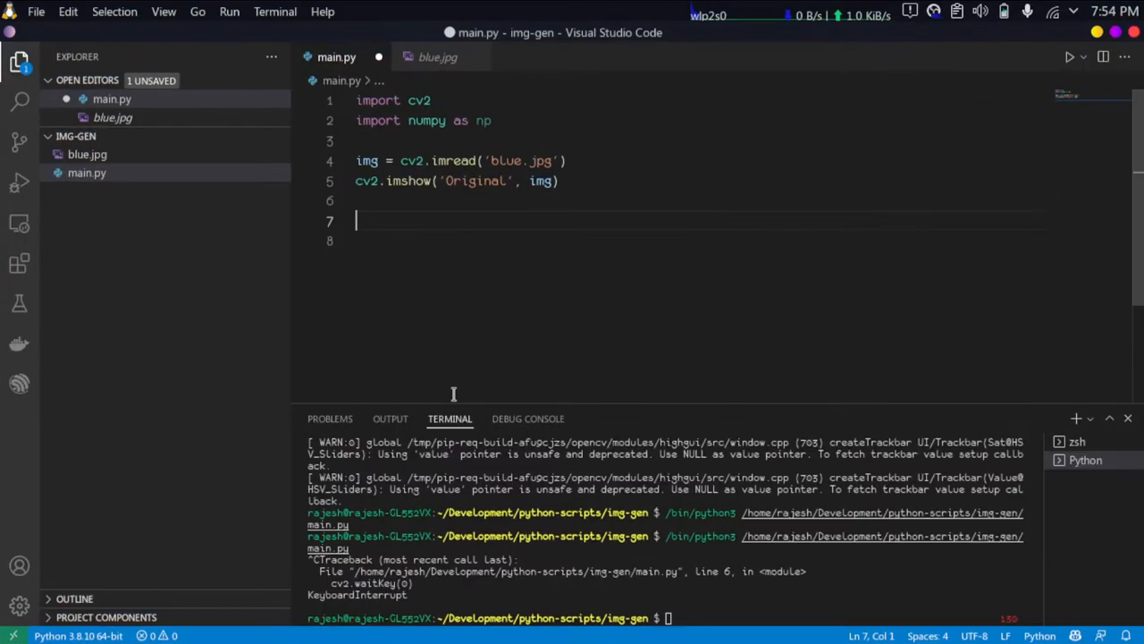
mouse_move(415, 222)
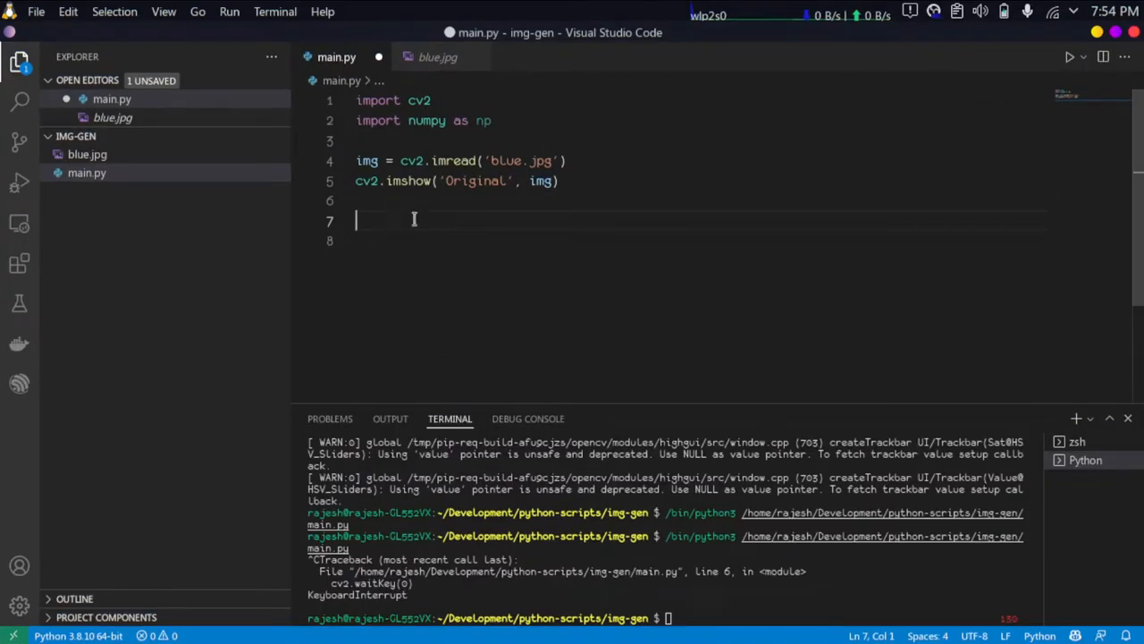
- Convert the image with hsv = cv2.cvtColor(img, cv2.COLOR_BGR2HSV)
text(hsv)
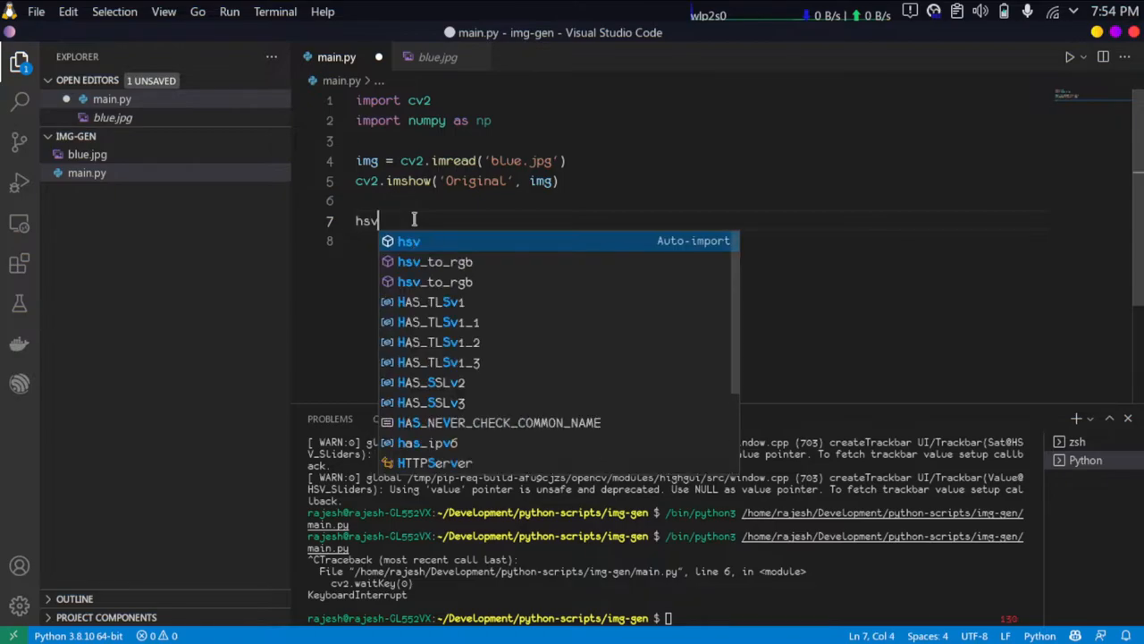
text(= cv2)
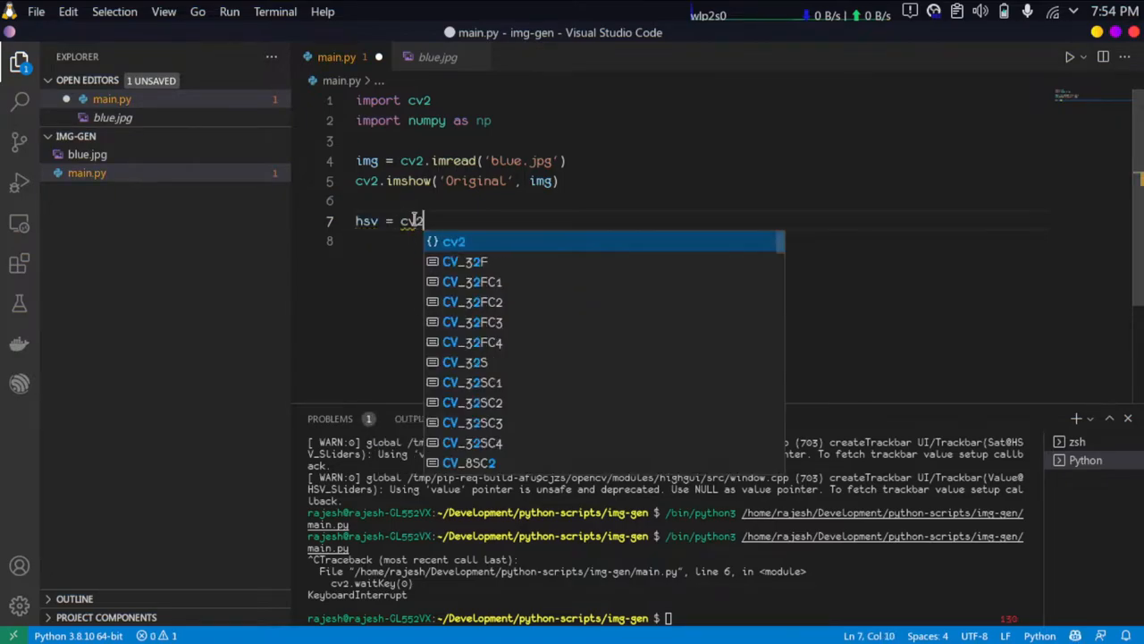
text(.cvtColor(img, cv2.COLOR_BGR2HSV)
click(699, 241)
text(cv2.imshow('HSV', hsv))
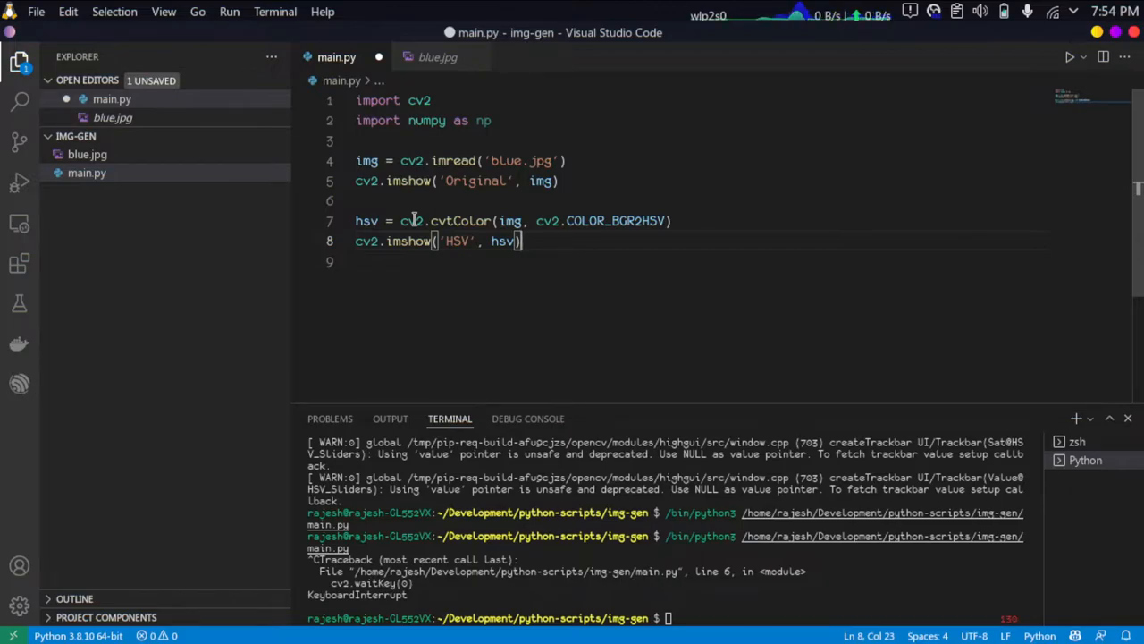
mouse_move(413, 240)
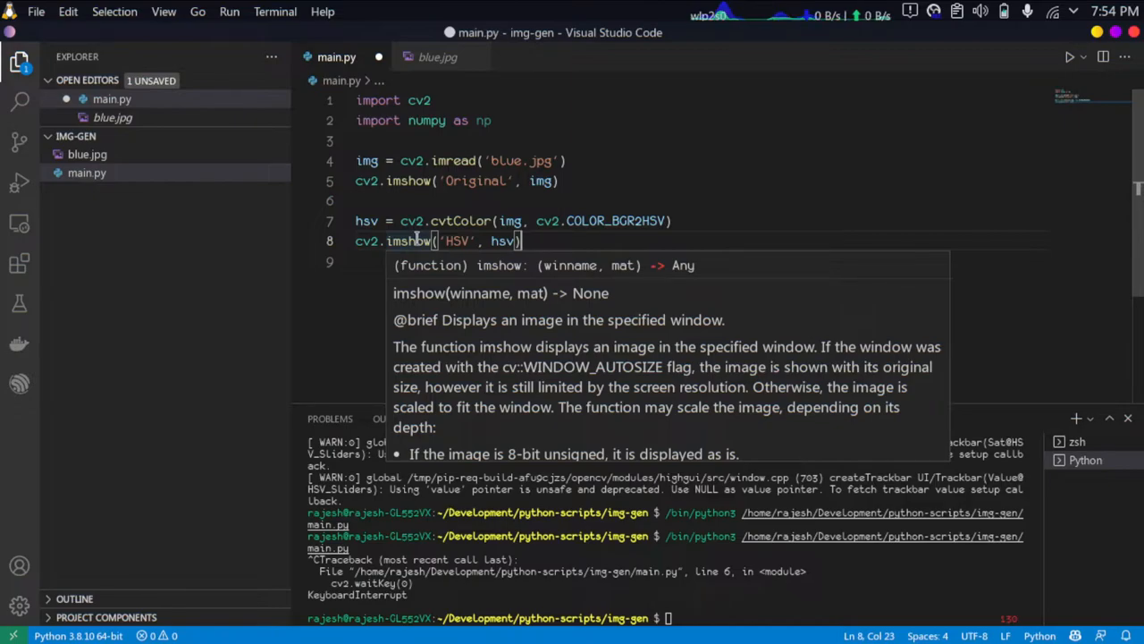
- Show the result with cv2.imshow('HSV', hsv) and cv2.waitKey(0), then run the script
key(Enter)
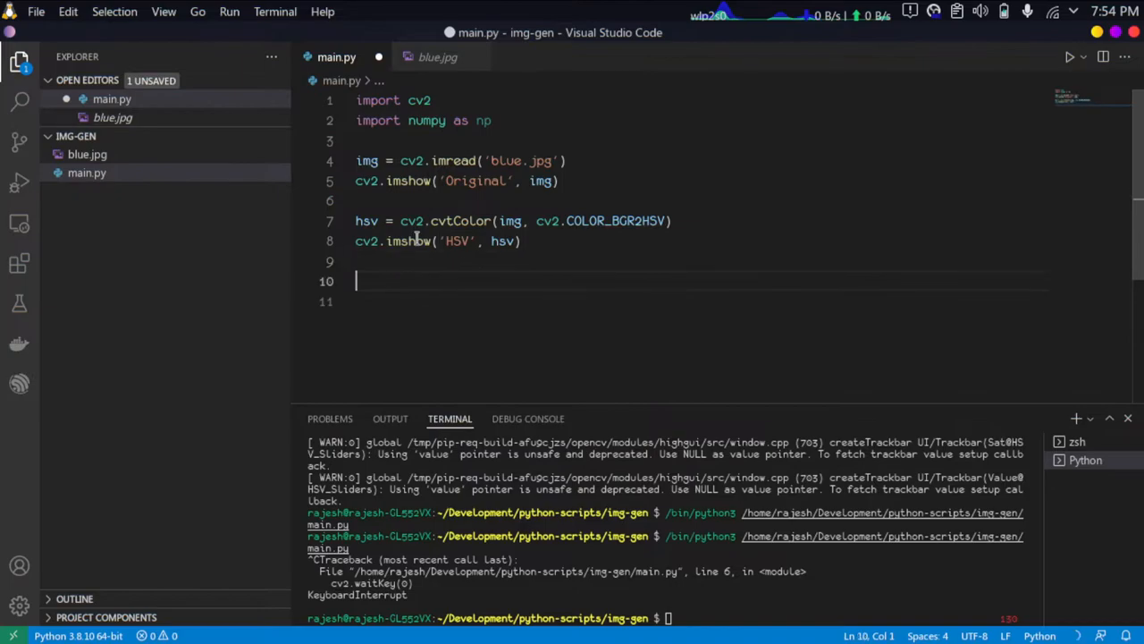
text(cv2)
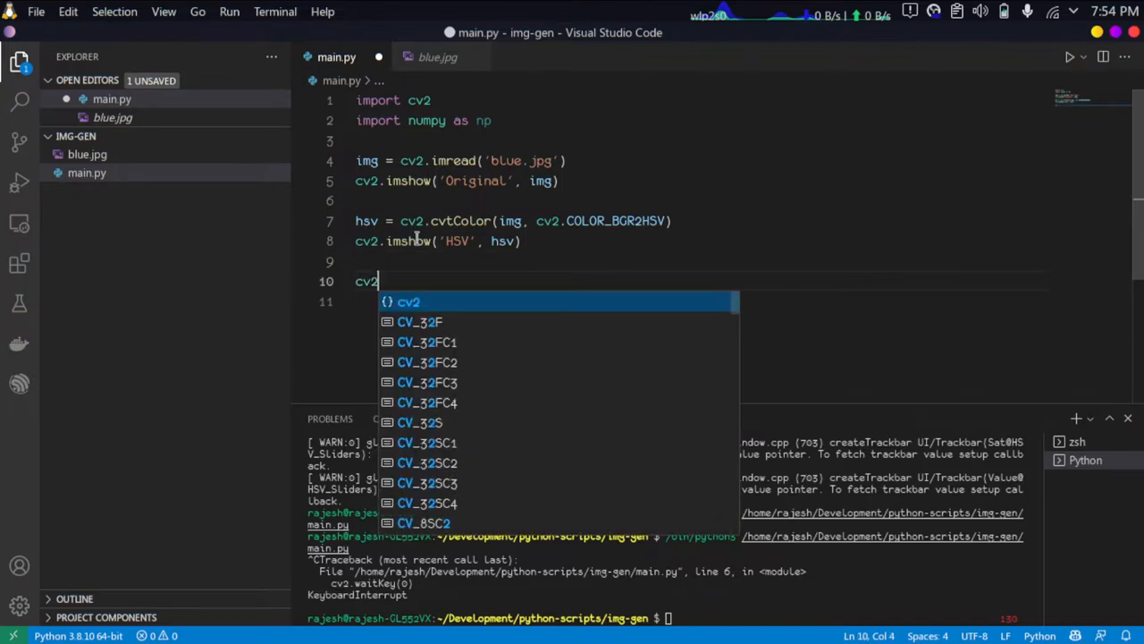
text(.ims)
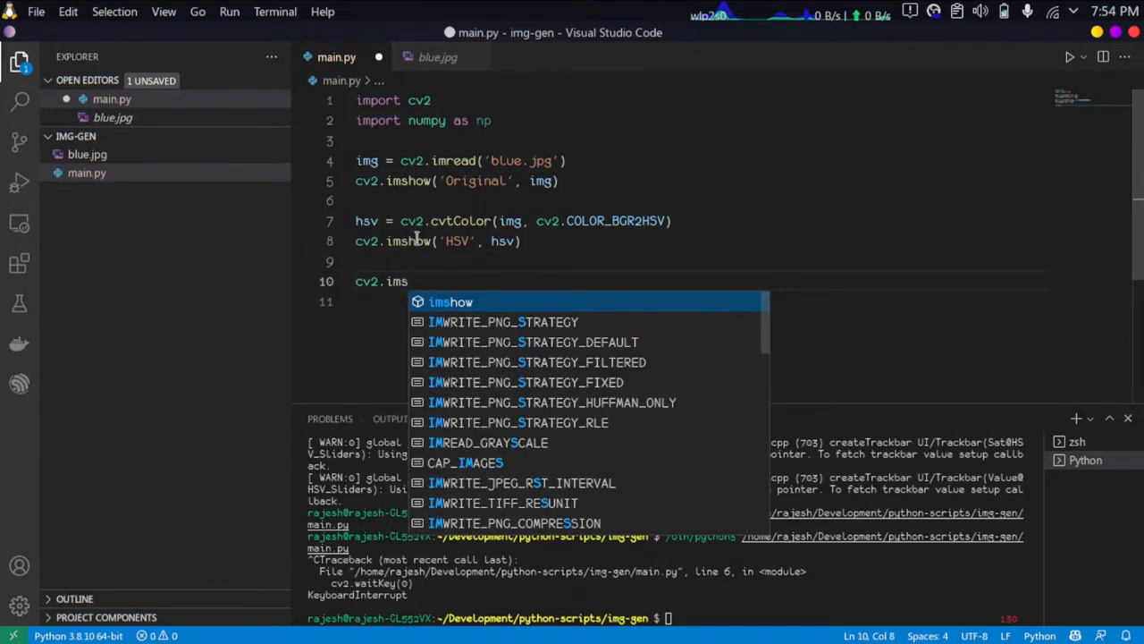
text(waitKey(0)
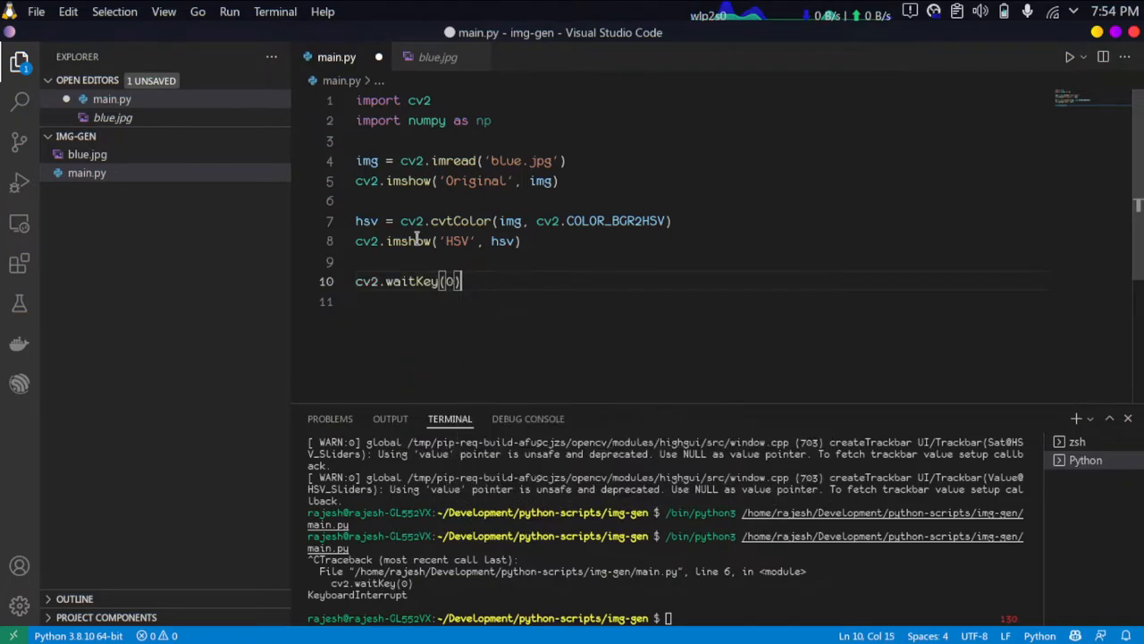
key(ctrl+s)
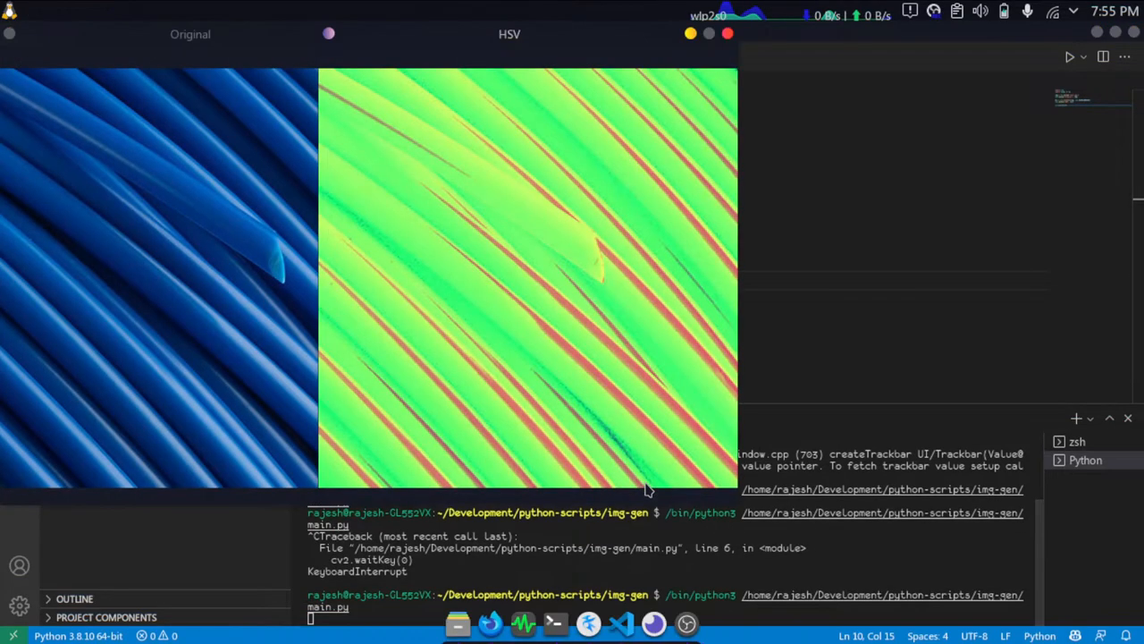
mouse_move(501, 32)
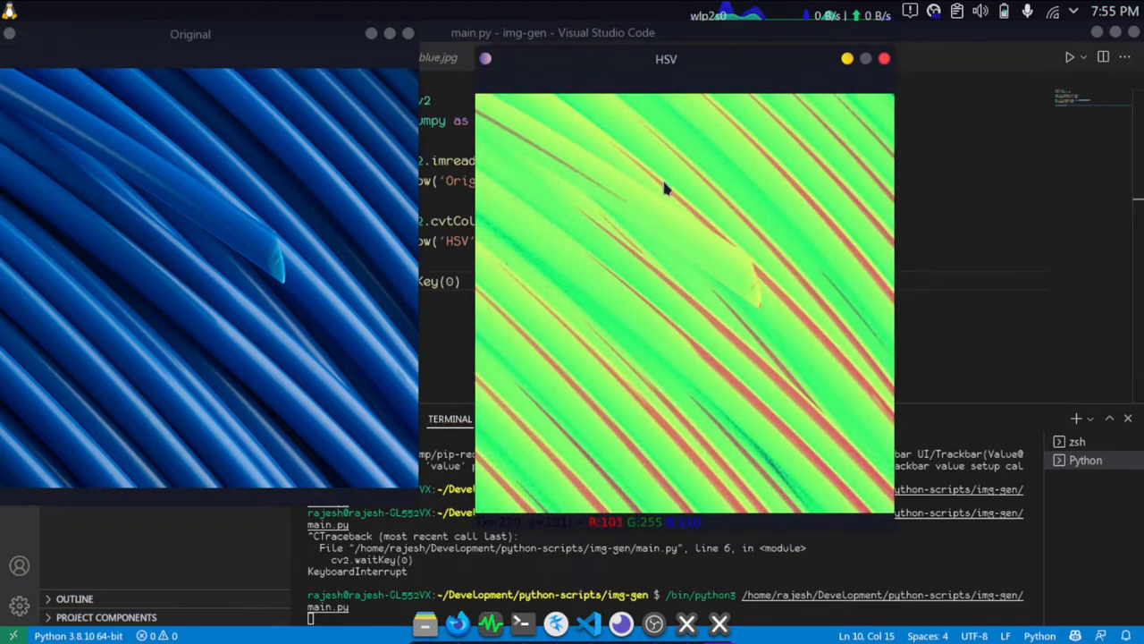
mouse_move(729, 161)
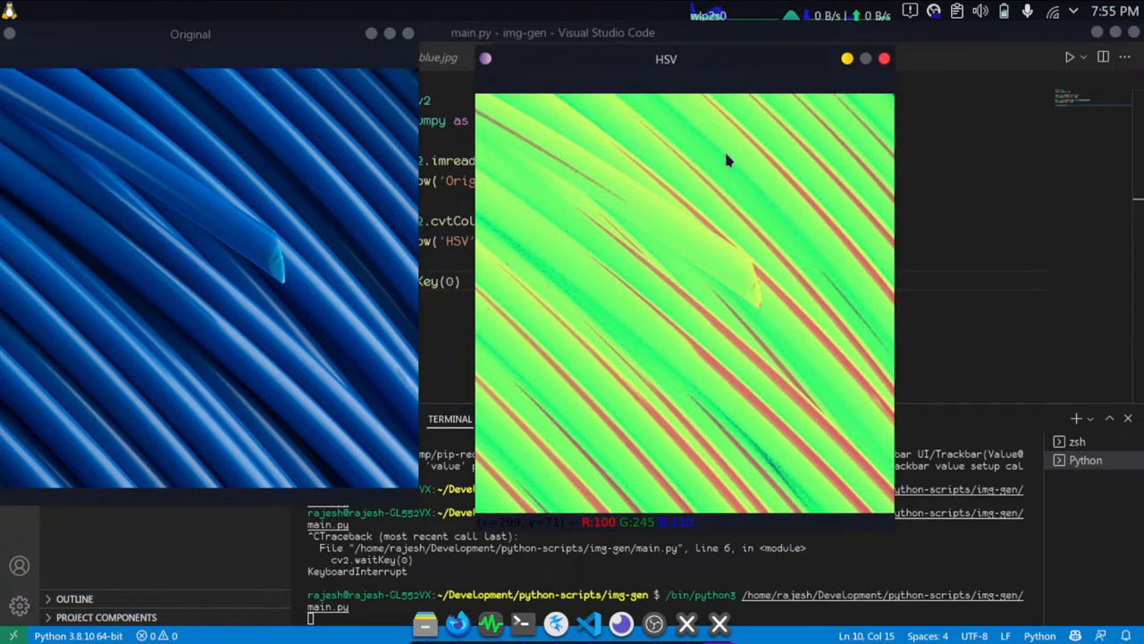
mouse_move(569, 150)
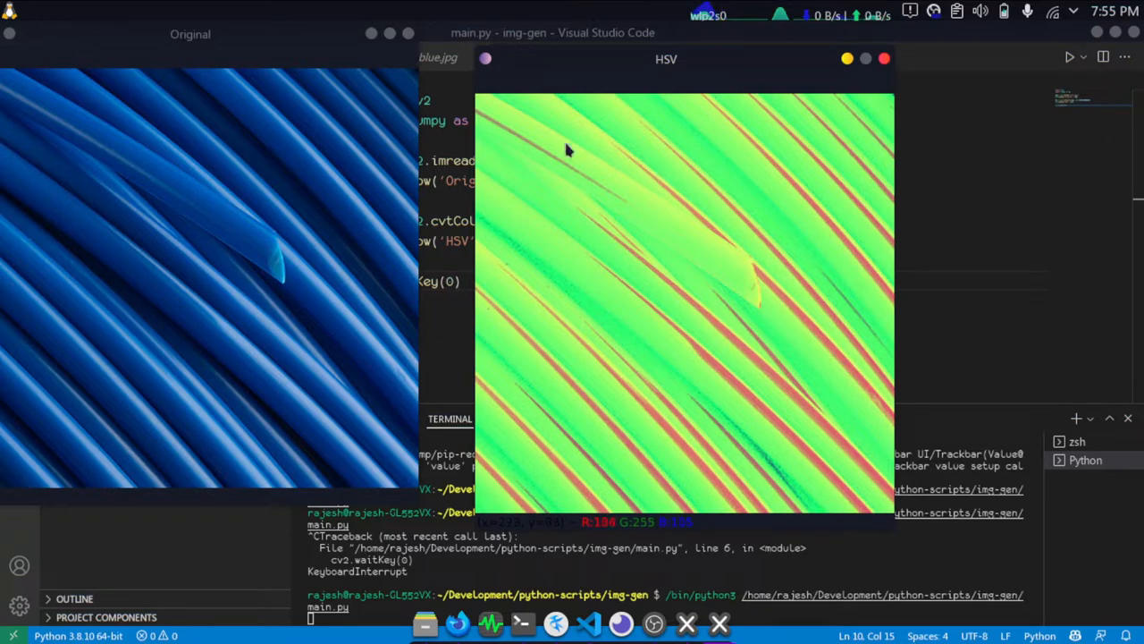
mouse_move(508, 202)
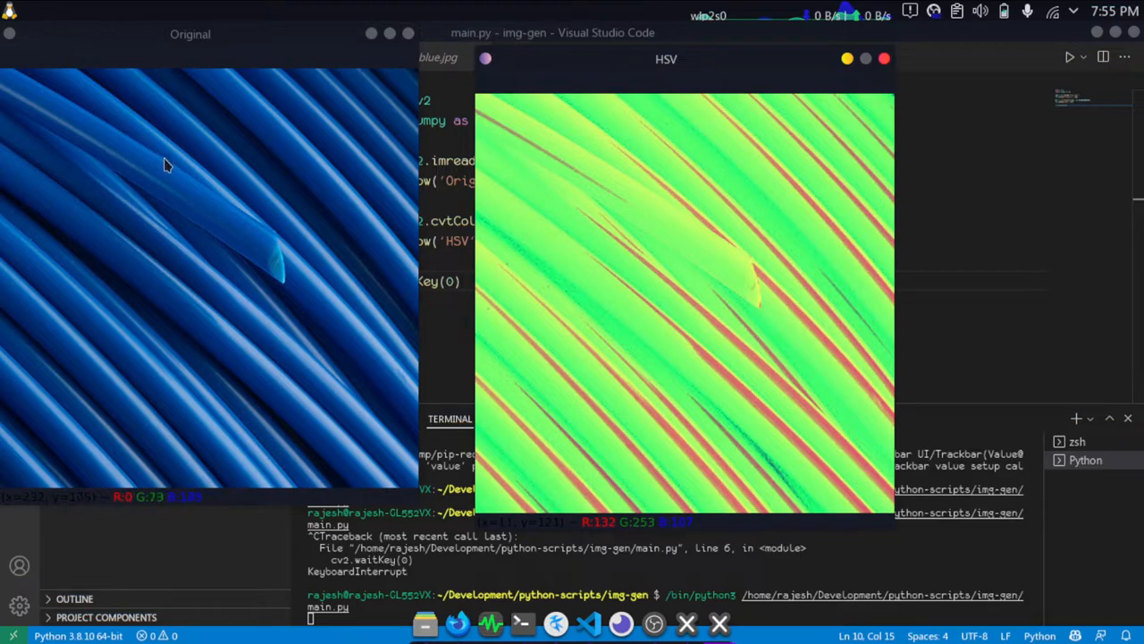
mouse_move(665, 268)
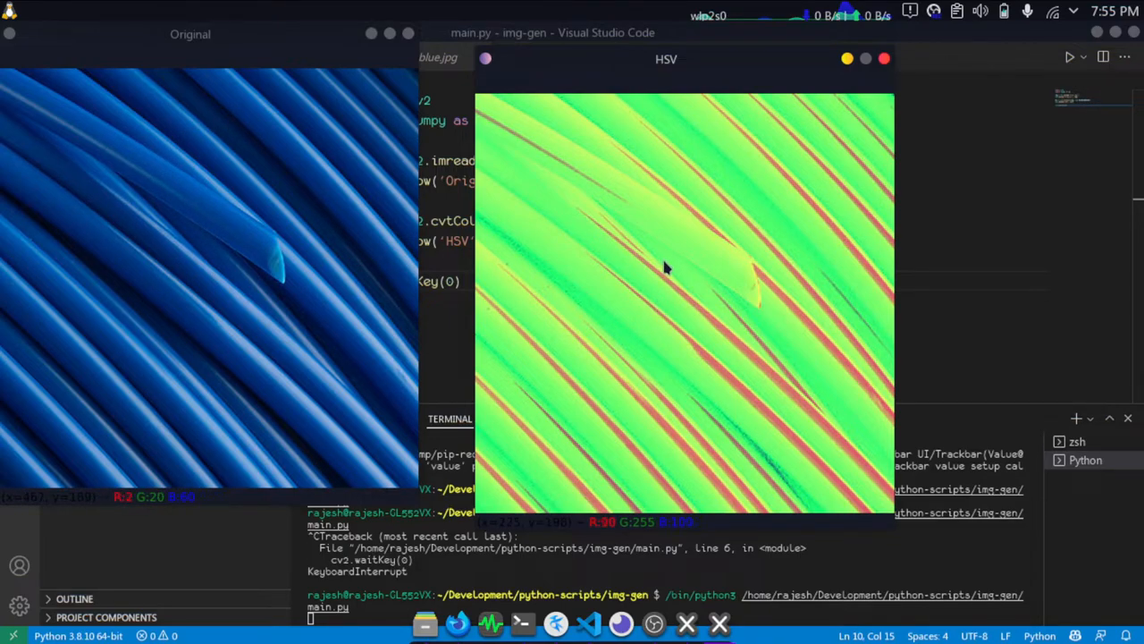
mouse_move(731, 241)
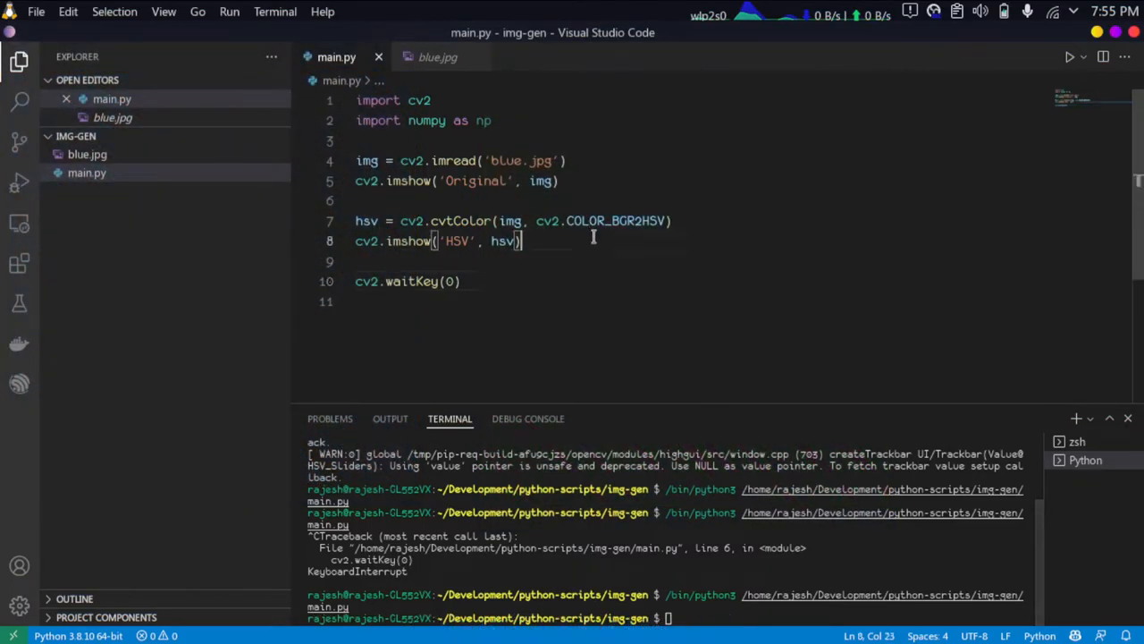
- Comment out the HSV imshow and add h, s, v = hsv[:, :, 0/1/2] channel lines
key(ctrl+/)
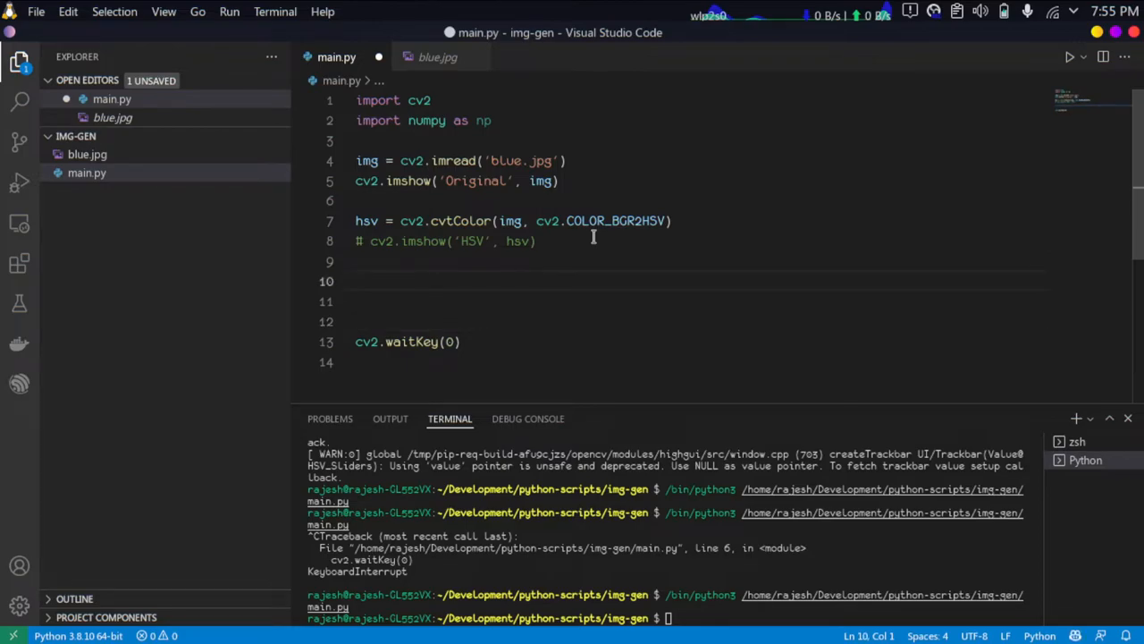
text(h = hsv[:, :, 0)
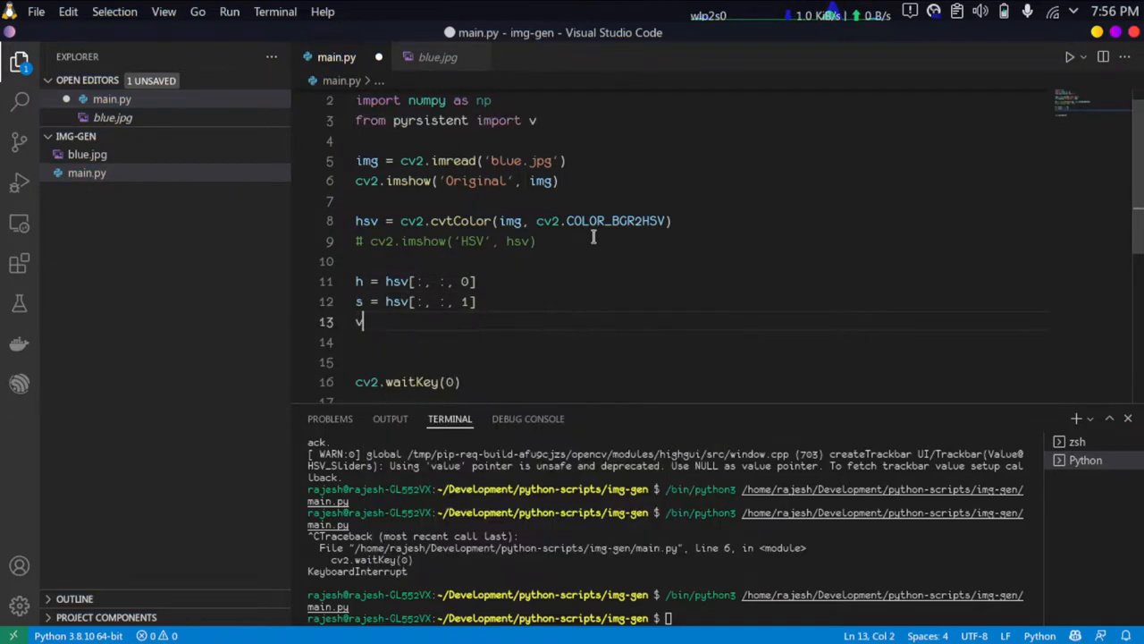
text(= hsv[:, :, 2])
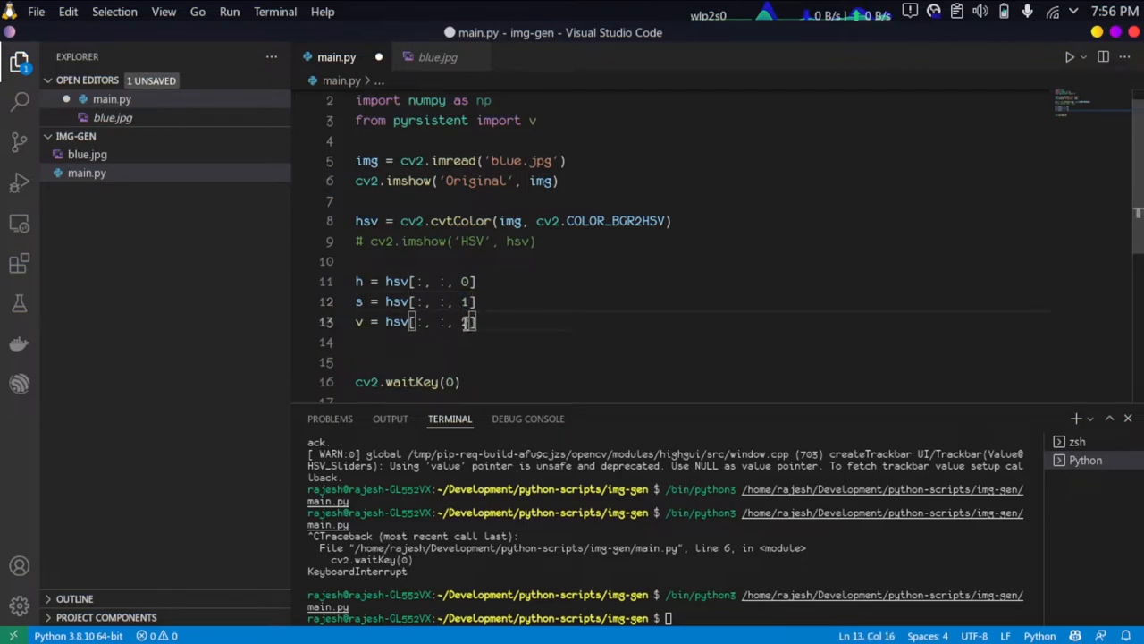
text(2)
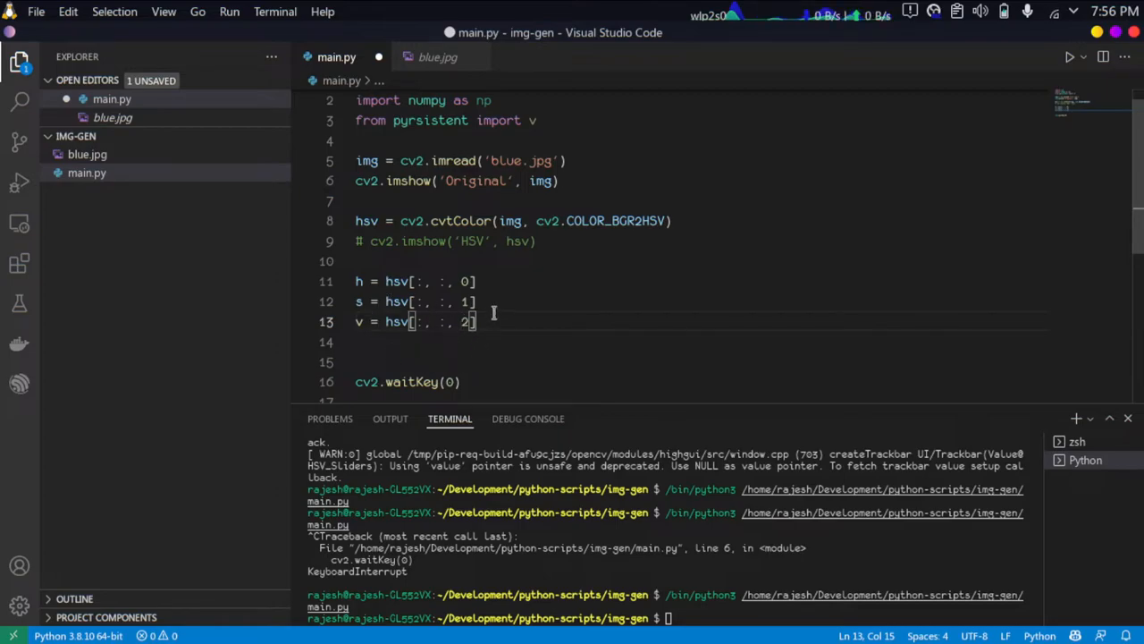
mouse_move(497, 287)
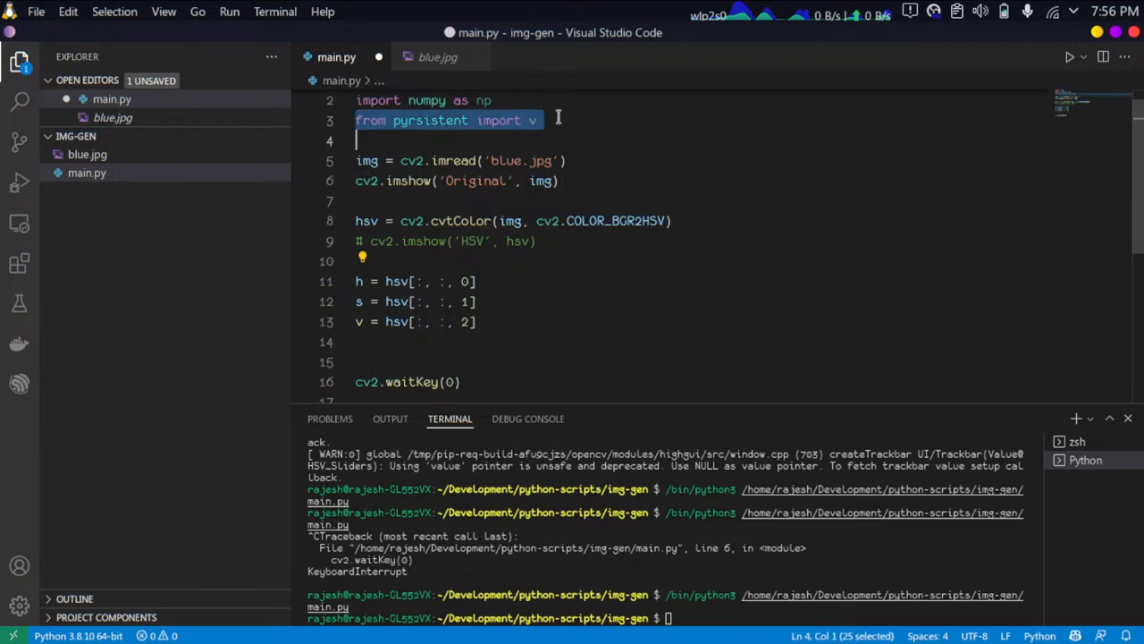
text(import os)
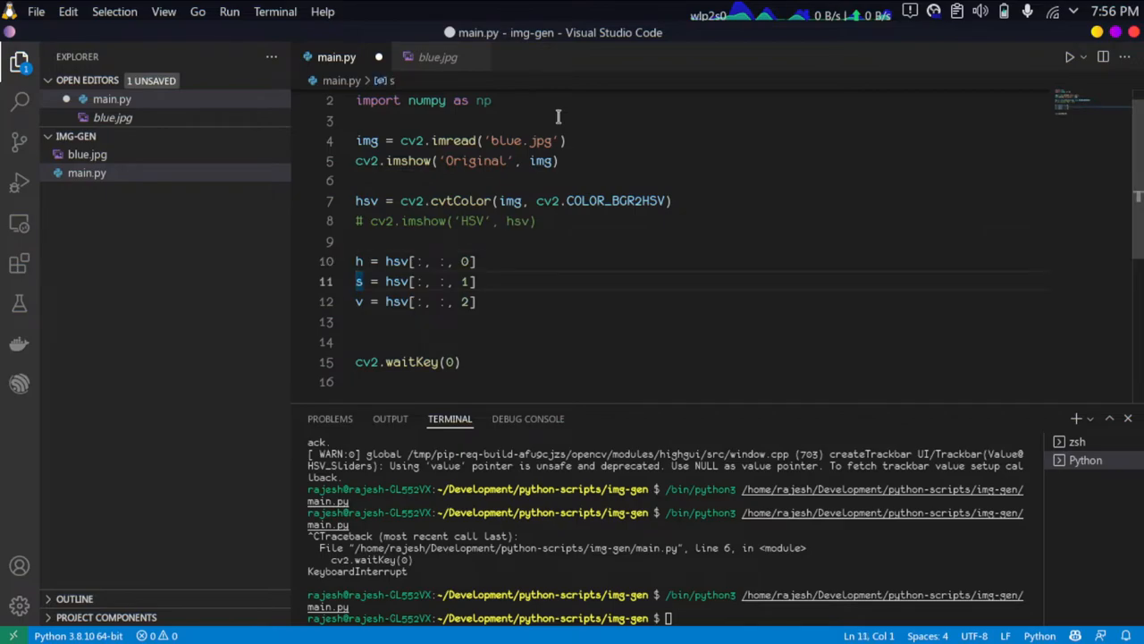
click(429, 300)
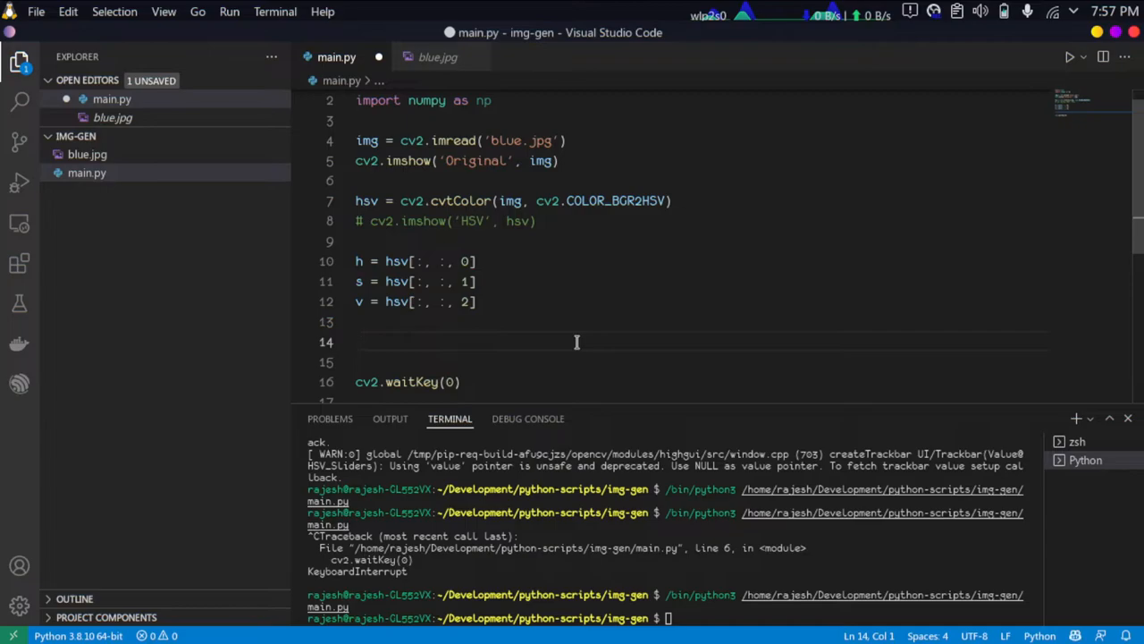
- Create the zeroed hsv_new array and define def nothing(x): pass as a callback
text(hsv)
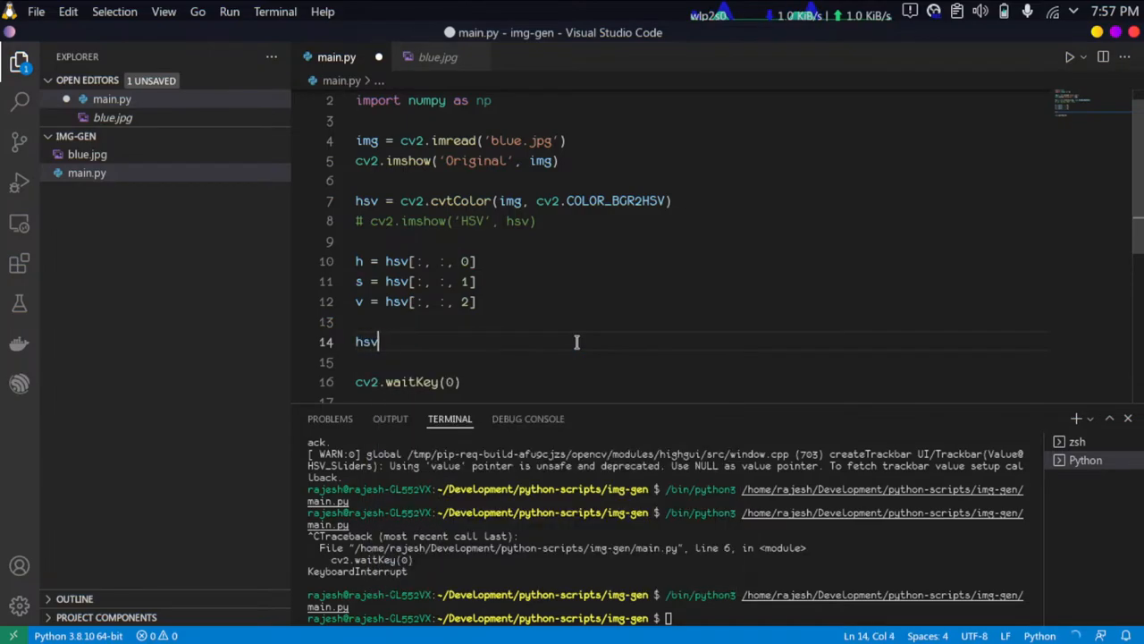
text(_new = np.zeros(hsv.shape, dtype=hsv.dtype)
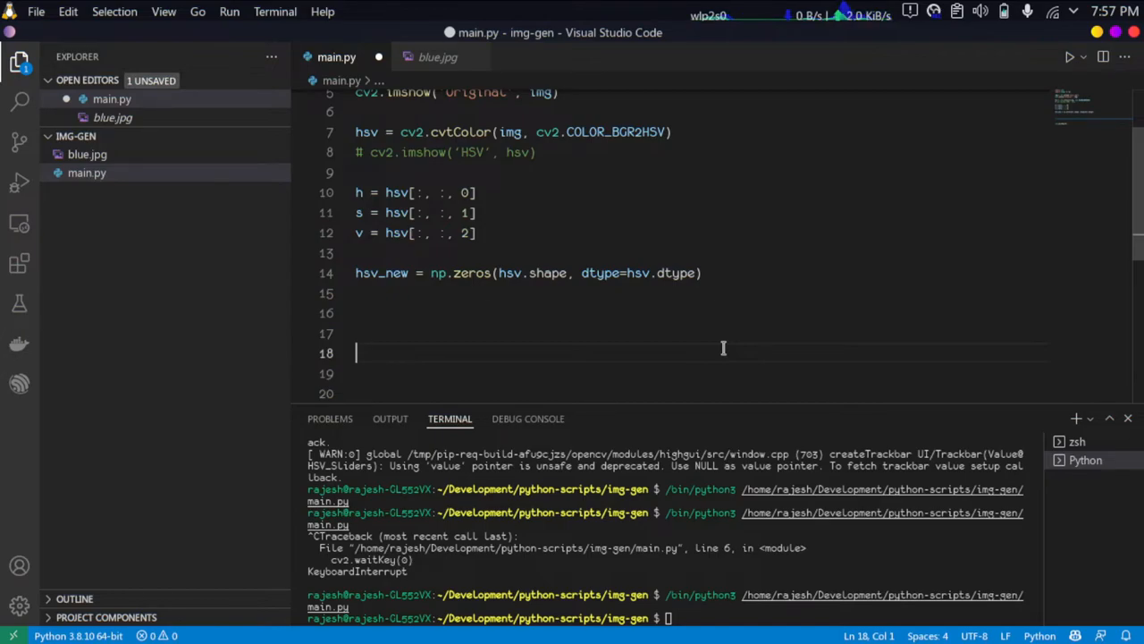
text(def n)
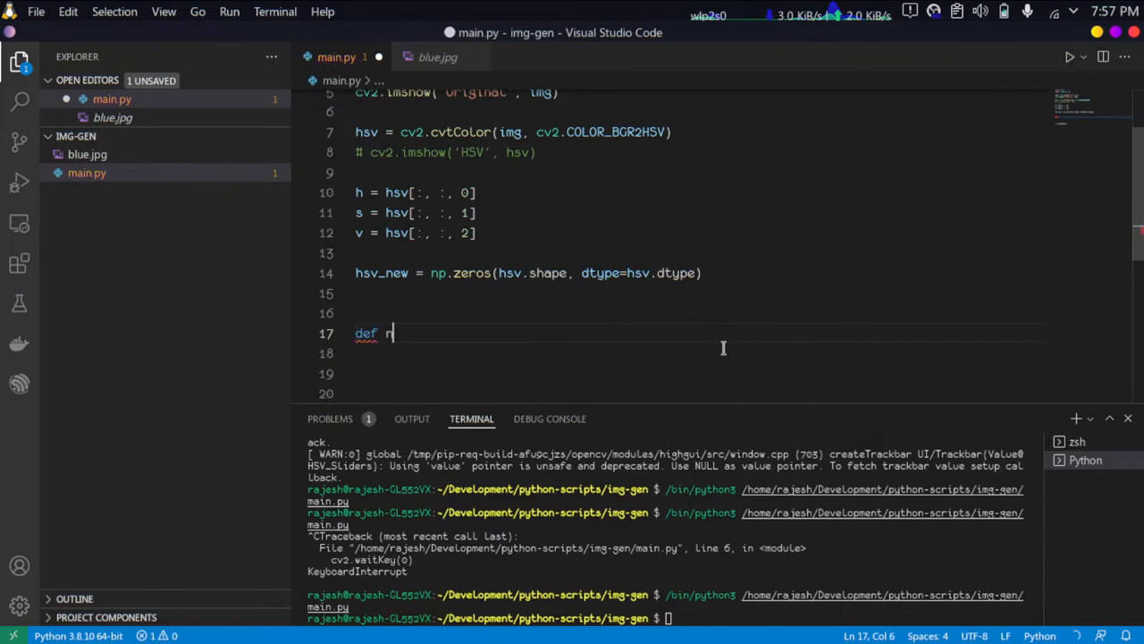
text(othing)
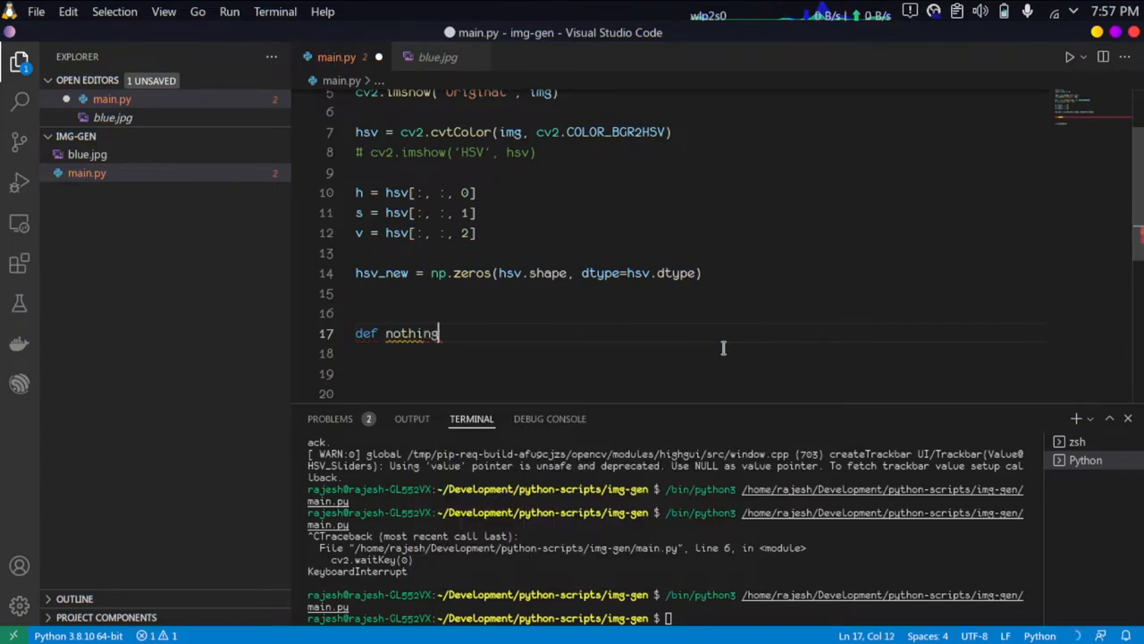
text((x))
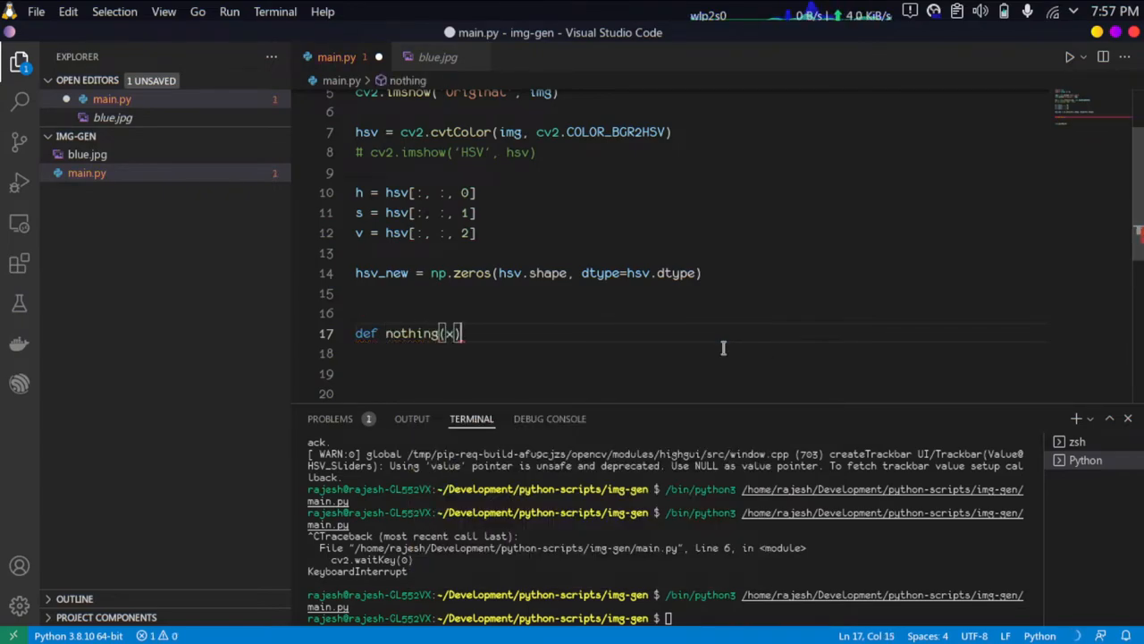
text(pass)
text(cv2.namedWindow('HSV'))
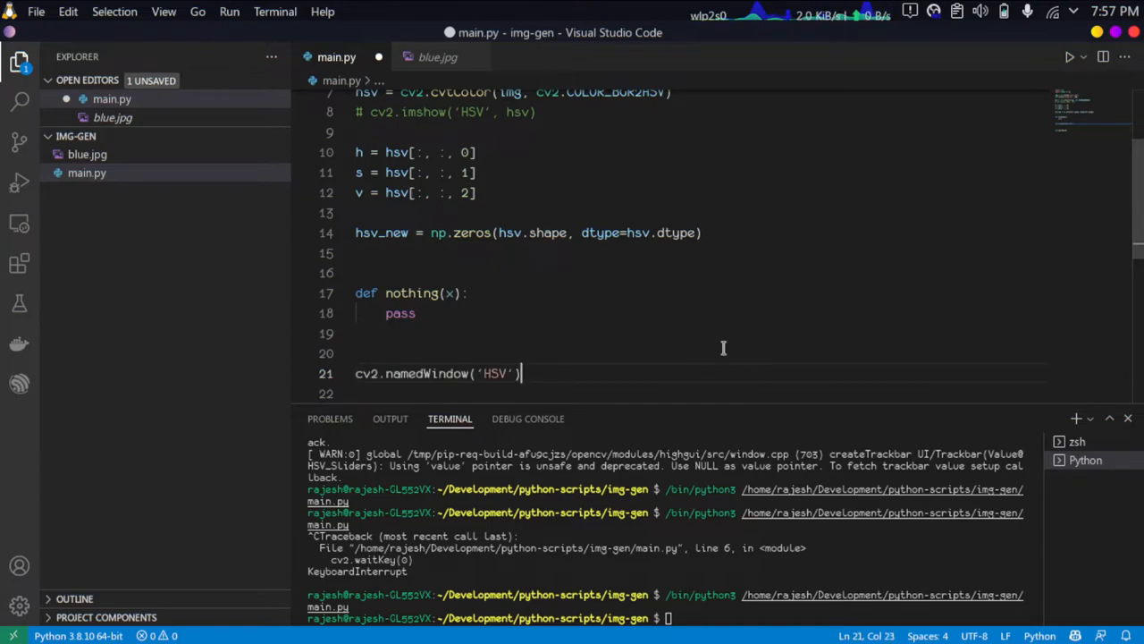
- Add cv2.createTrackbar('Hue', 'HSV', 0, 179, nothing)
key(Enter)
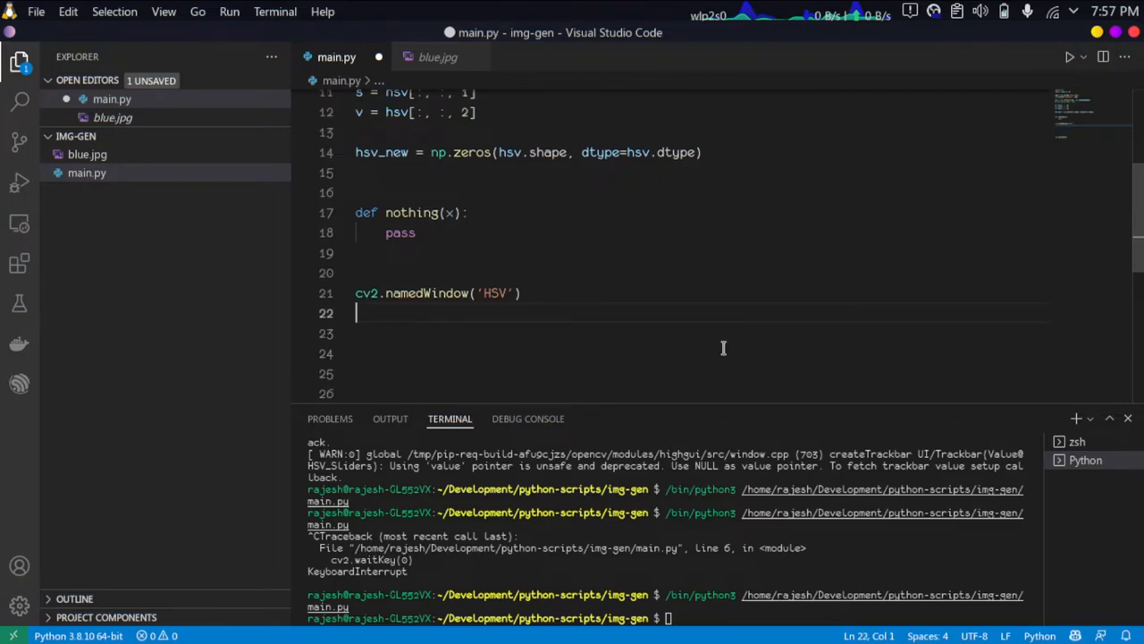
text(cv2.)
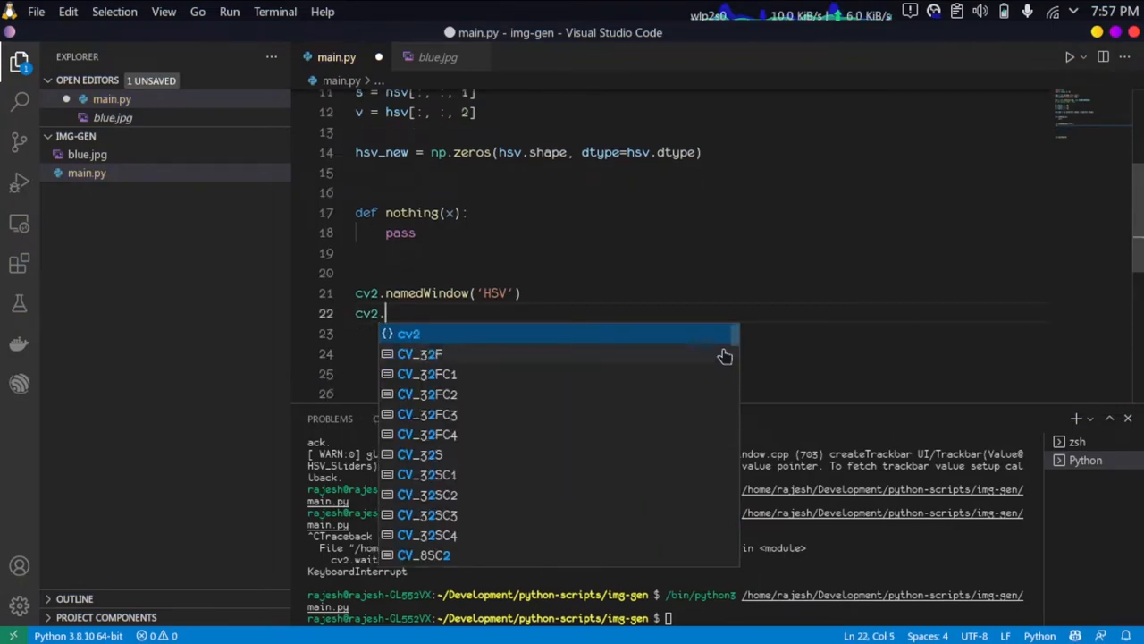
text(createTrackbar)
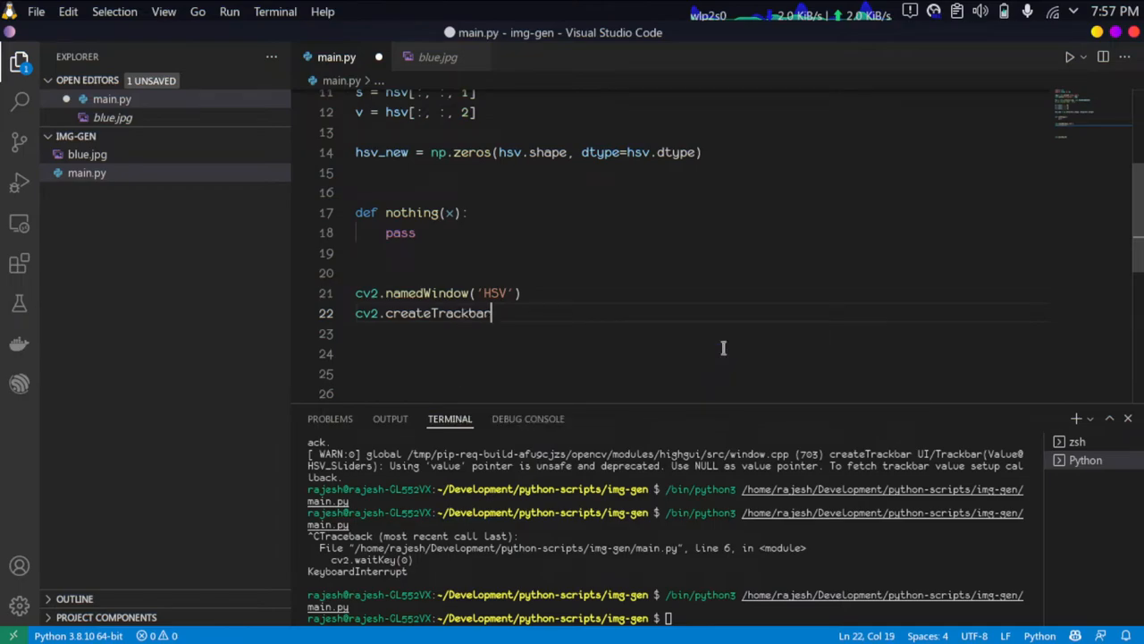
text(('Hue', 'HSV', 0, 179, nothing))
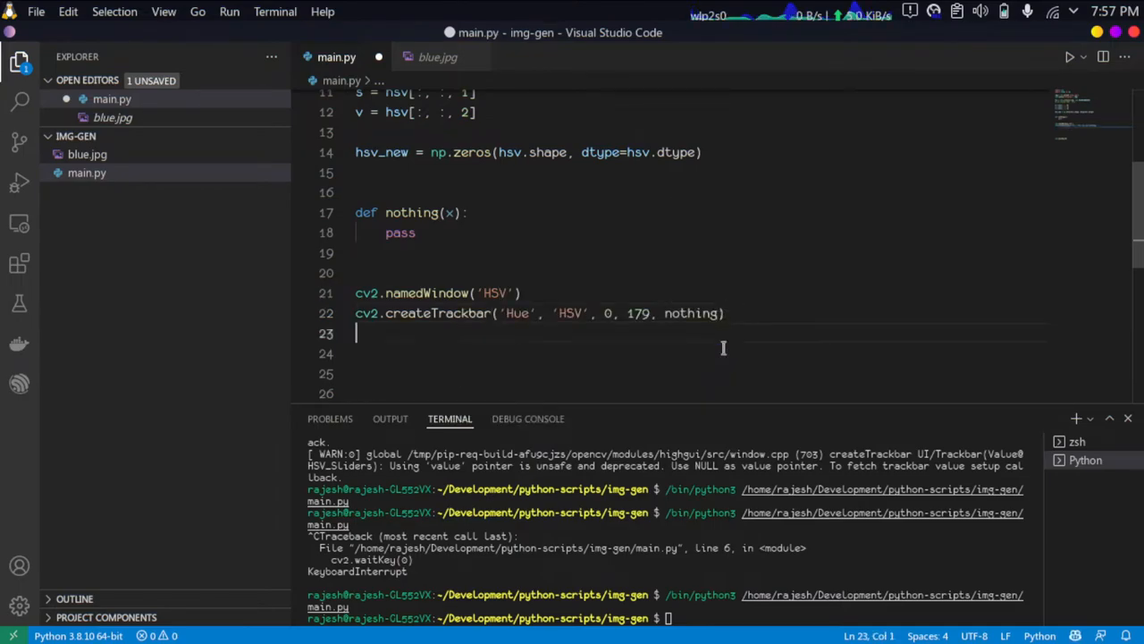
- Add Sat and Val trackbars (0–255) on the HSV window via autocomplete suggestions
text(c)
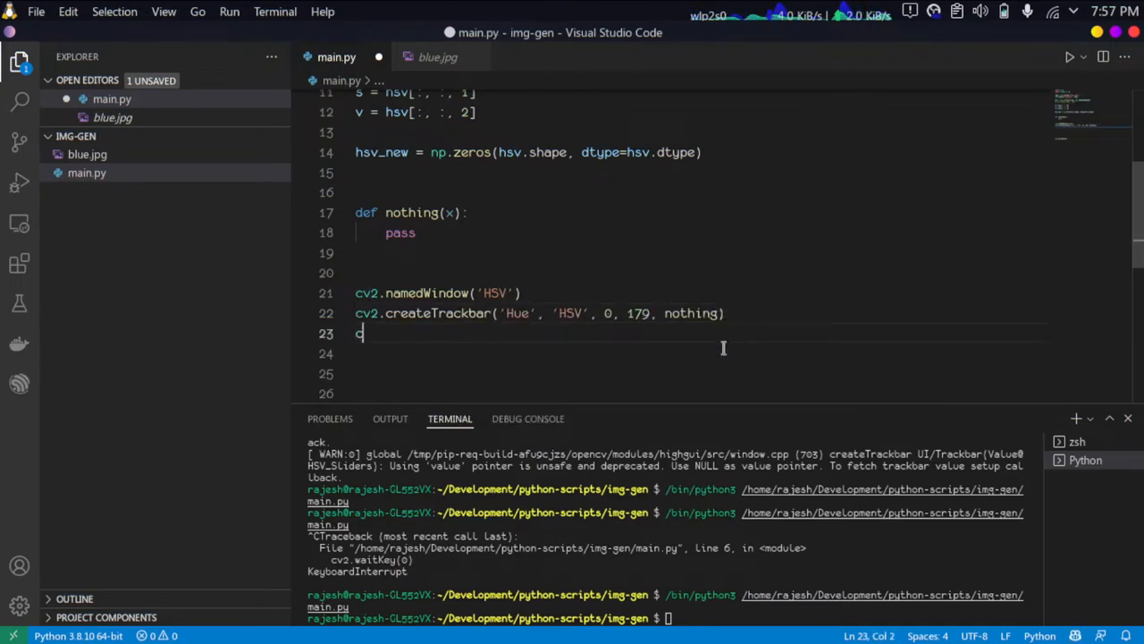
text(cv2.crea)
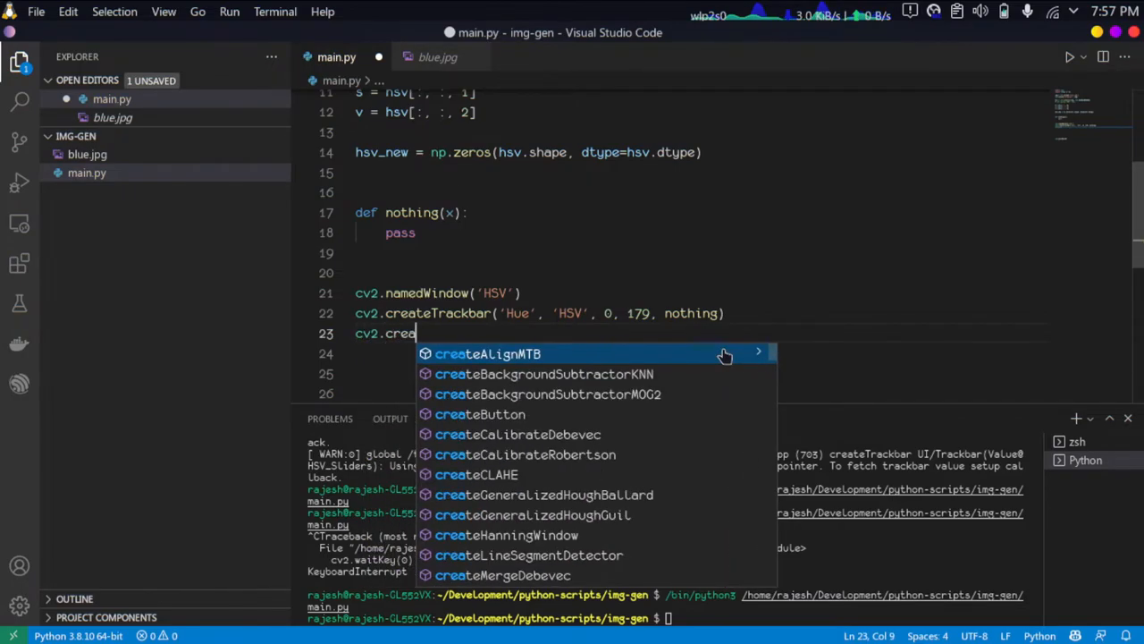
text(Tr)
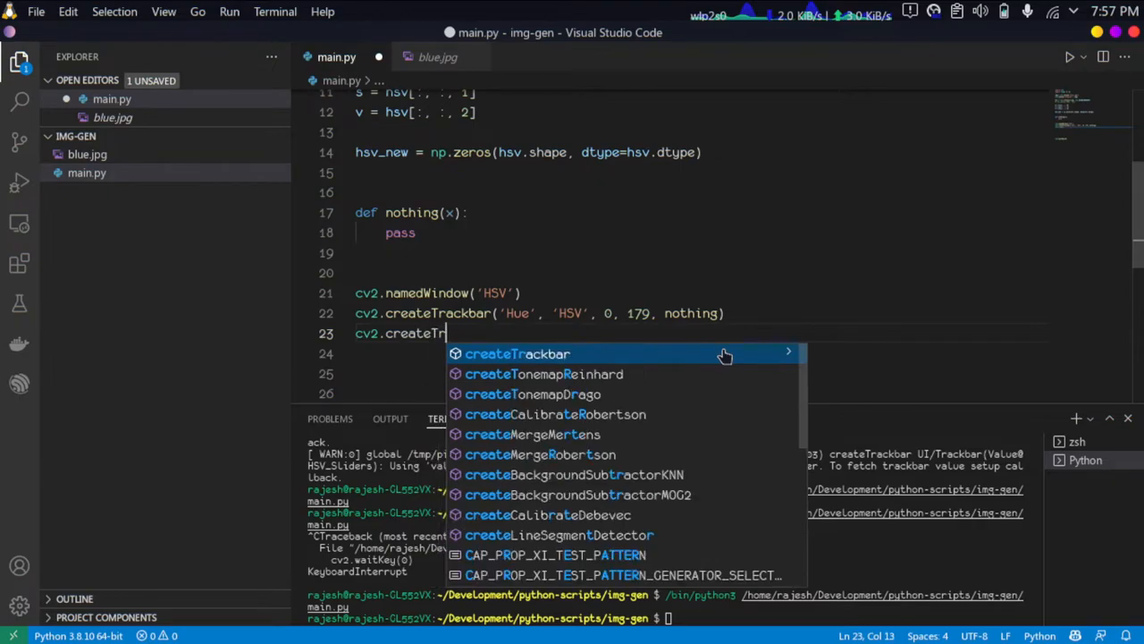
click(518, 354)
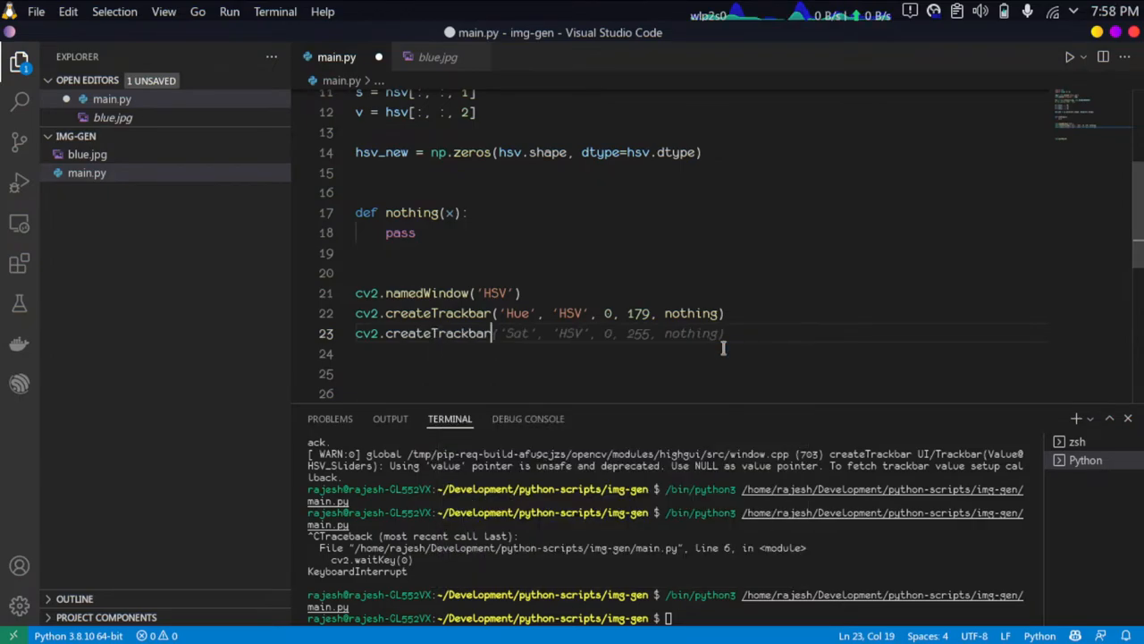
key(Return)
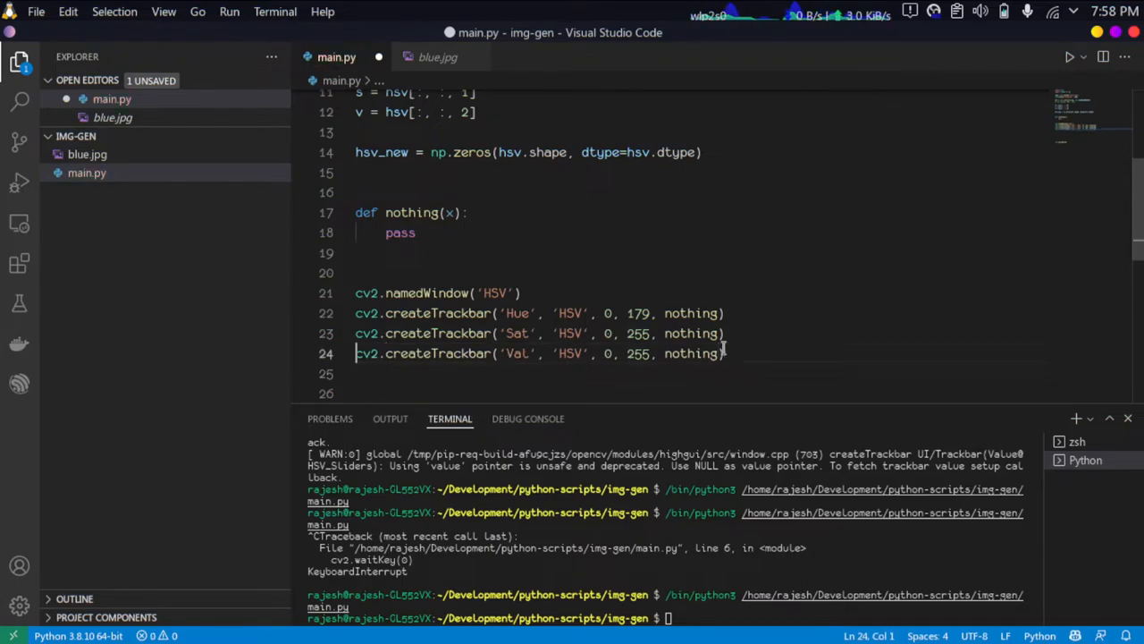
key(Return)
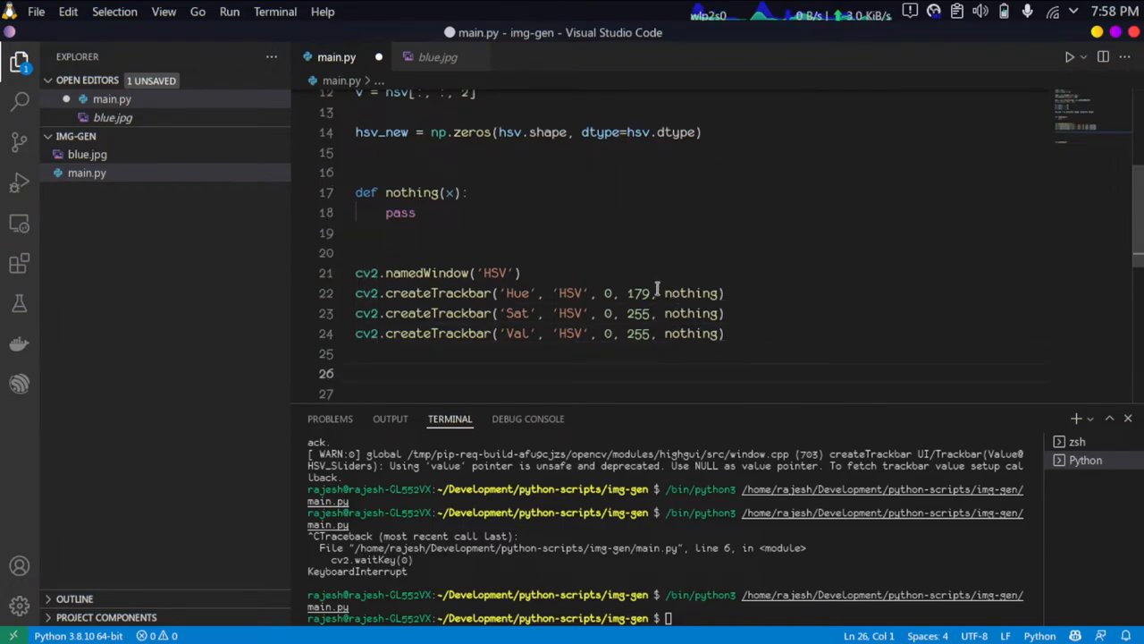
double_click(636, 293)
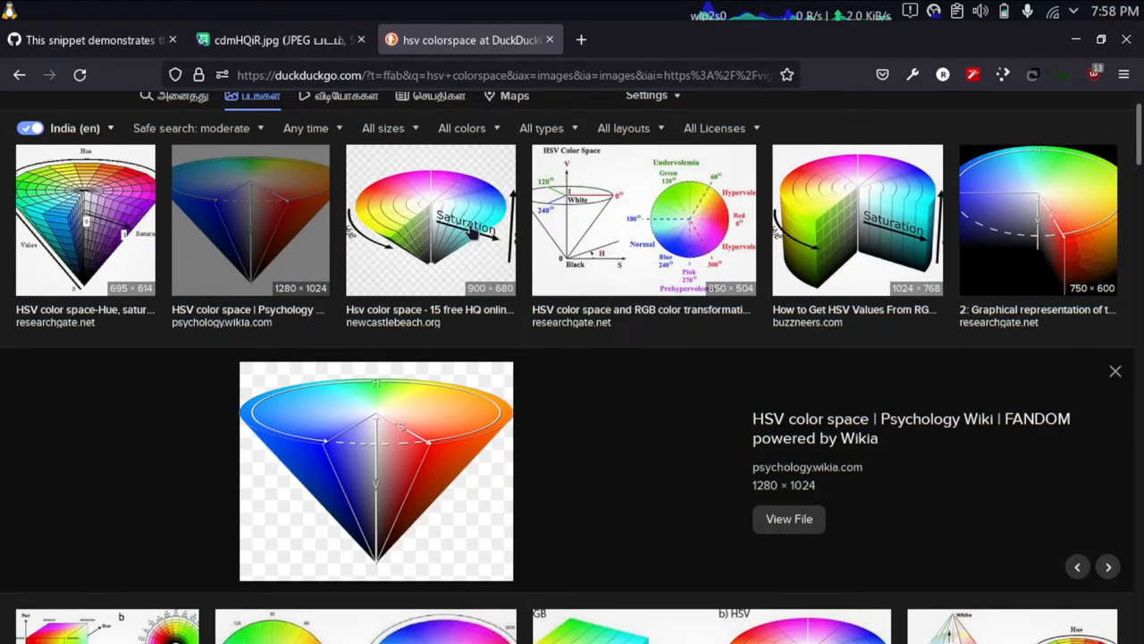
mouse_move(397, 229)
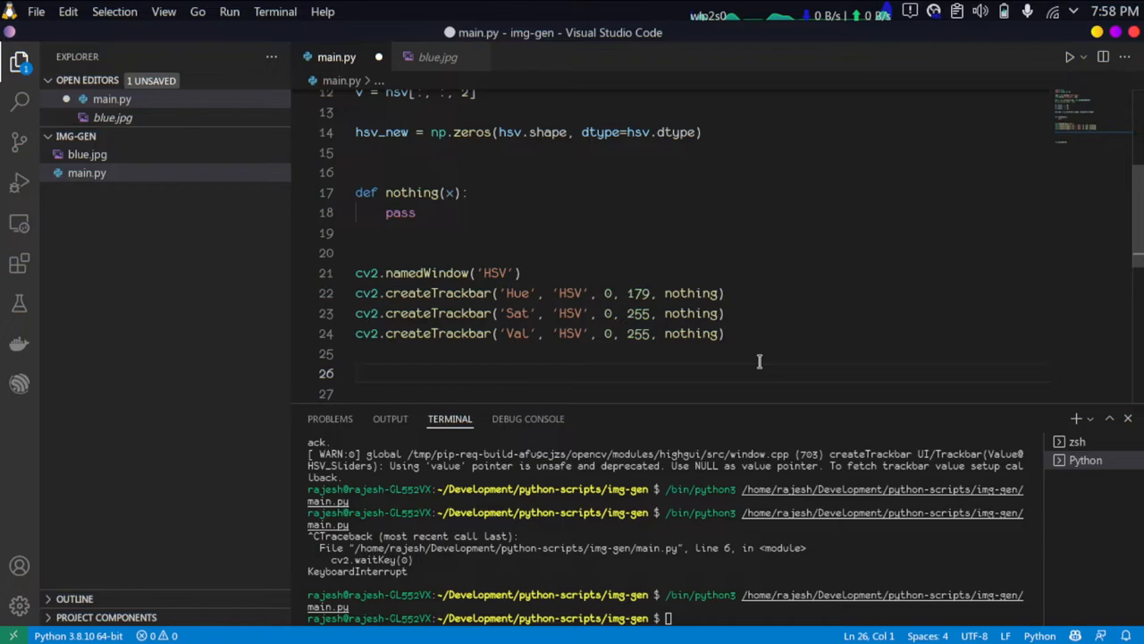
- Write a while 1 loop reading Hue, Sat, Val trackbars, scaling hsv_new channels and converting to BGR with COLOR_HSV2BGR
text(while 1:)
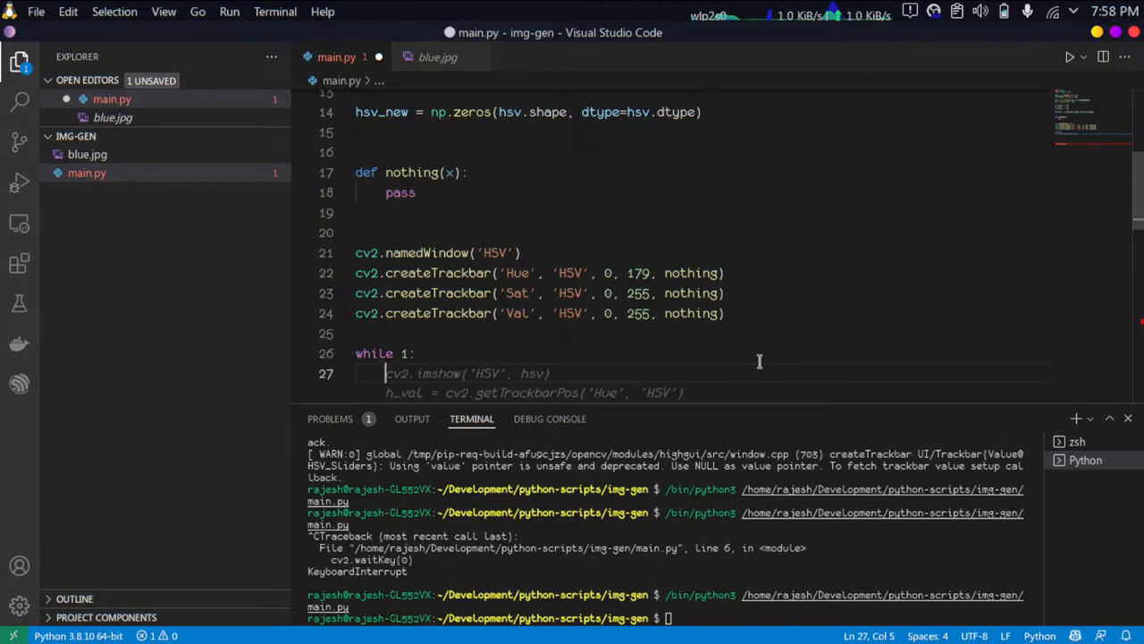
text(hu)
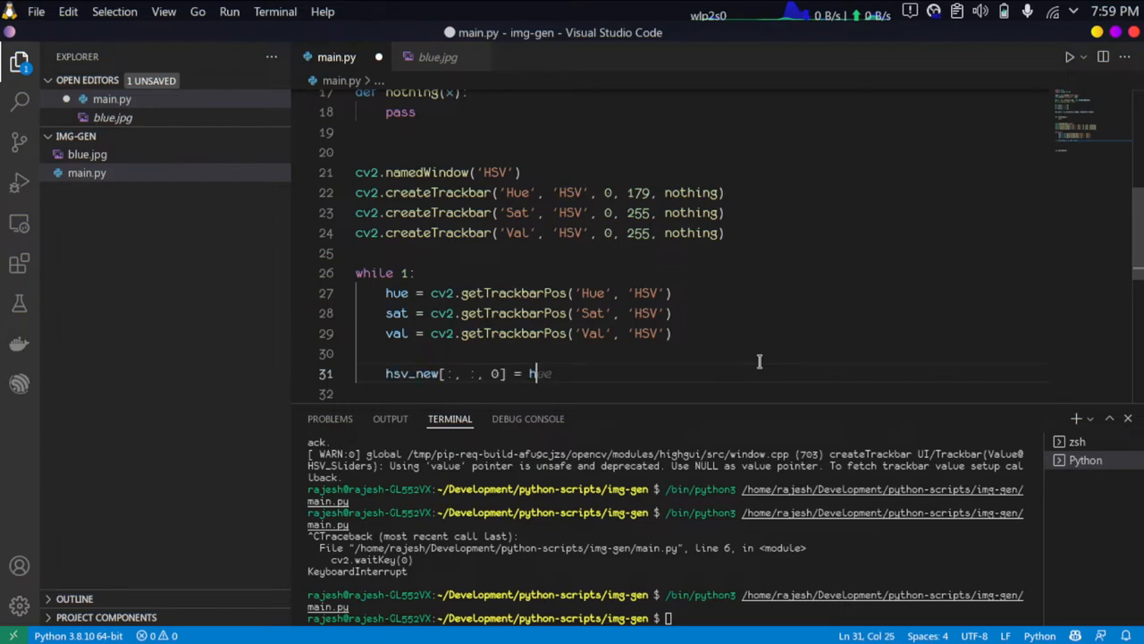
key(Backspace)
text(/180*hue)
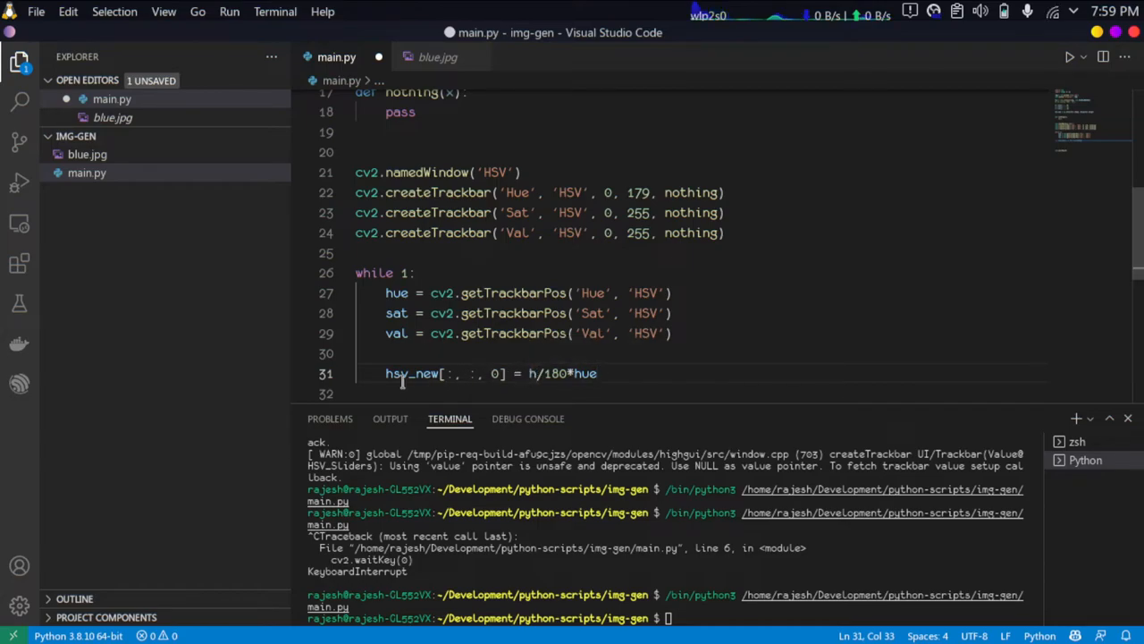
mouse_move(411, 373)
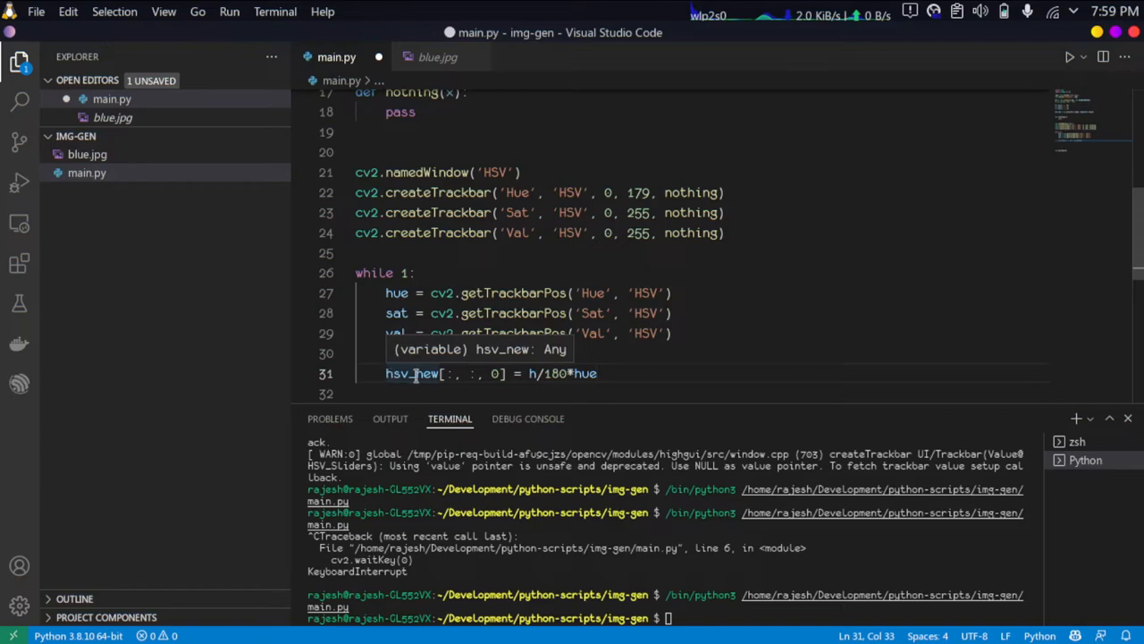
mouse_move(413, 249)
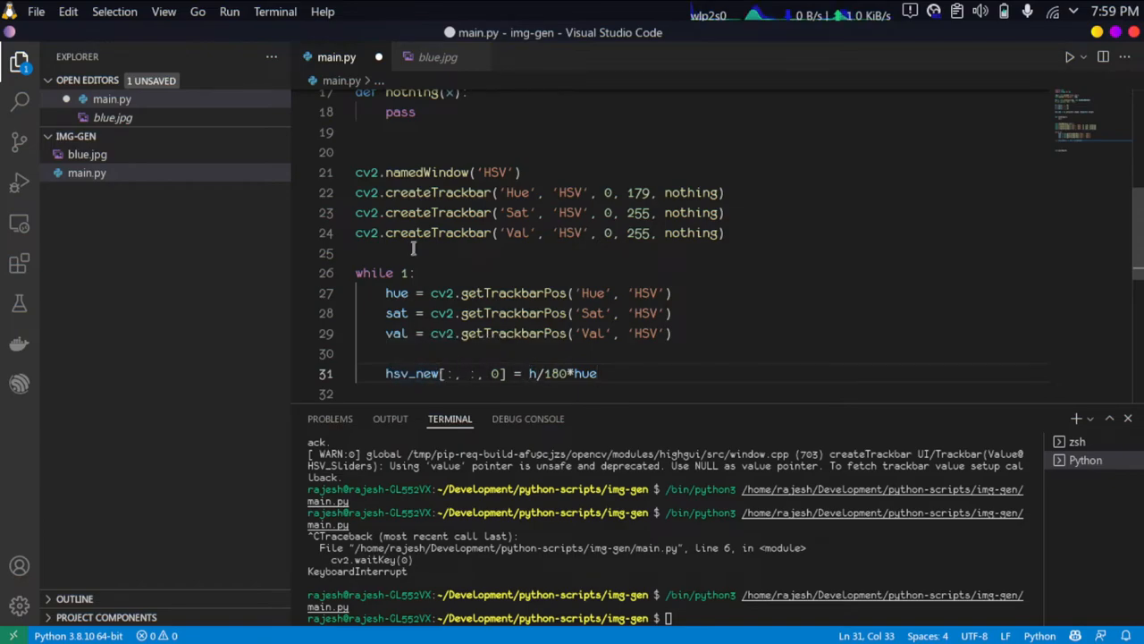
mouse_move(492, 308)
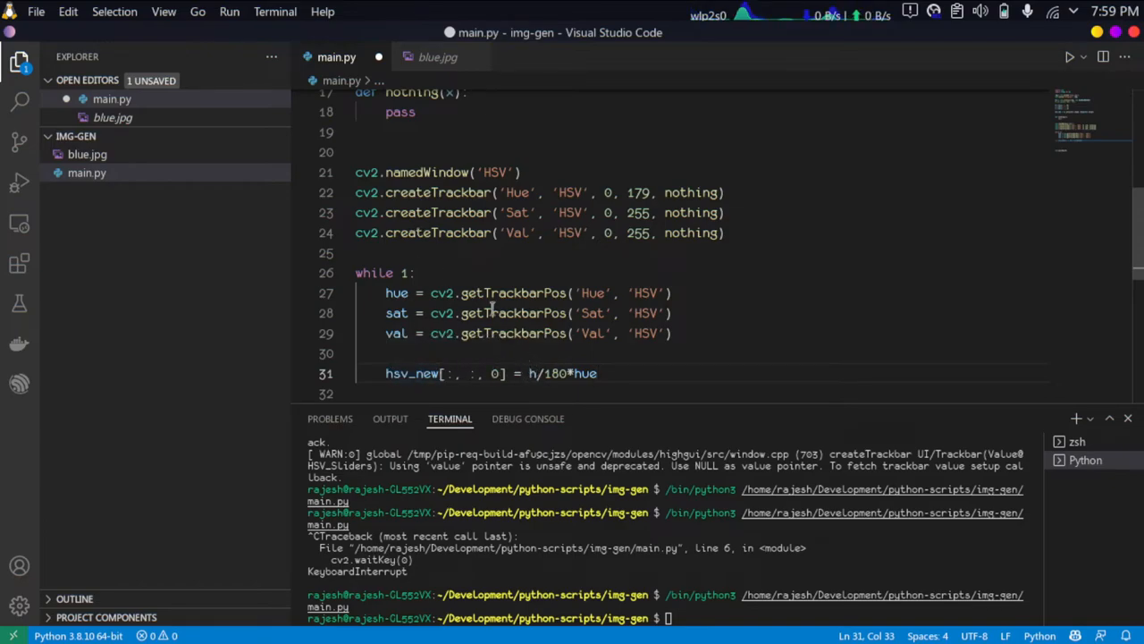
scroll(up, 3)
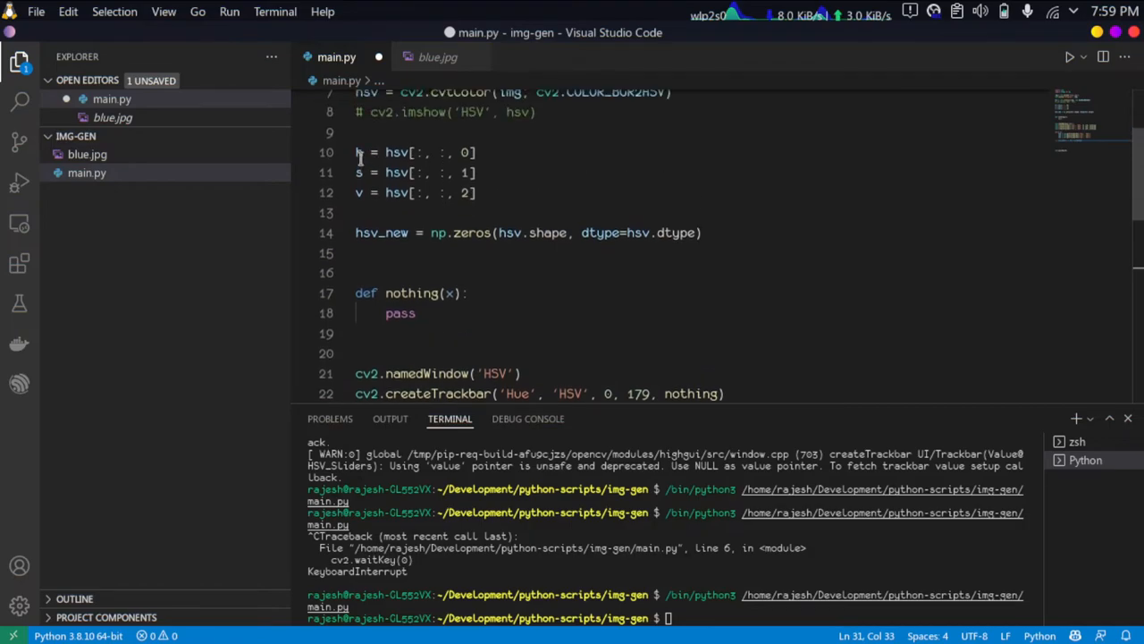
click(358, 152)
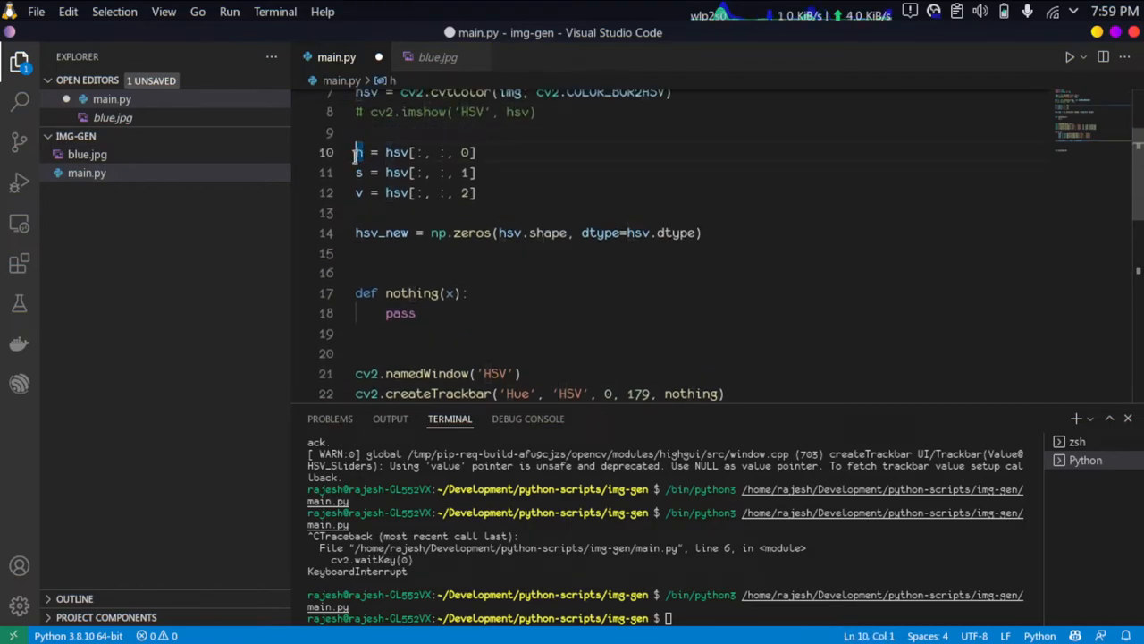
click(529, 152)
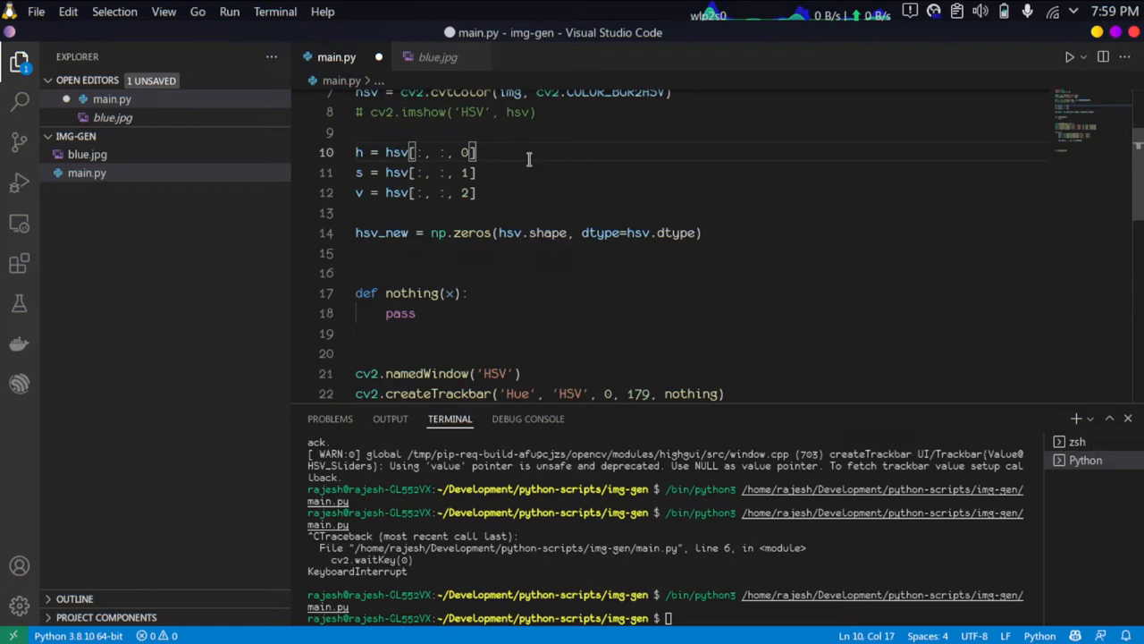
scroll(down, 3)
text(img_new = cv2.cvtColor(hsv_new, cv2.COLOR_HSV2BGR))
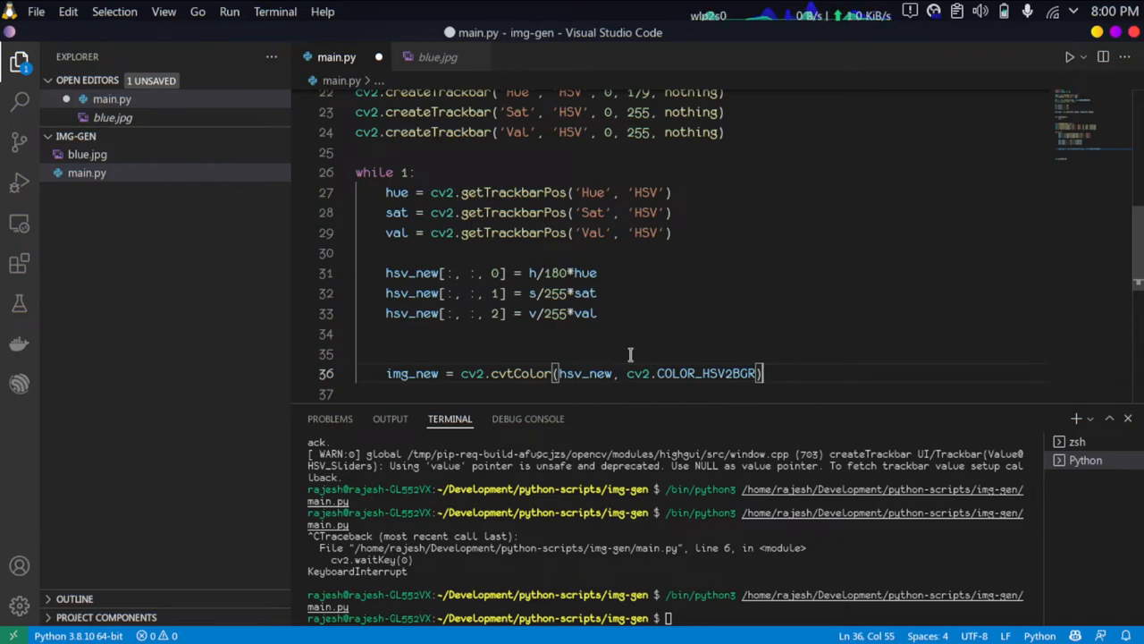
- Add cv2.imshow('HSV', img_new) inside the loop to display the recolored image
key(Enter)
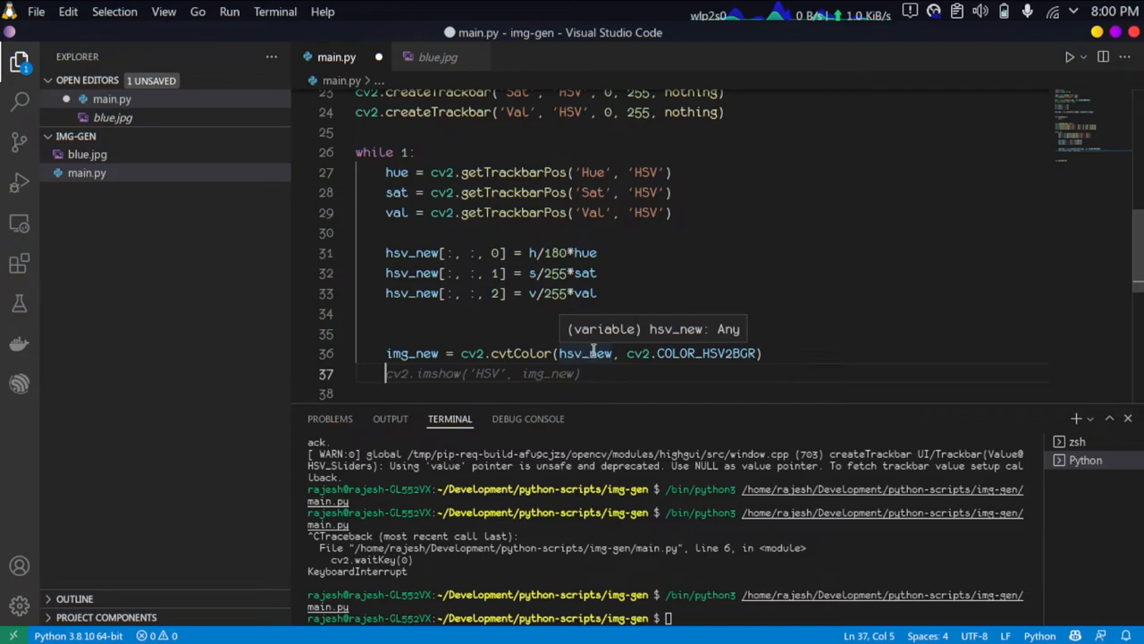
mouse_move(412, 354)
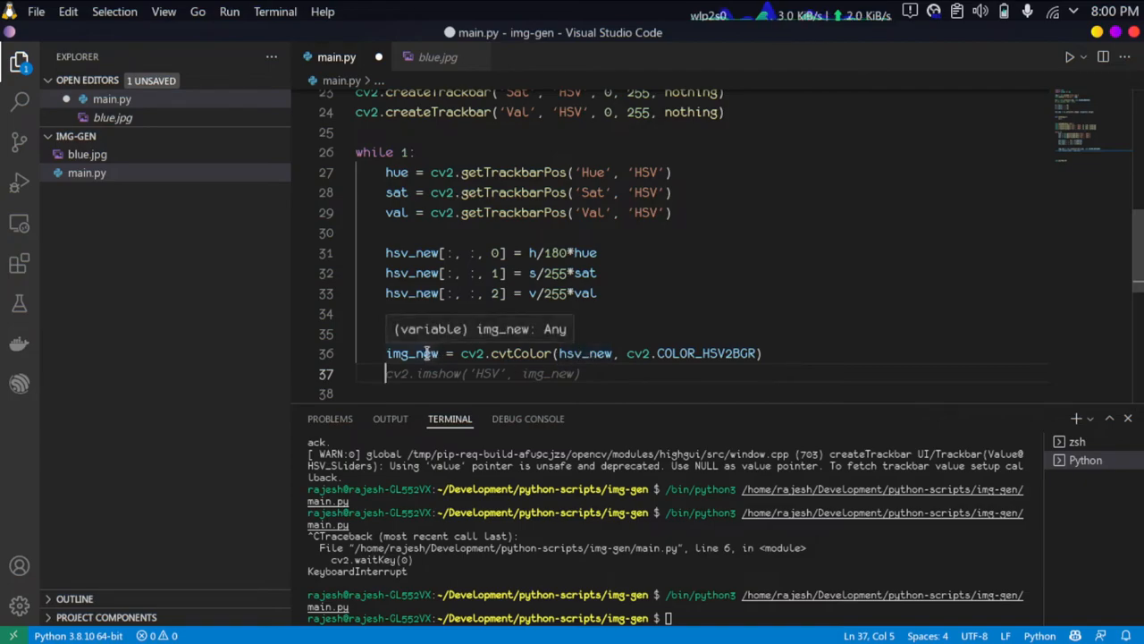
mouse_move(706, 354)
text(cv2.imshow('HSV', img_new))
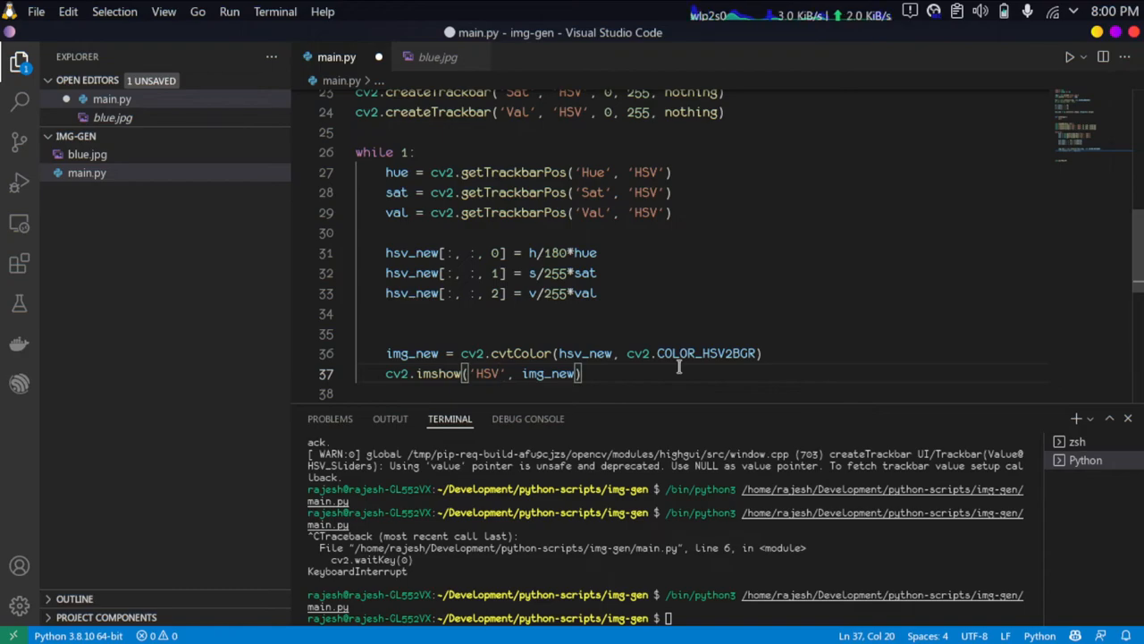
key(Return)
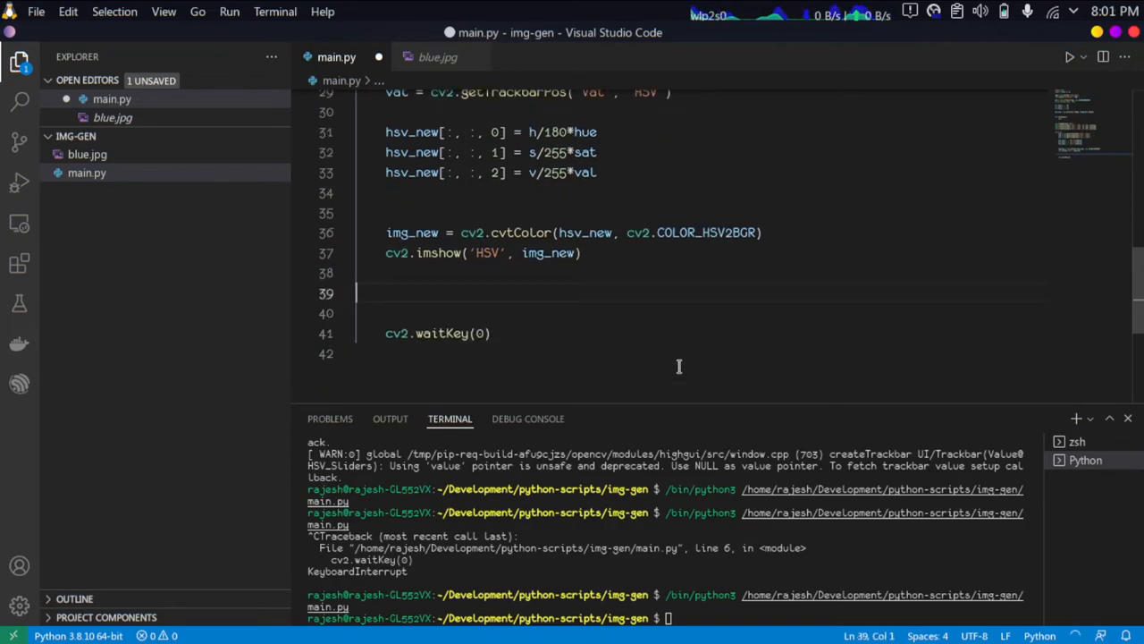
- Change the loop's cv2.waitKey(0) to cv2.waitKey(1) so it no longer blocks
key(Backspace)
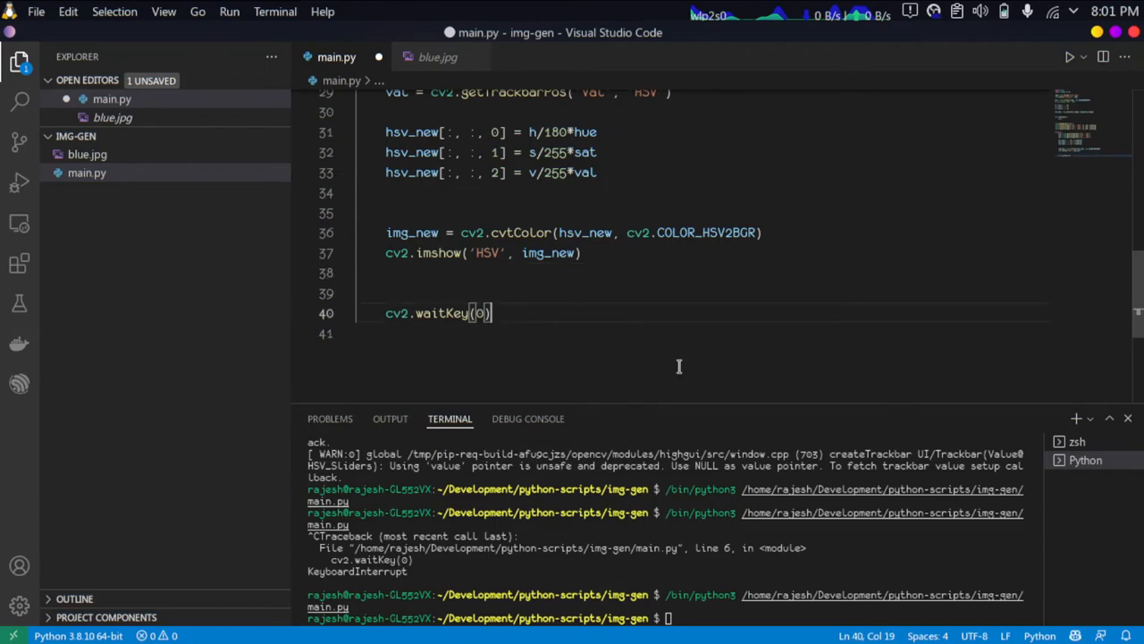
text(1)
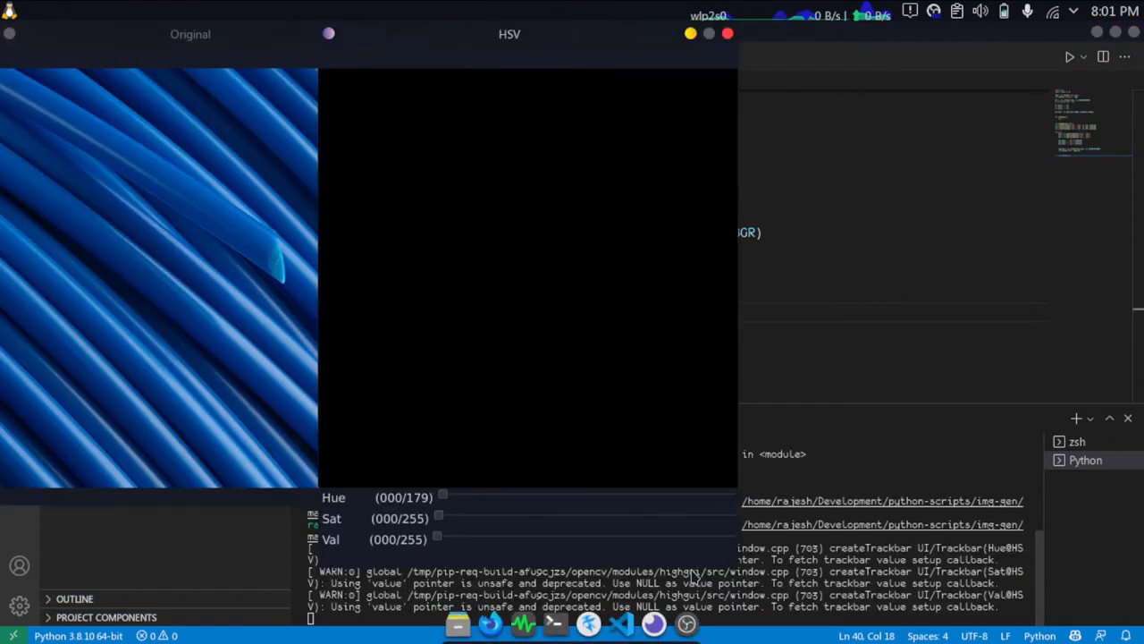
mouse_move(522, 236)
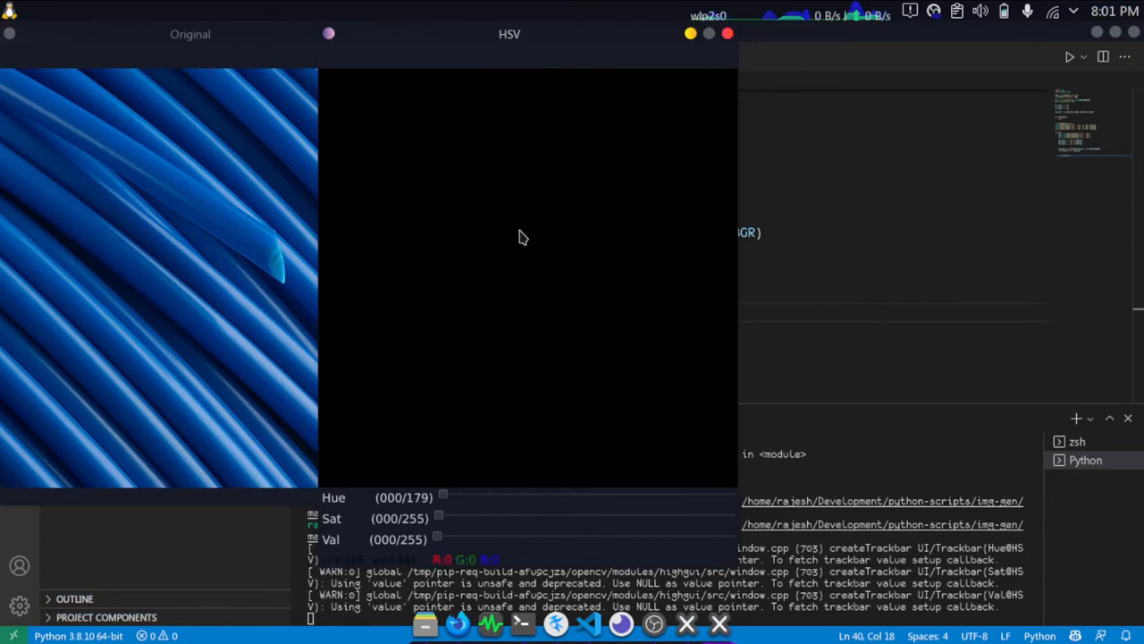
mouse_move(483, 121)
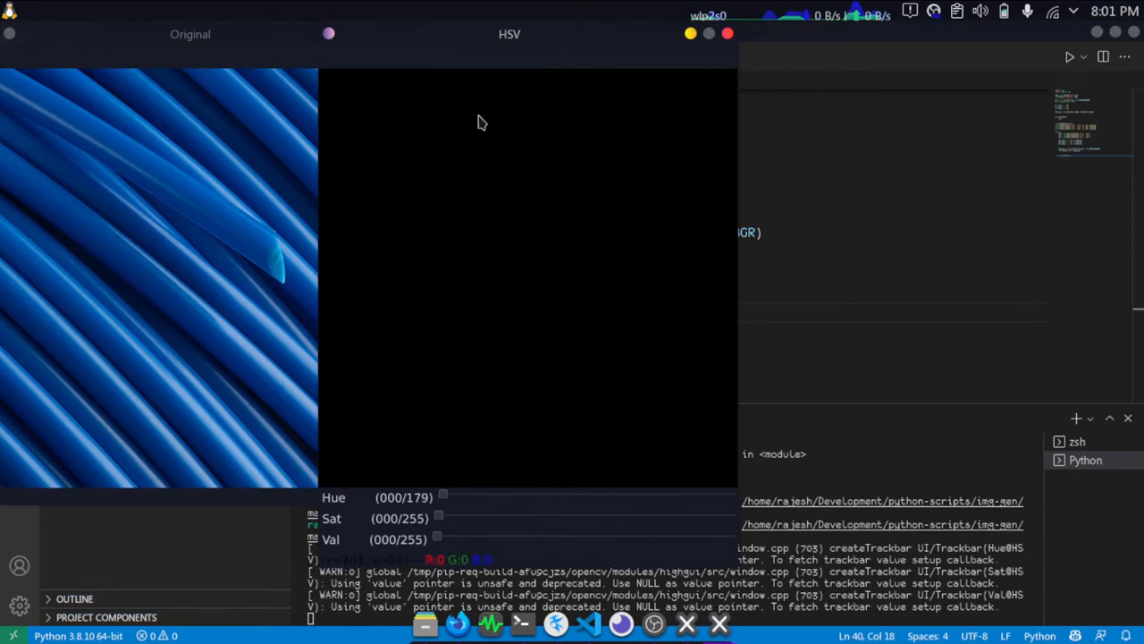
mouse_move(497, 462)
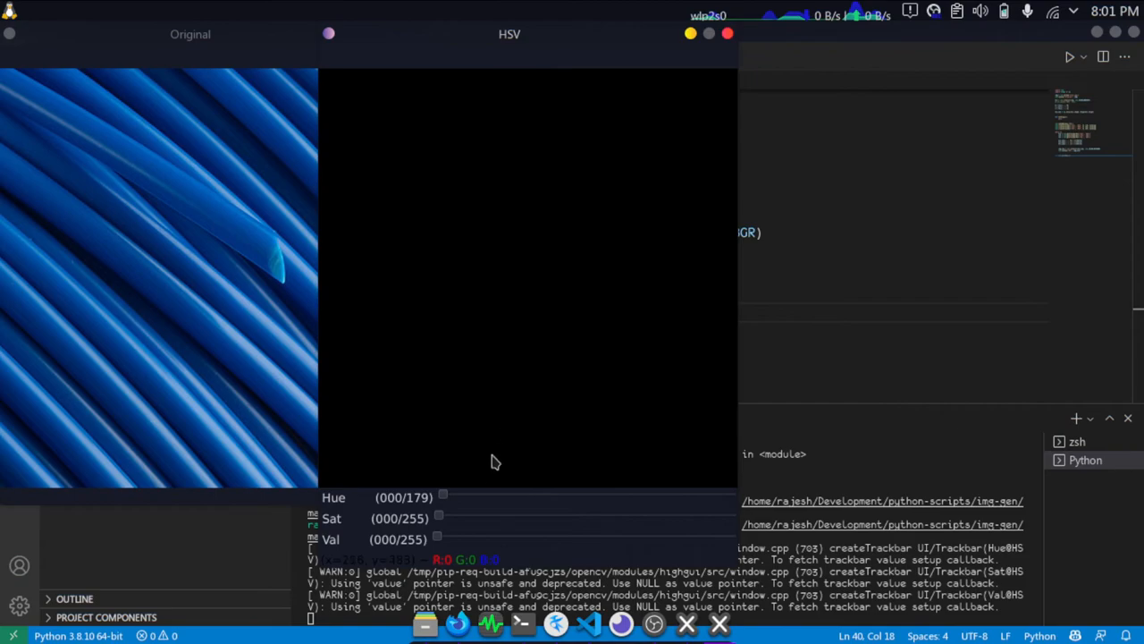
mouse_move(440, 544)
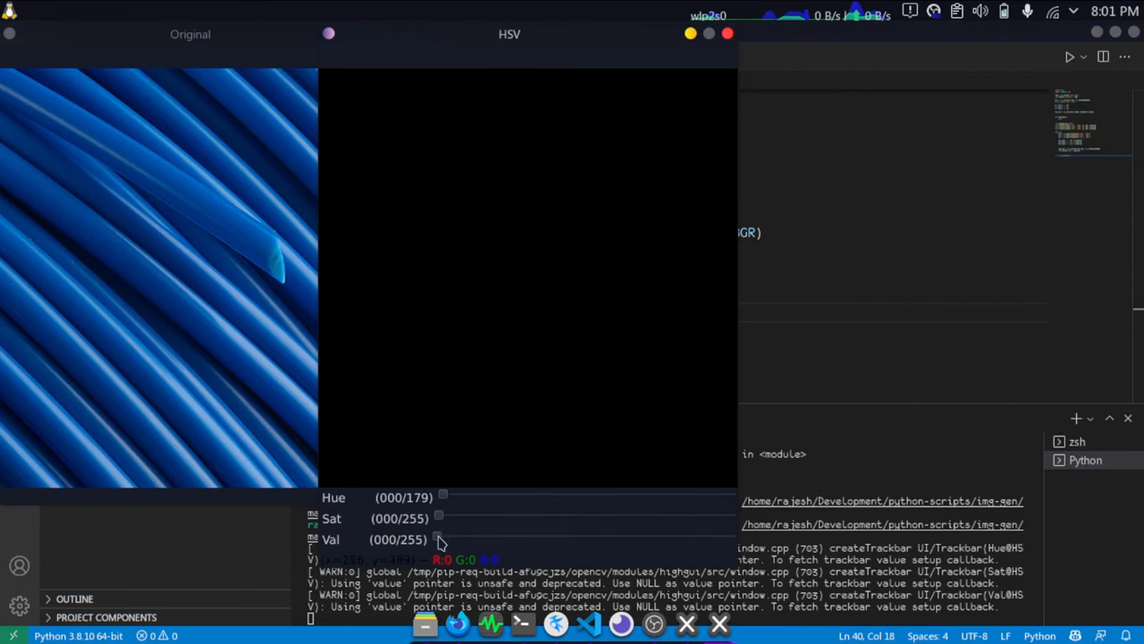
- Raise the Val and Sat trackbars to 255, turning the black HSV preview into red cables
drag(440, 540, 731, 536)
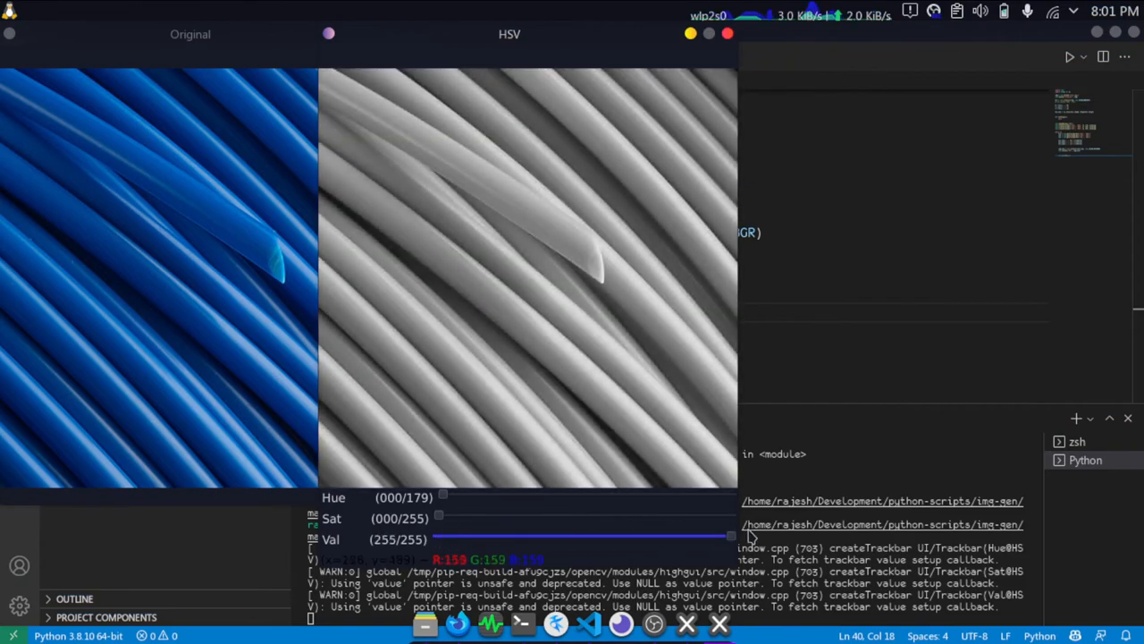
mouse_move(464, 265)
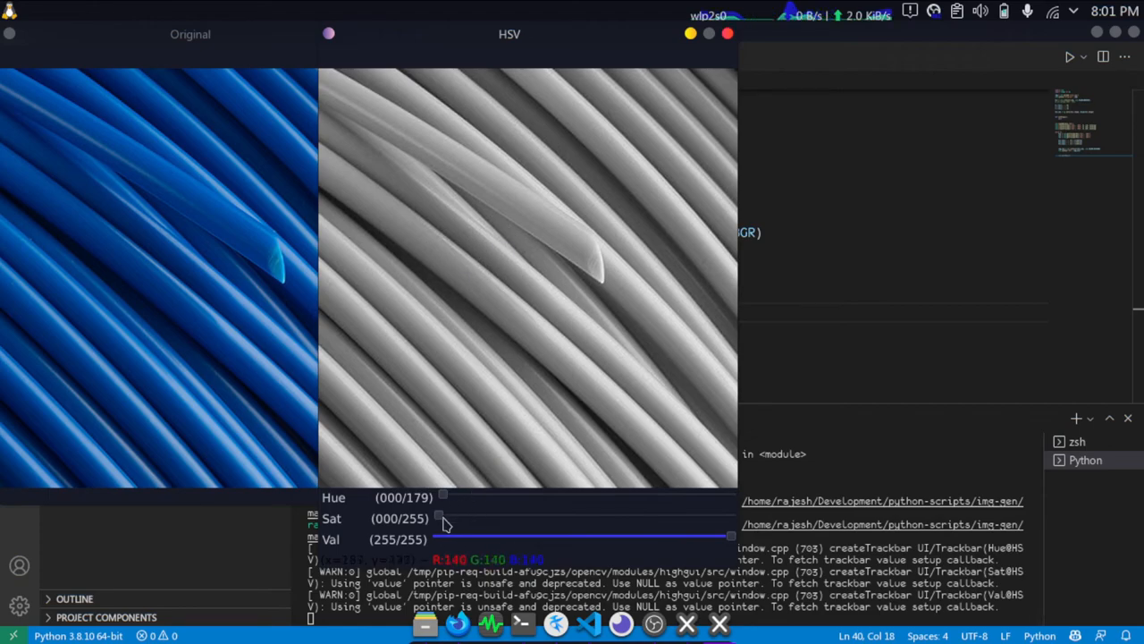
drag(438, 519, 730, 518)
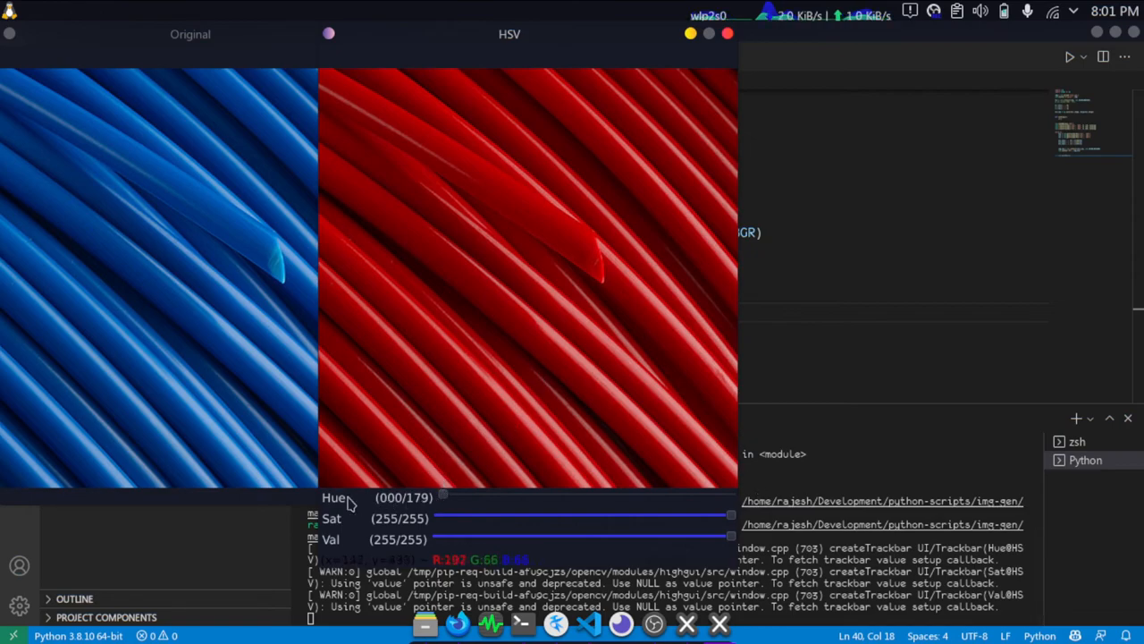
mouse_move(415, 508)
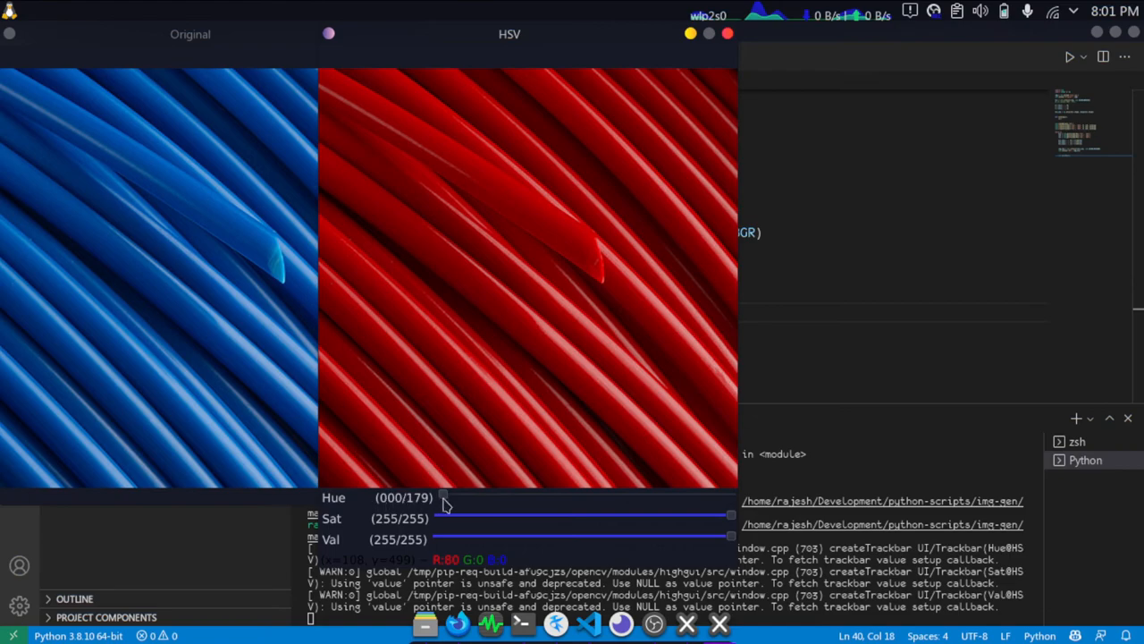
- Sweep the Hue trackbar through orange, teal and green shades, settling at 96 for green cables
drag(444, 498, 481, 497)
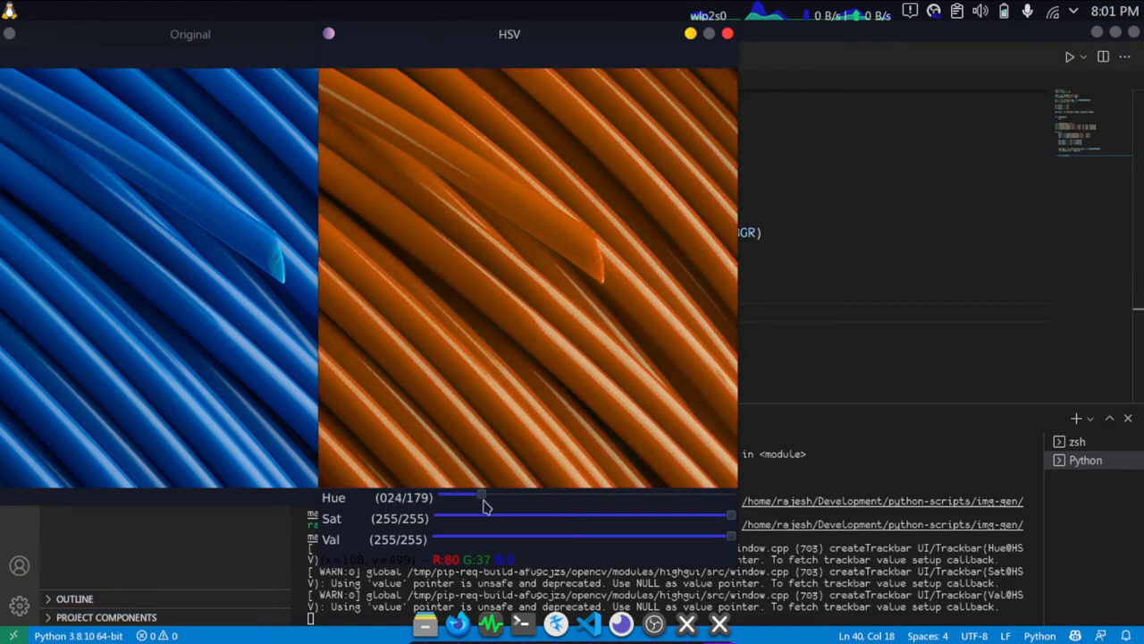
drag(483, 494, 587, 493)
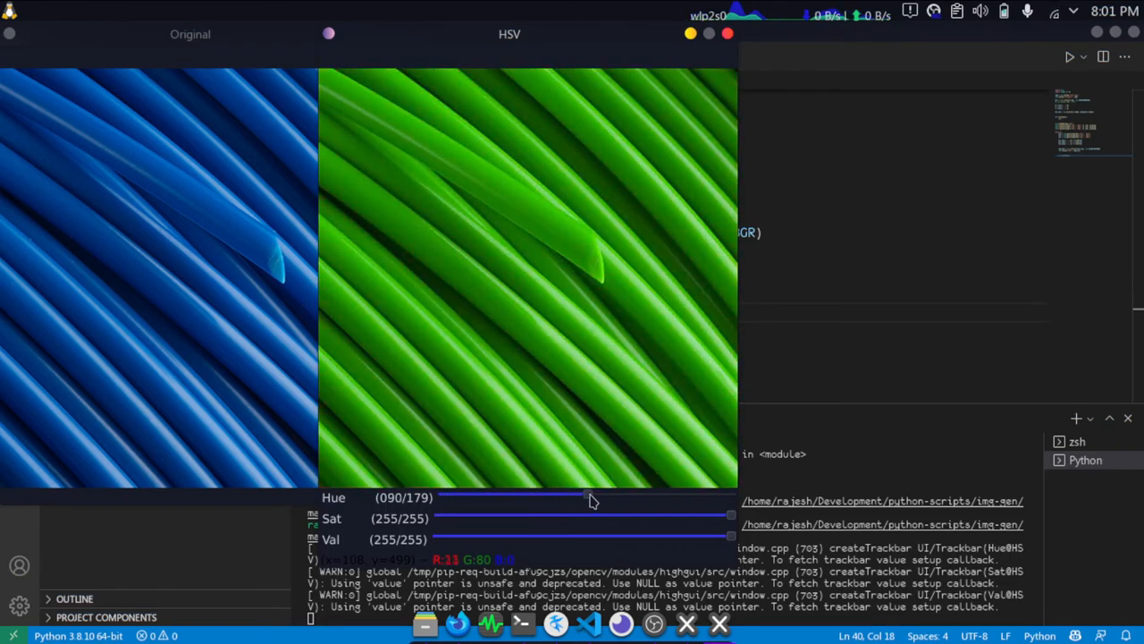
drag(586, 498, 729, 497)
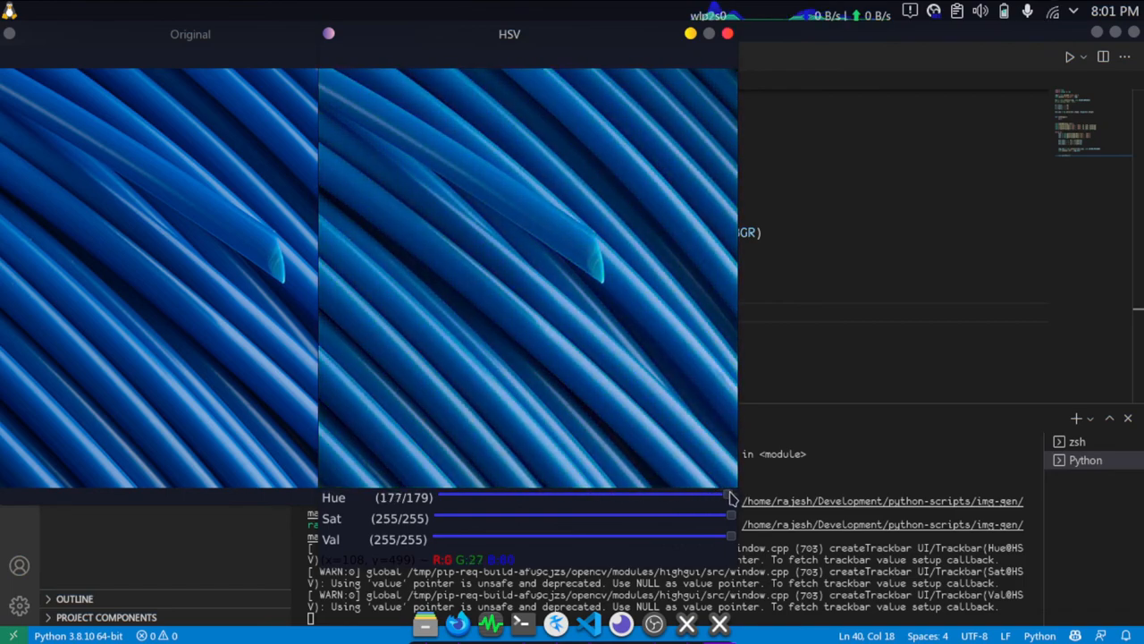
drag(730, 497, 483, 498)
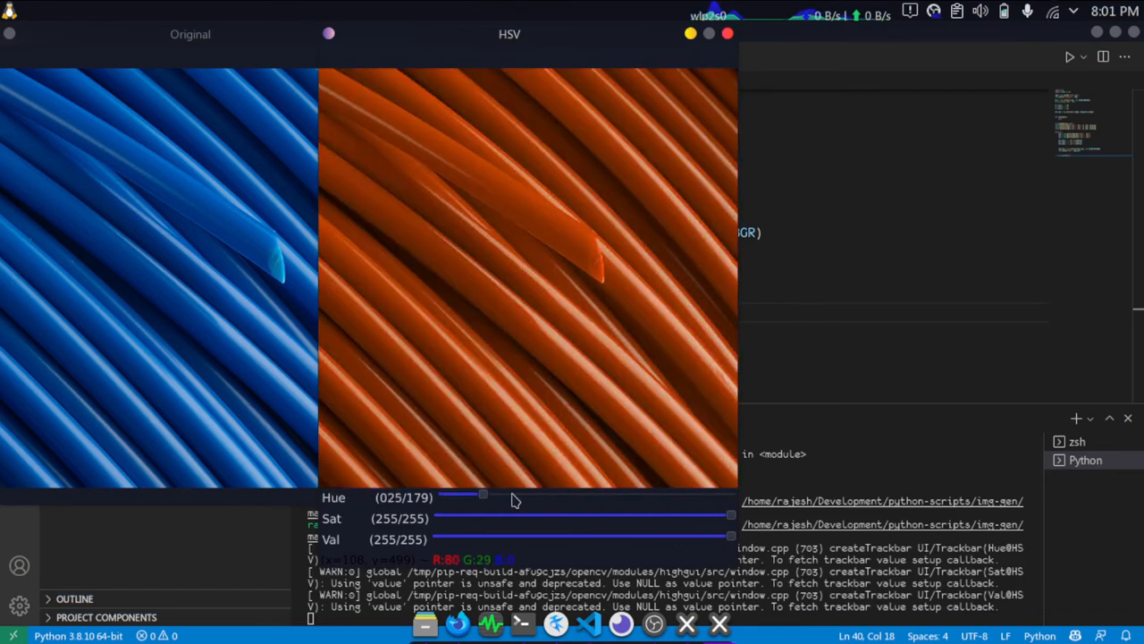
drag(483, 493, 680, 497)
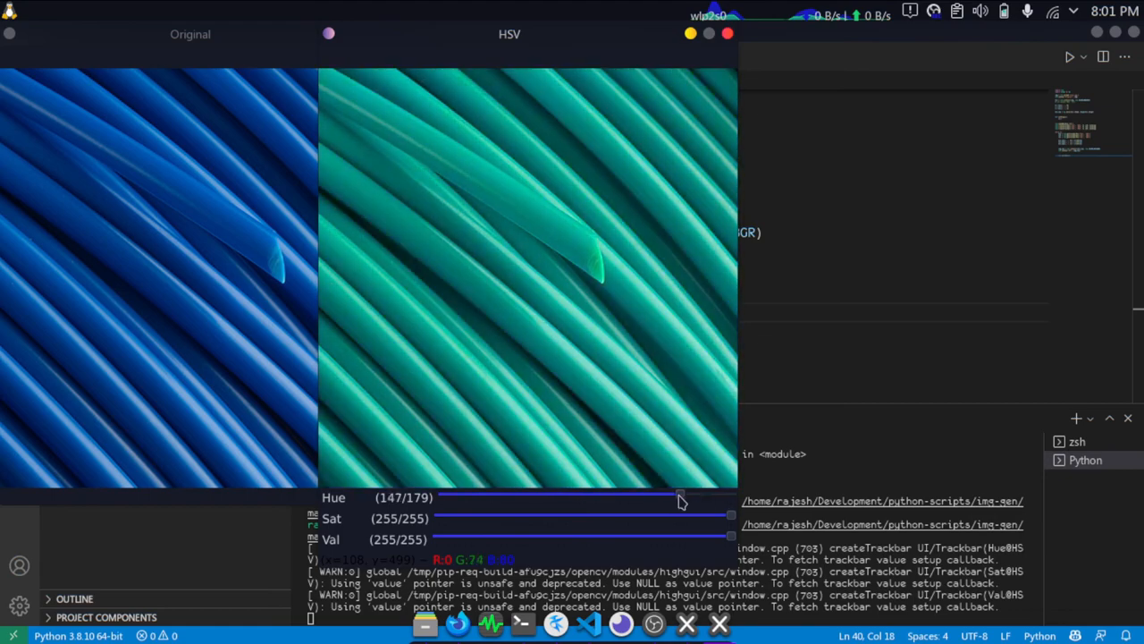
drag(676, 497, 458, 497)
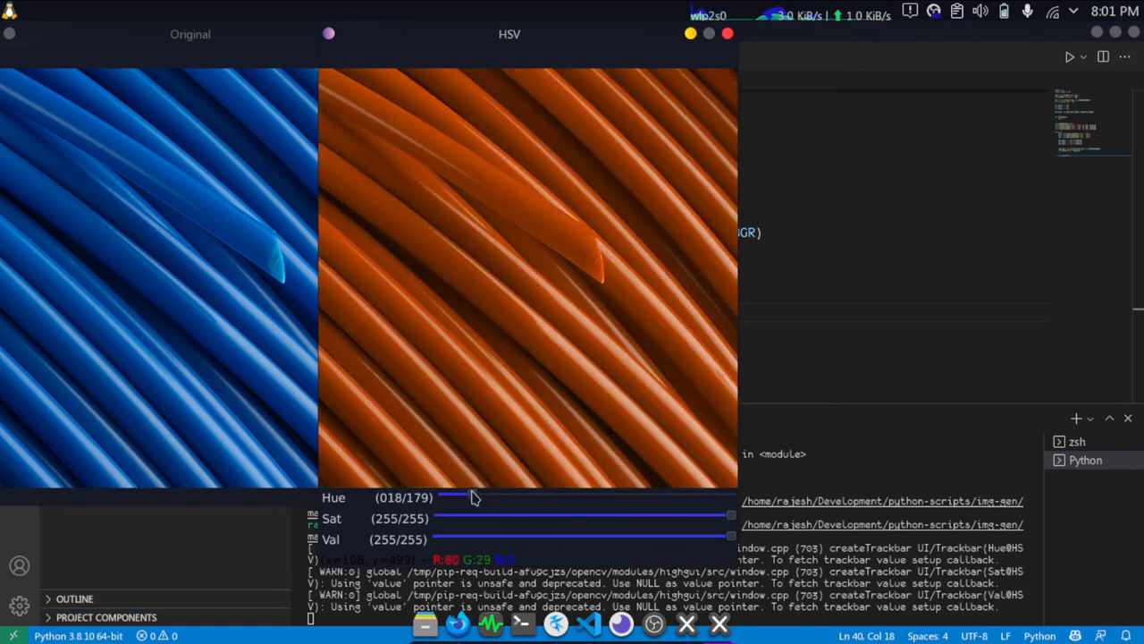
drag(456, 497, 576, 497)
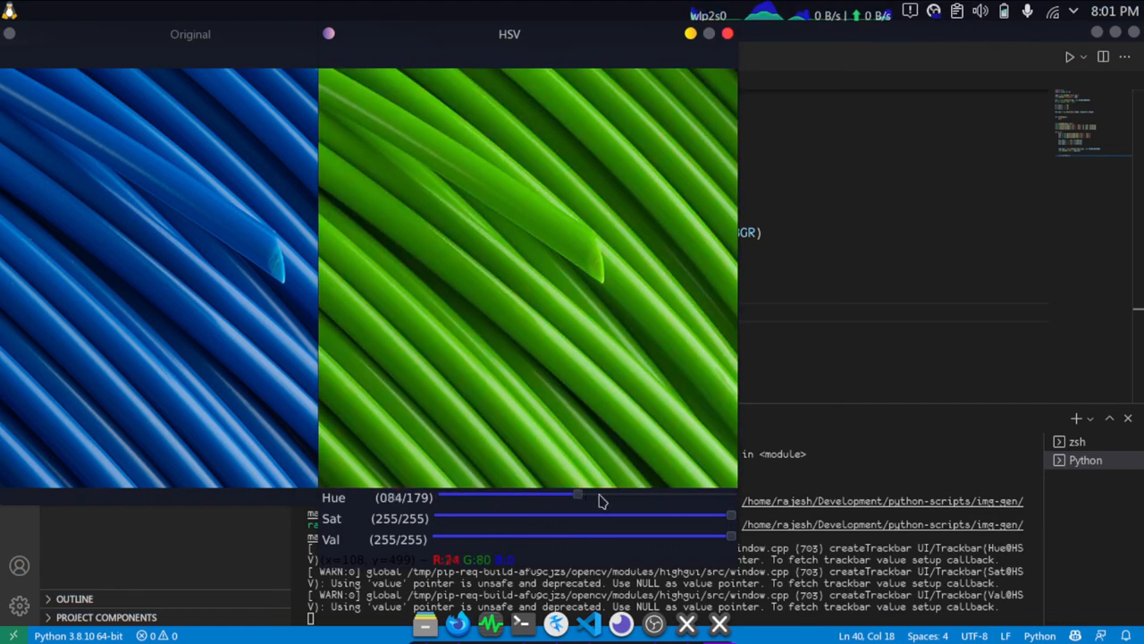
drag(576, 497, 648, 497)
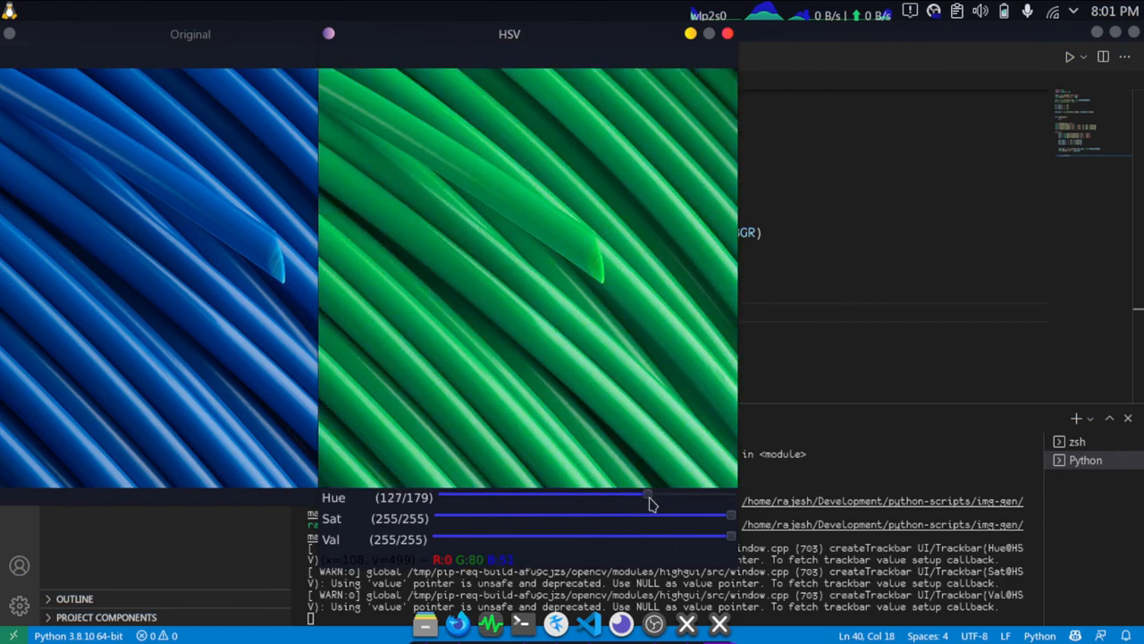
drag(647, 497, 597, 497)
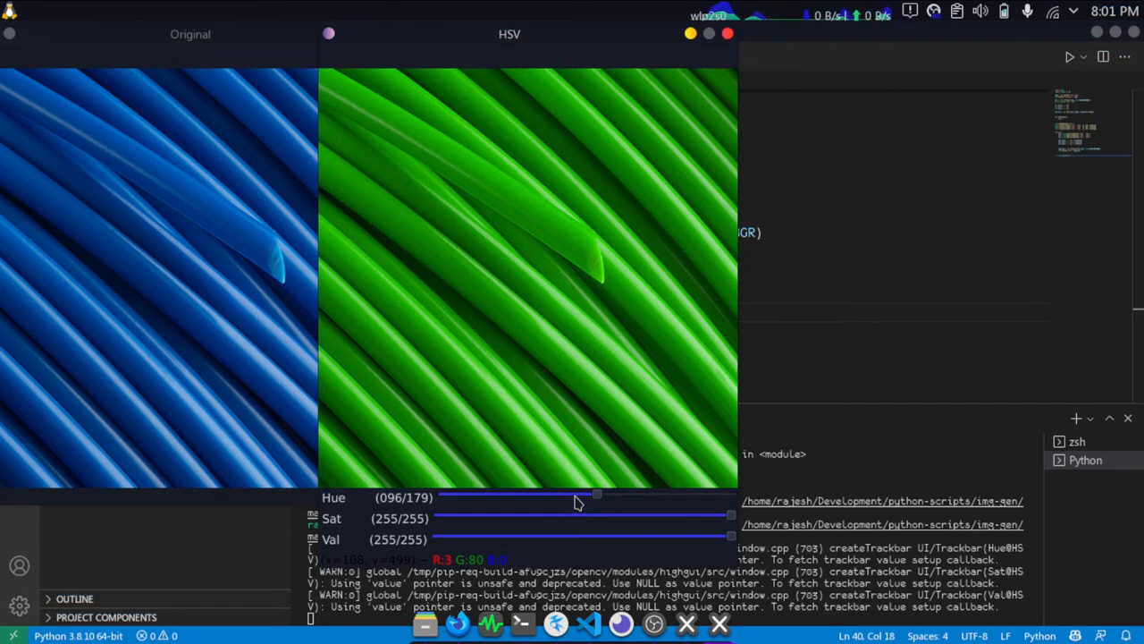
mouse_move(462, 362)
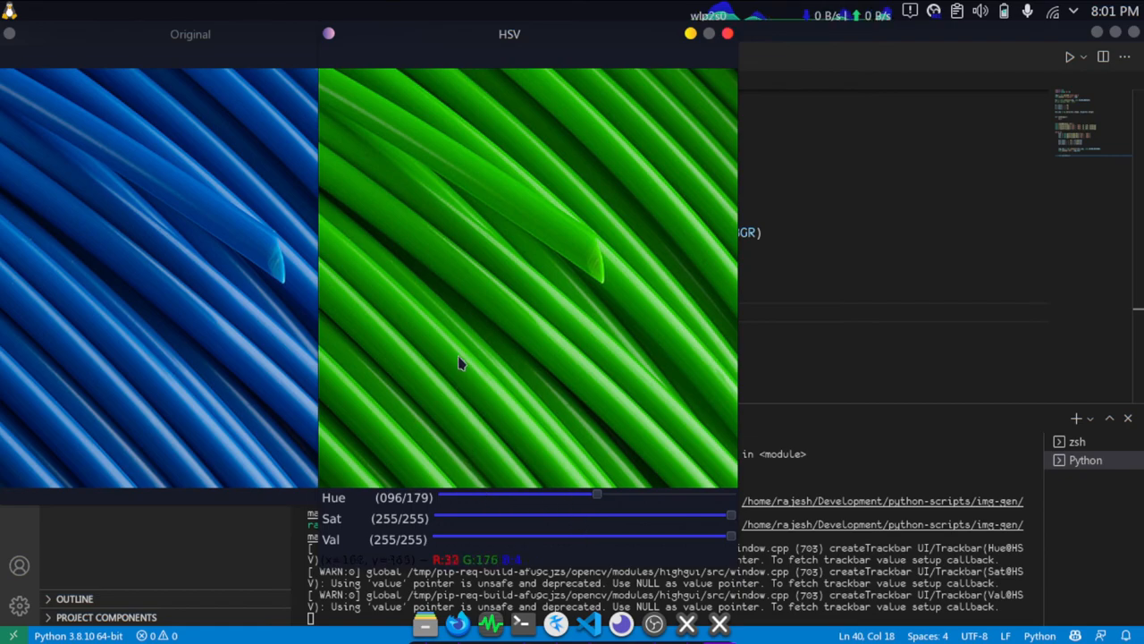
mouse_move(366, 410)
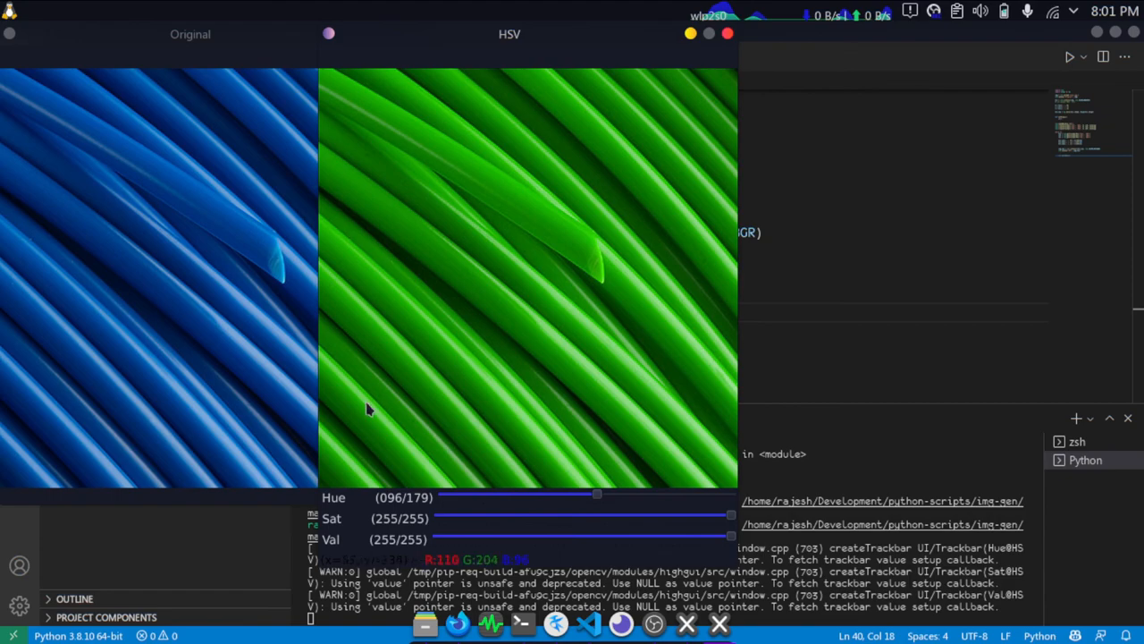
mouse_move(415, 290)
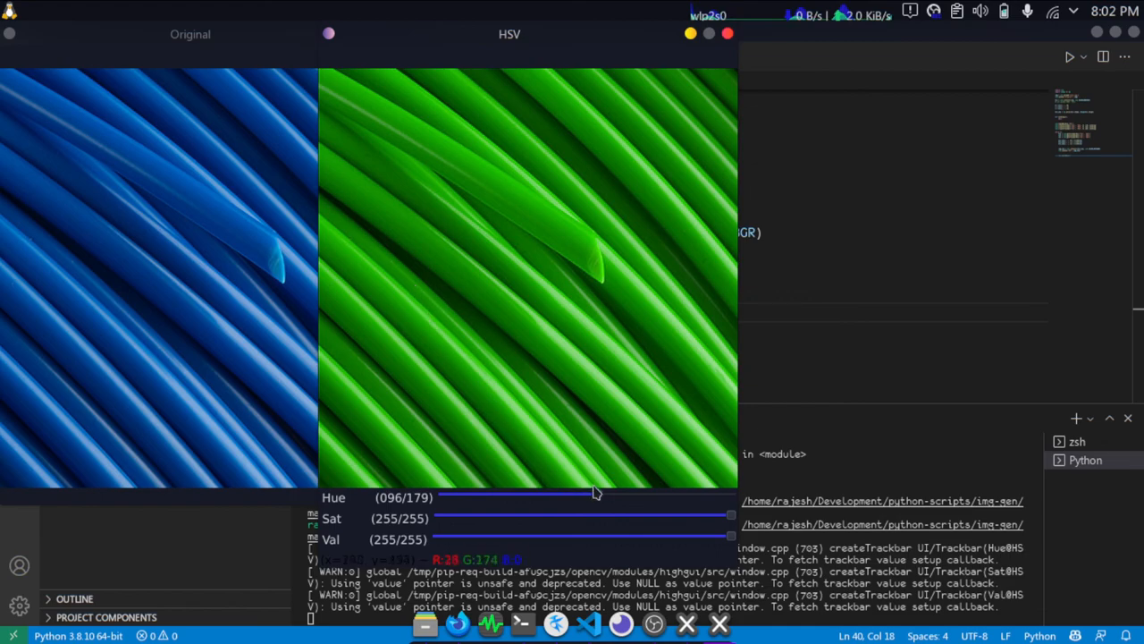
- Sweep Hue through 14, 12, 40, 43 and 69, ending at 100 for green cables
drag(594, 498, 465, 497)
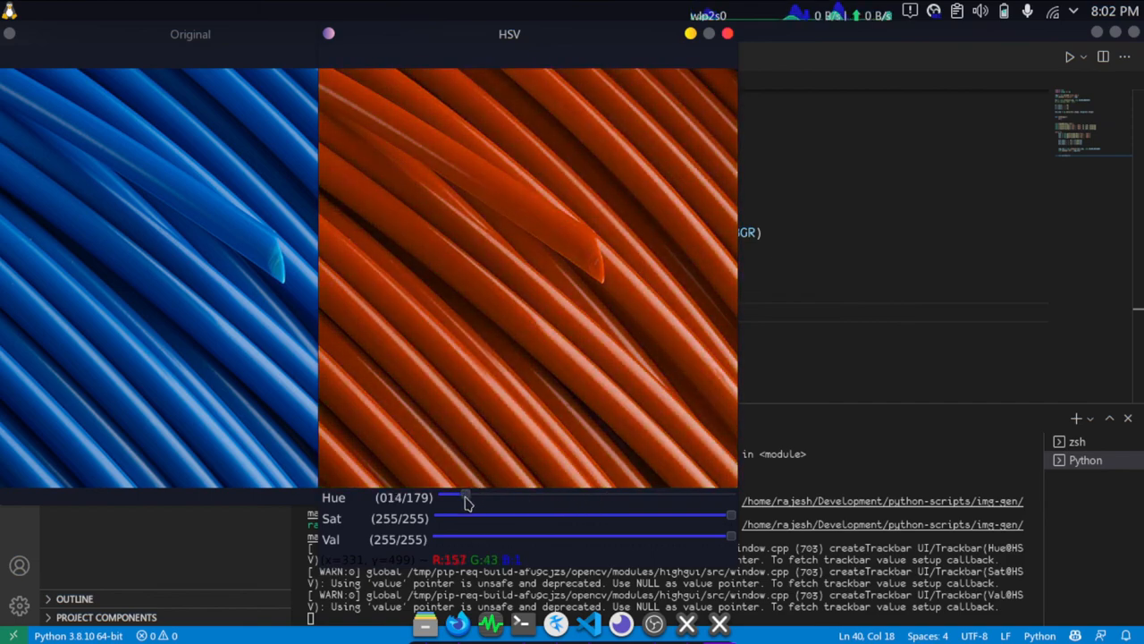
drag(465, 497, 461, 497)
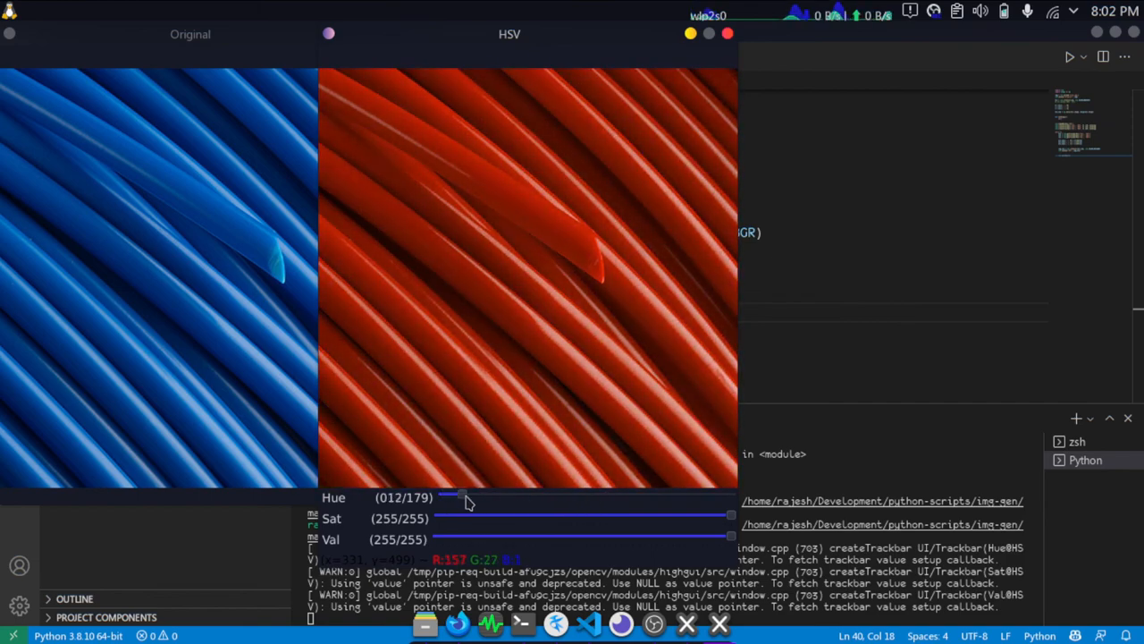
drag(461, 497, 508, 497)
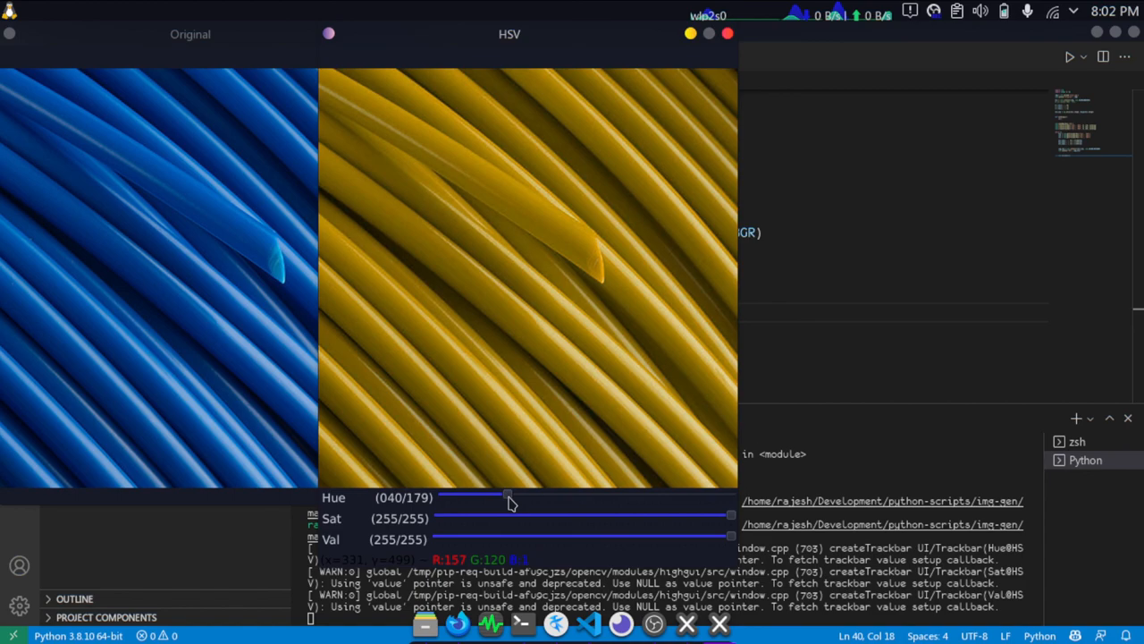
drag(508, 494, 519, 493)
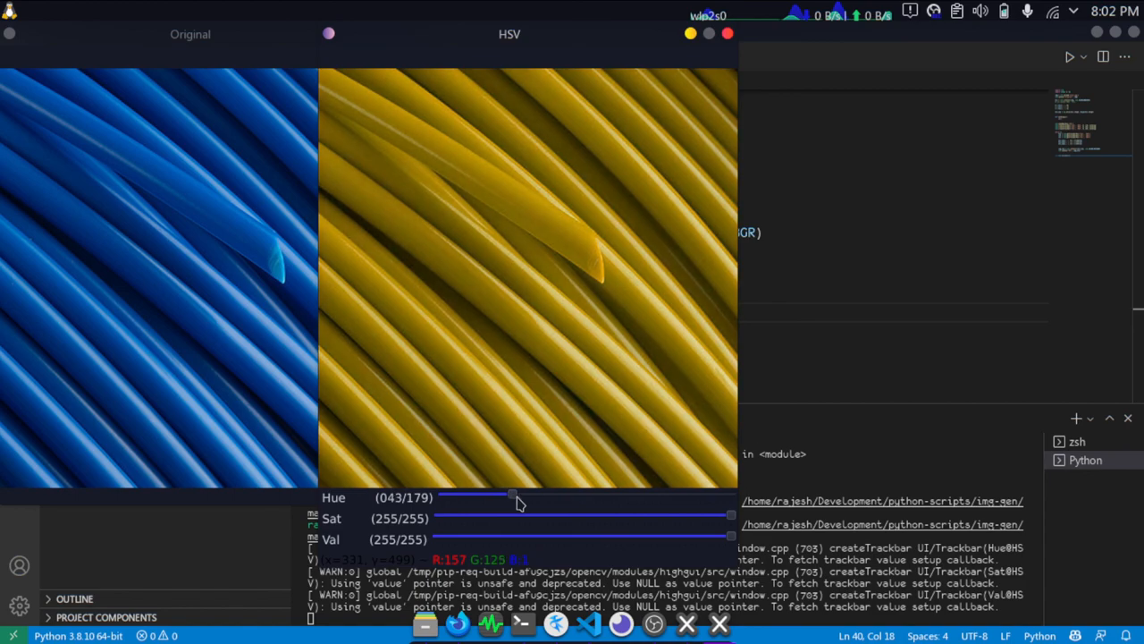
drag(511, 494, 551, 494)
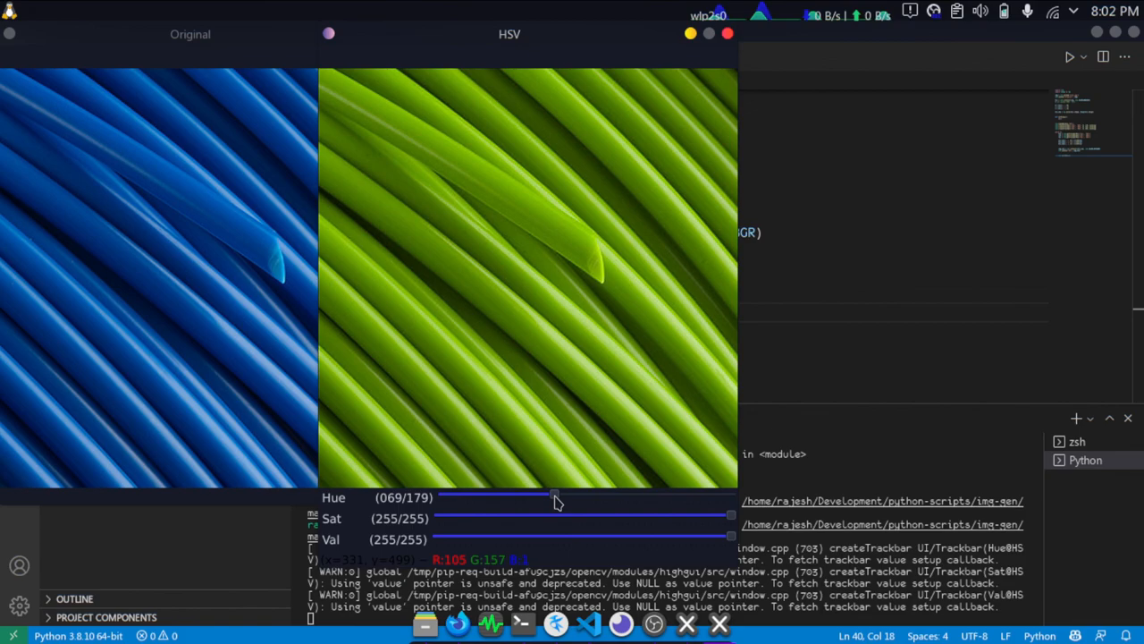
mouse_move(563, 486)
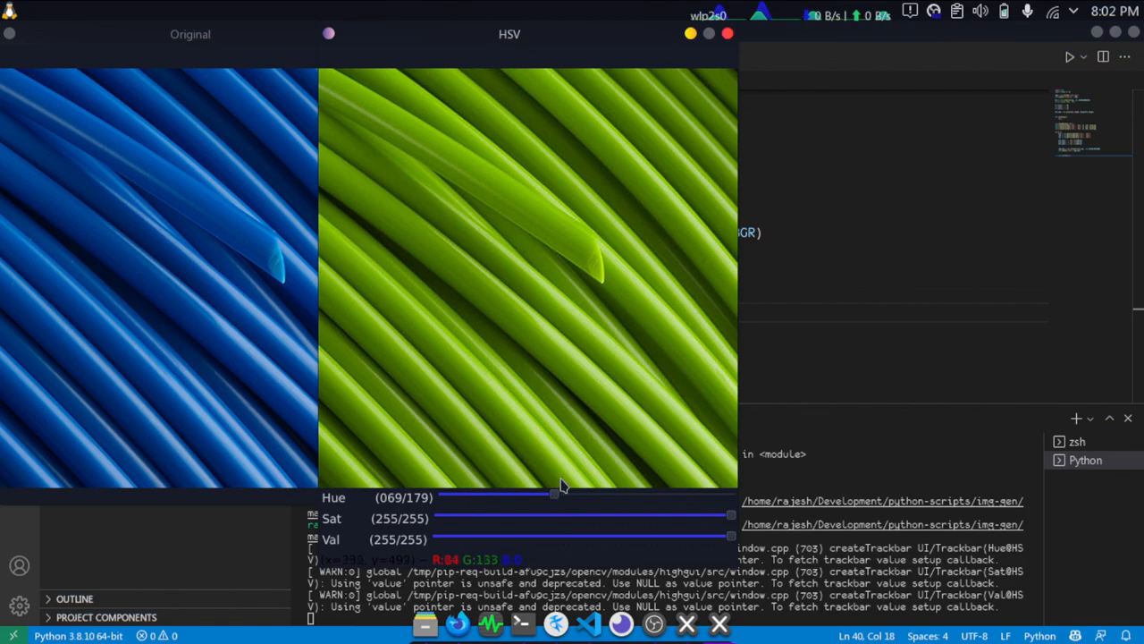
drag(554, 494, 604, 493)
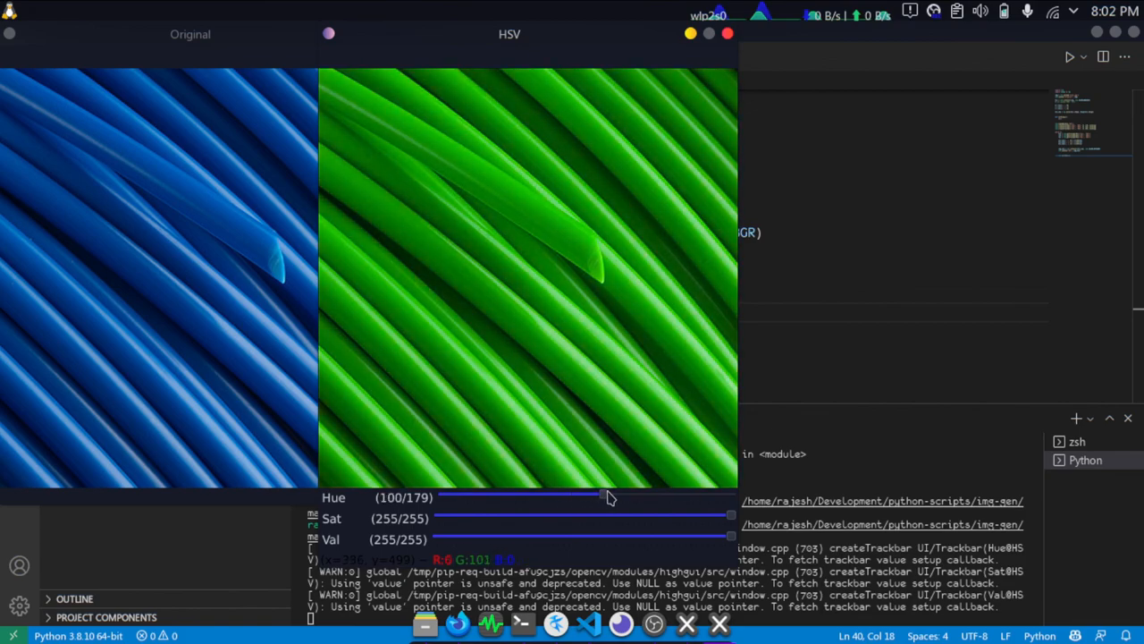